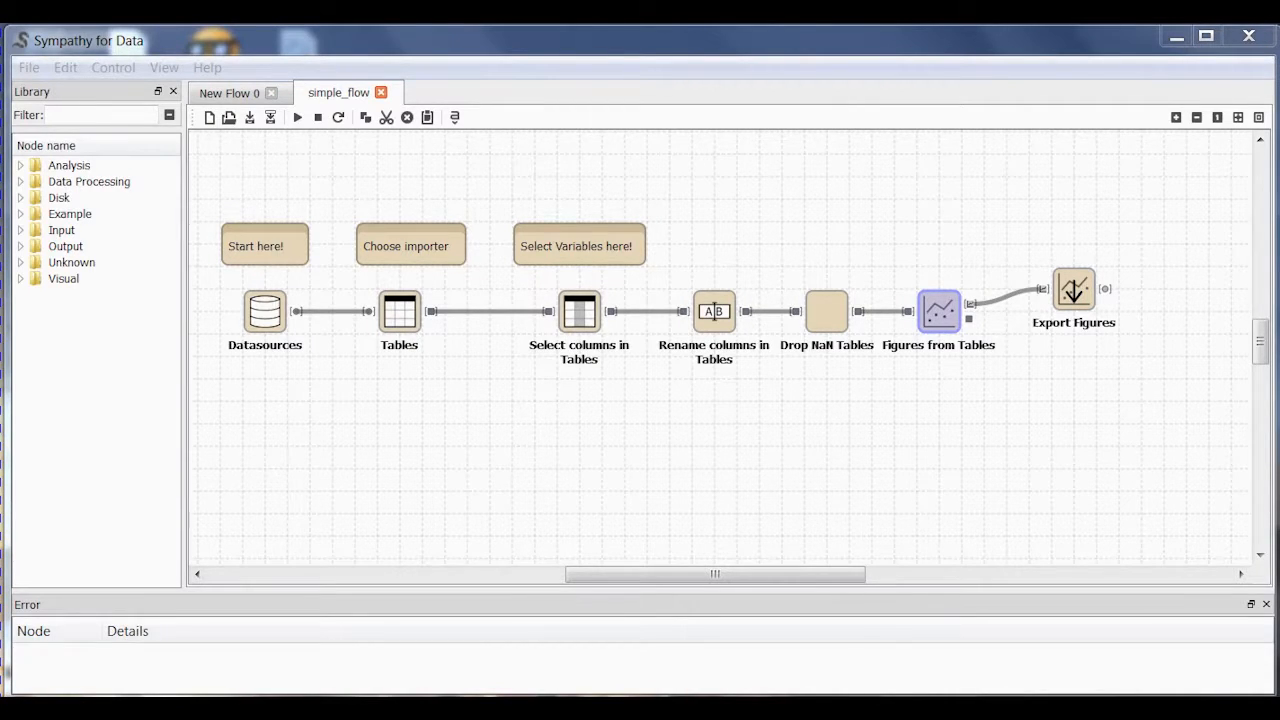
mouse_move(238, 195)
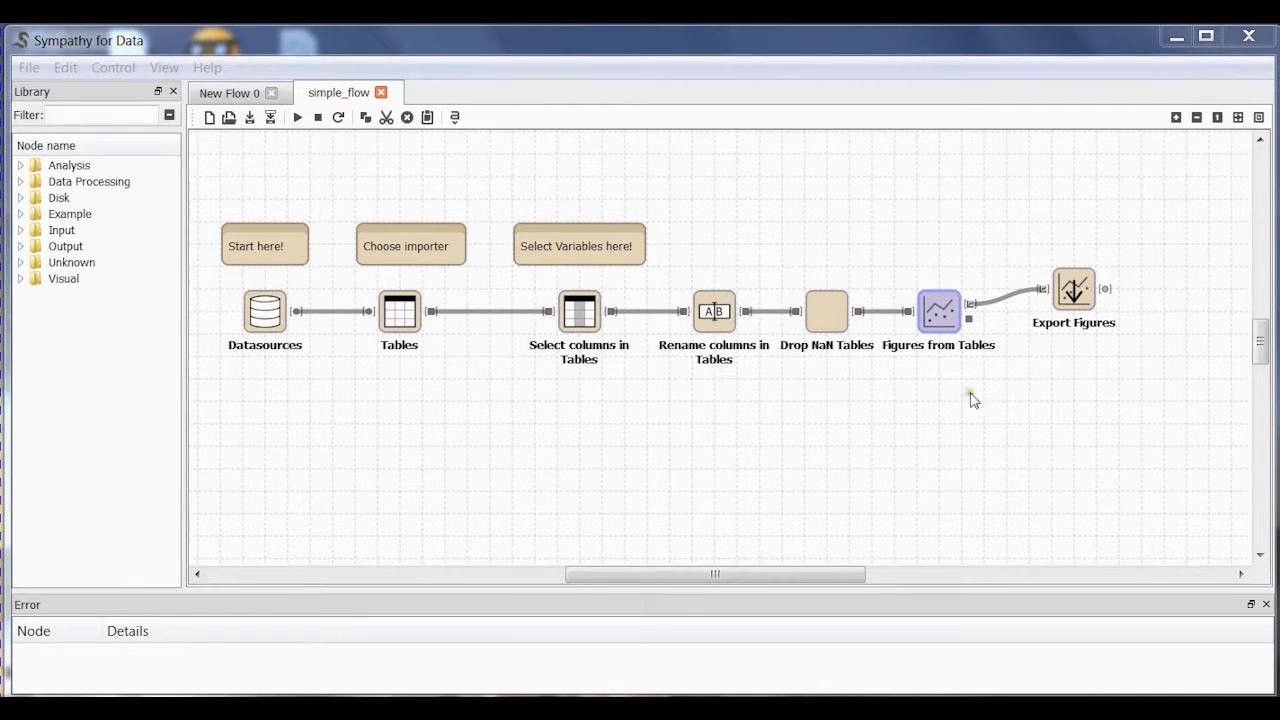
mouse_move(323, 402)
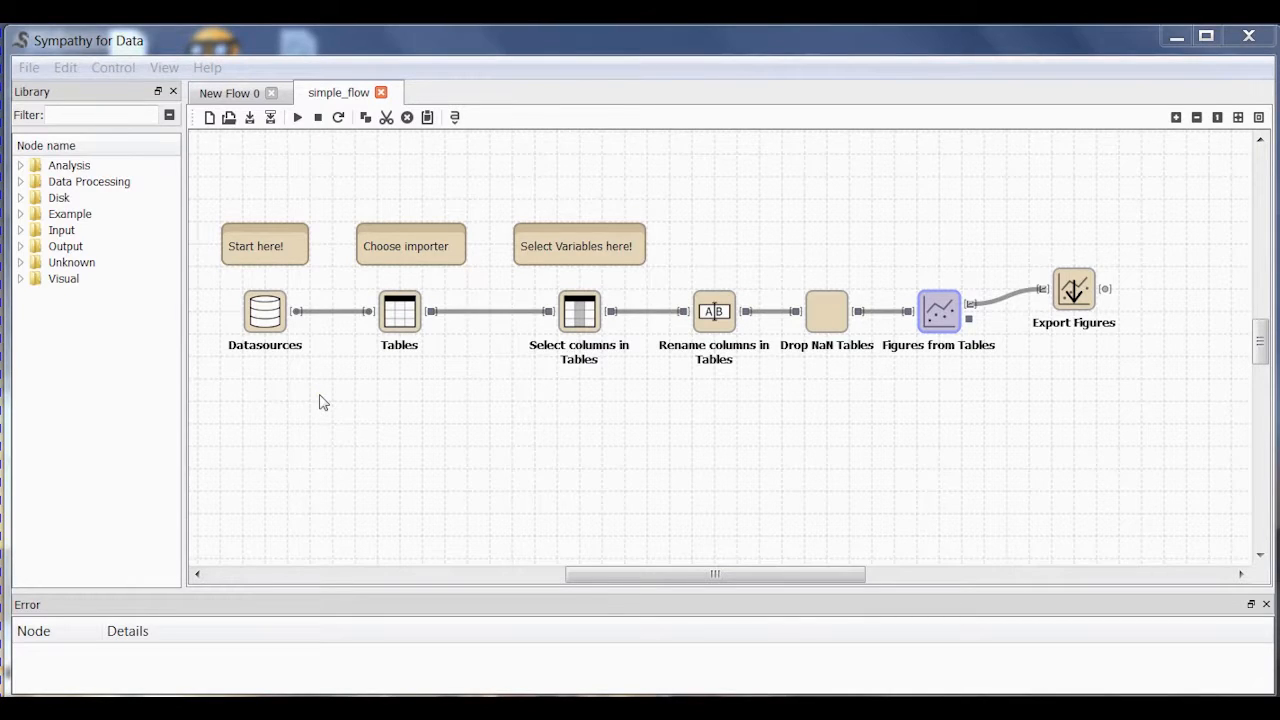
mouse_move(238, 357)
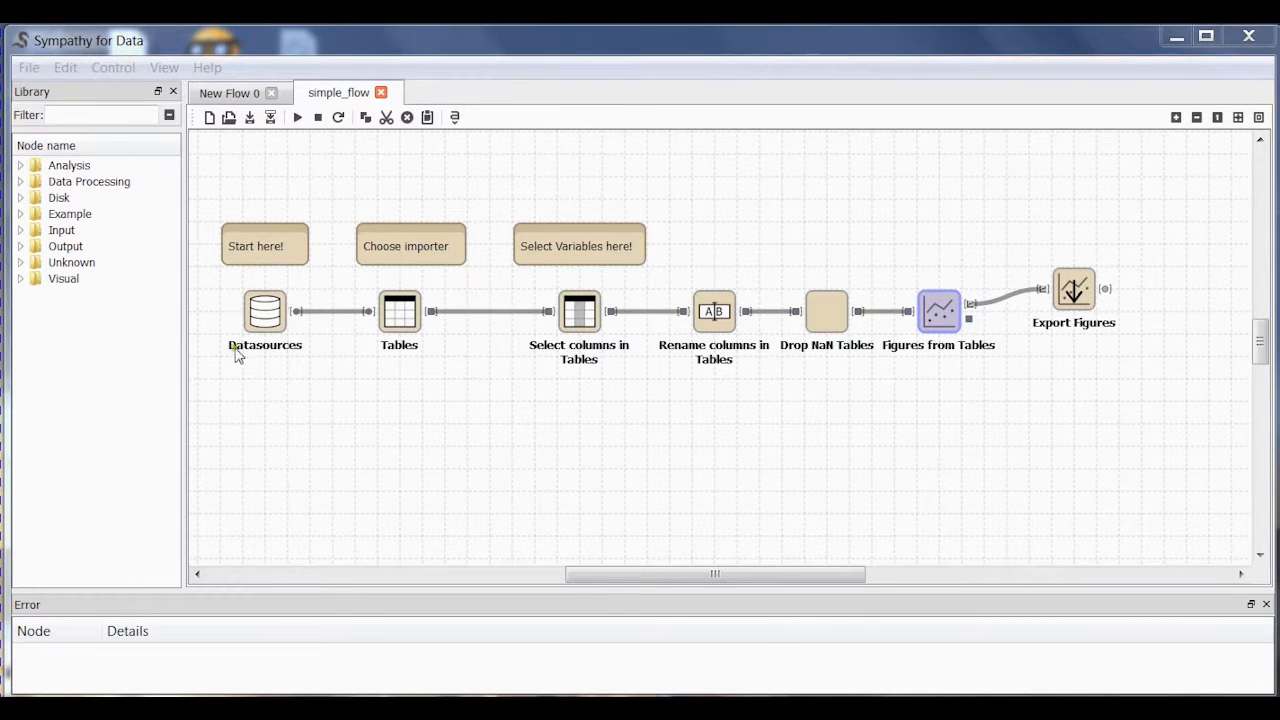
mouse_move(421, 437)
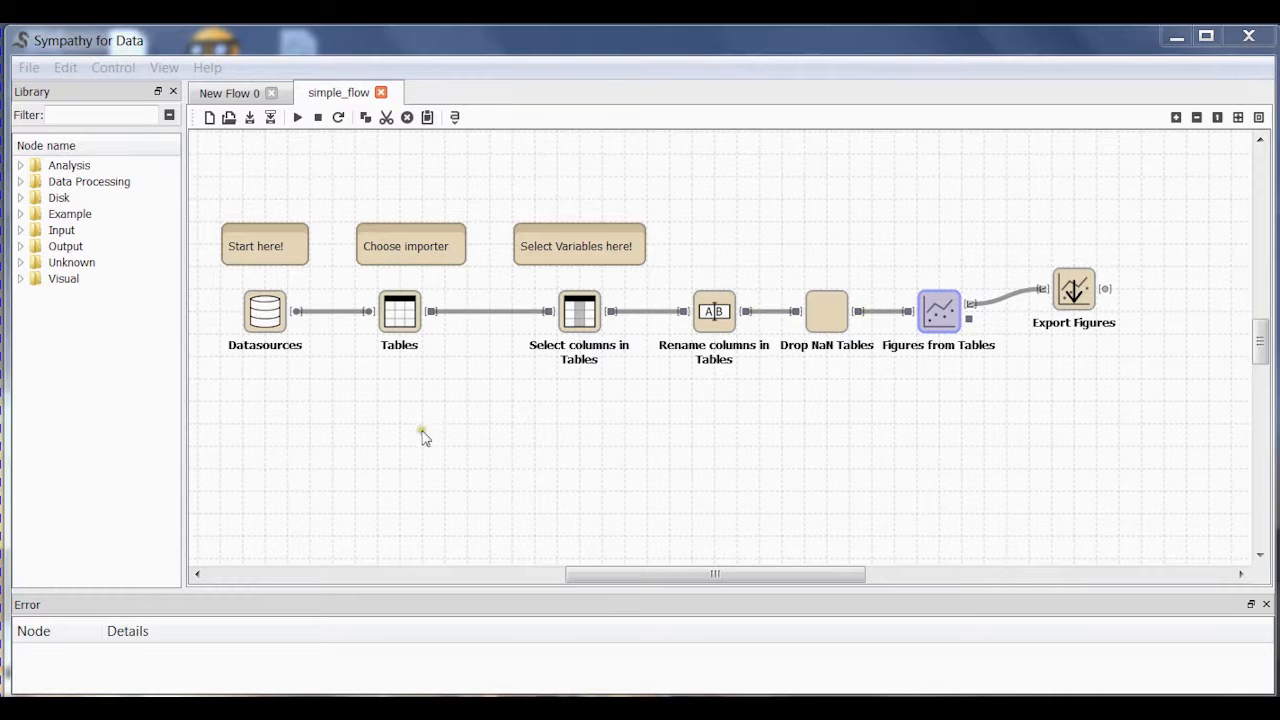
mouse_move(584, 423)
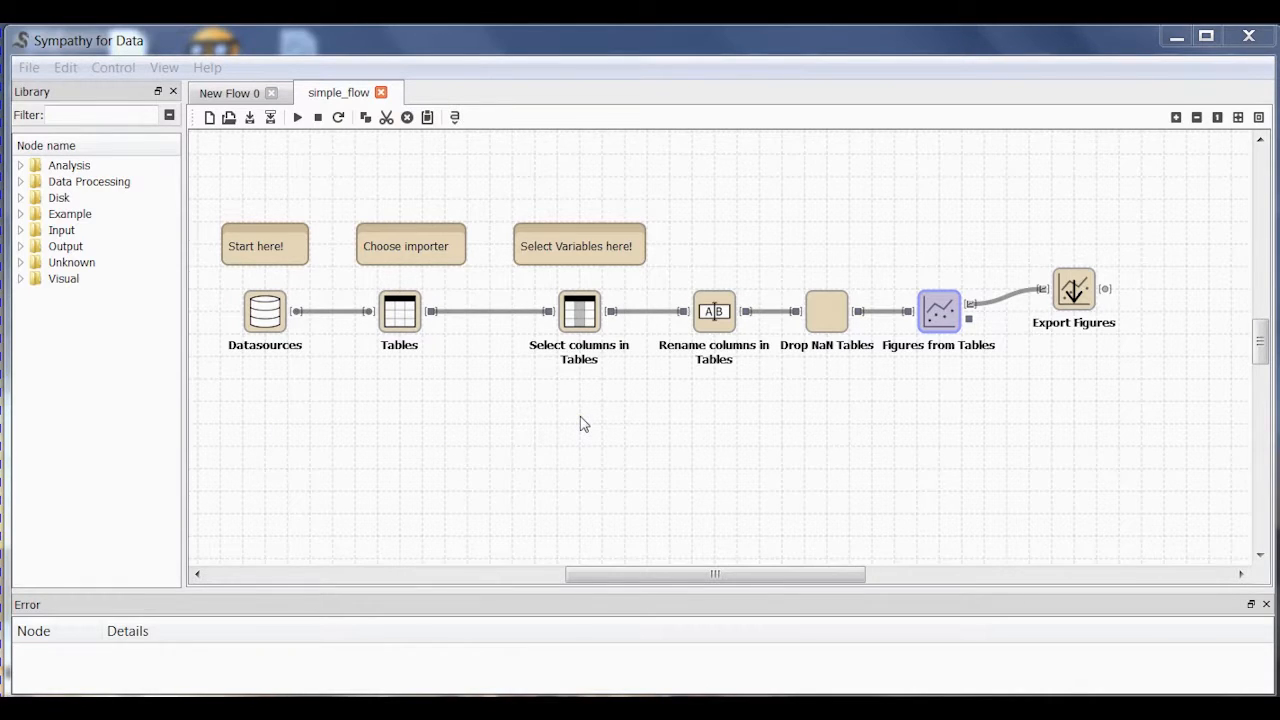
mouse_move(530, 390)
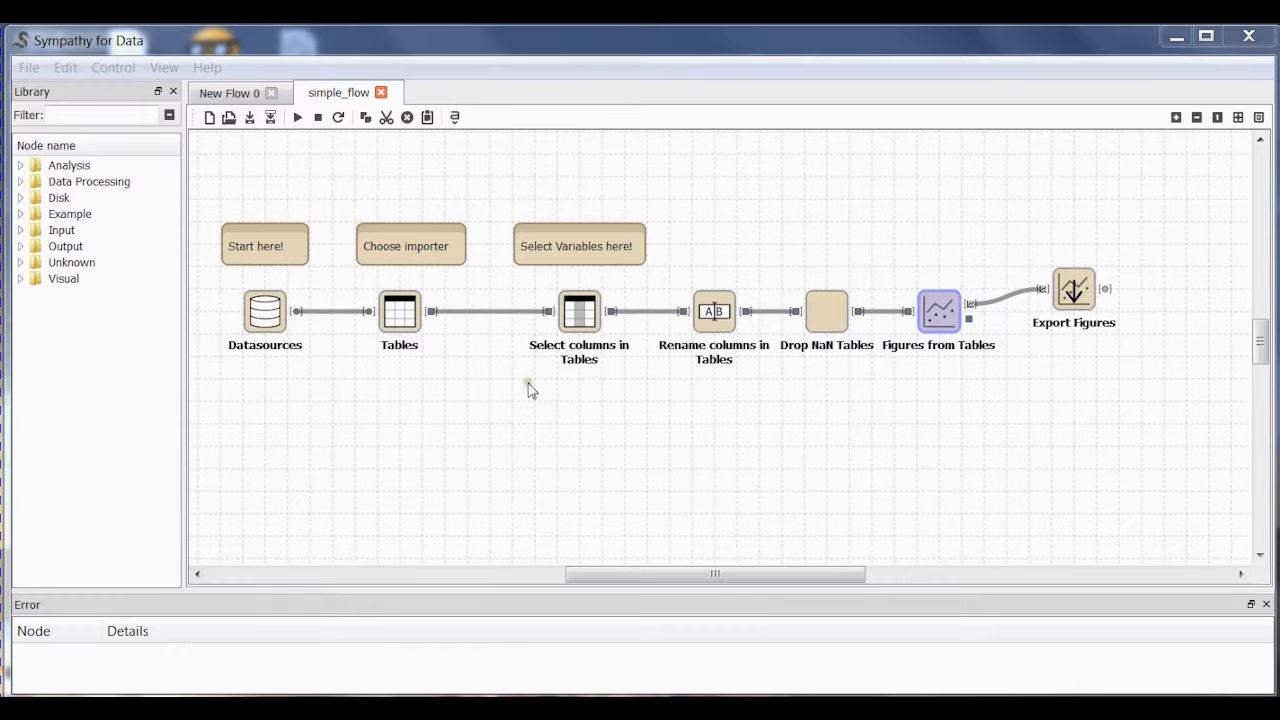
mouse_move(405, 320)
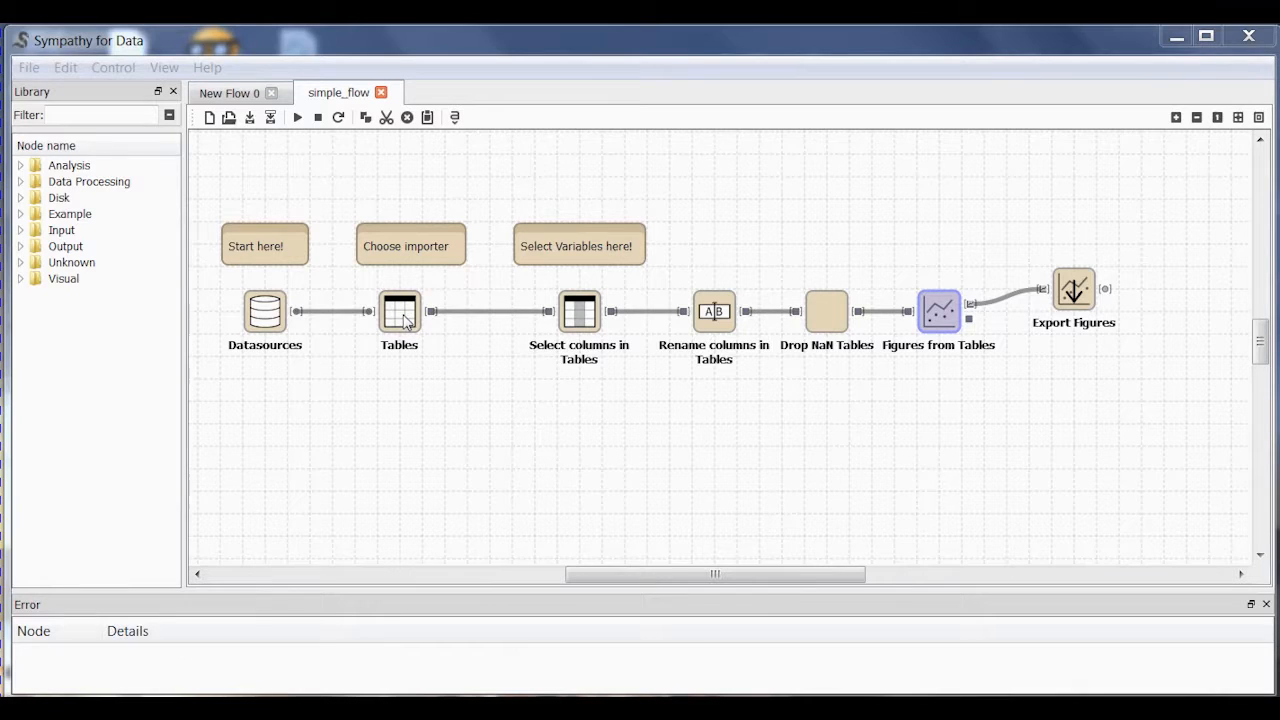
Open the Tables node's import settings, close them unchanged, and rearrange the canvas.
right_click(399, 311)
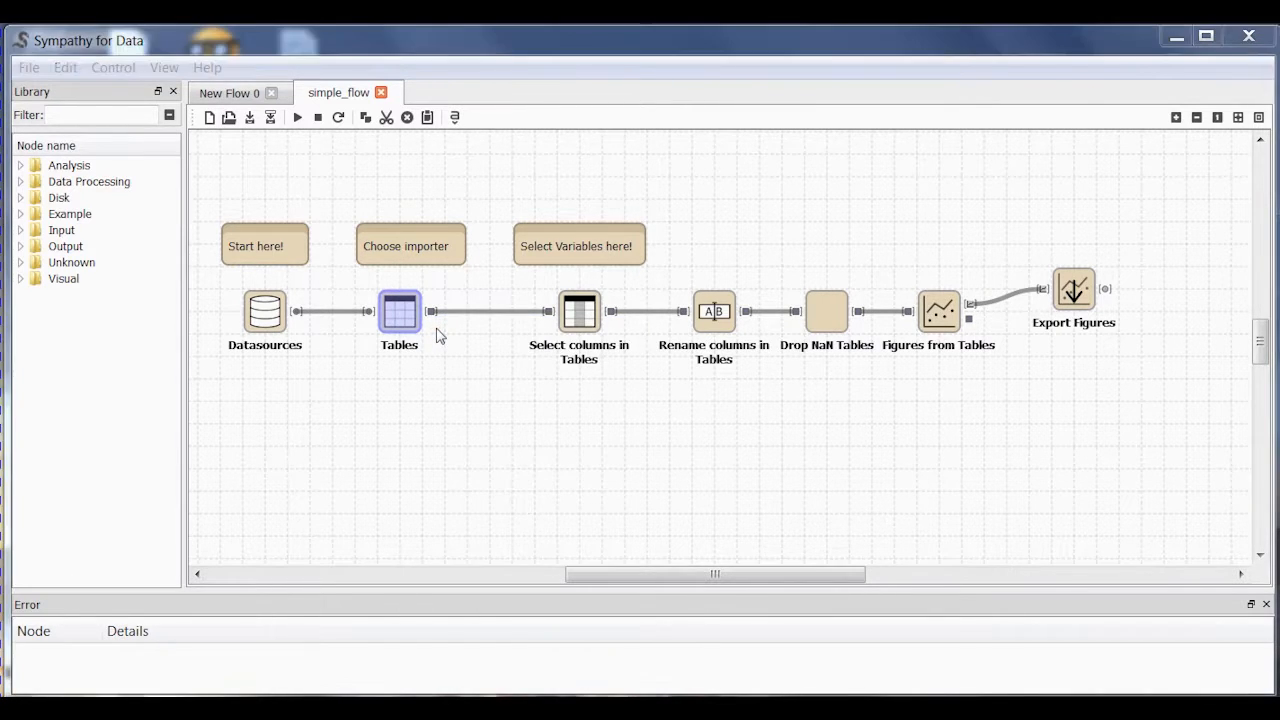
double_click(399, 311)
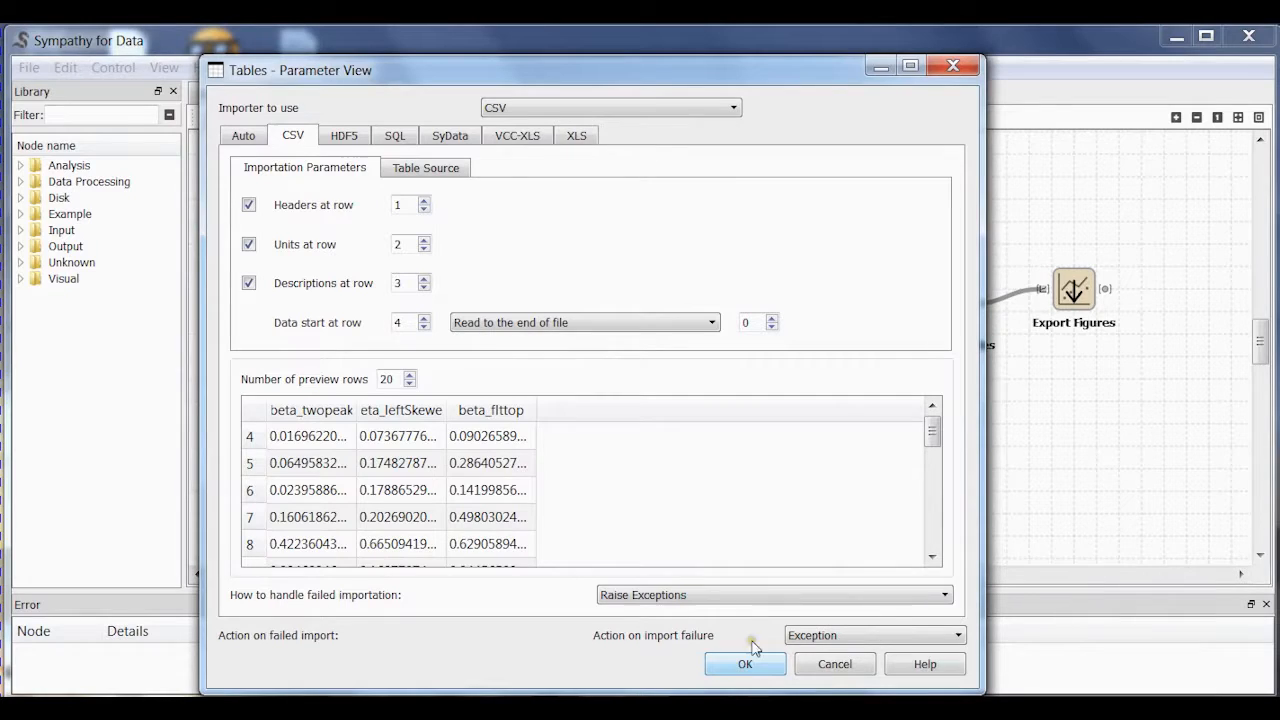
mouse_move(834, 664)
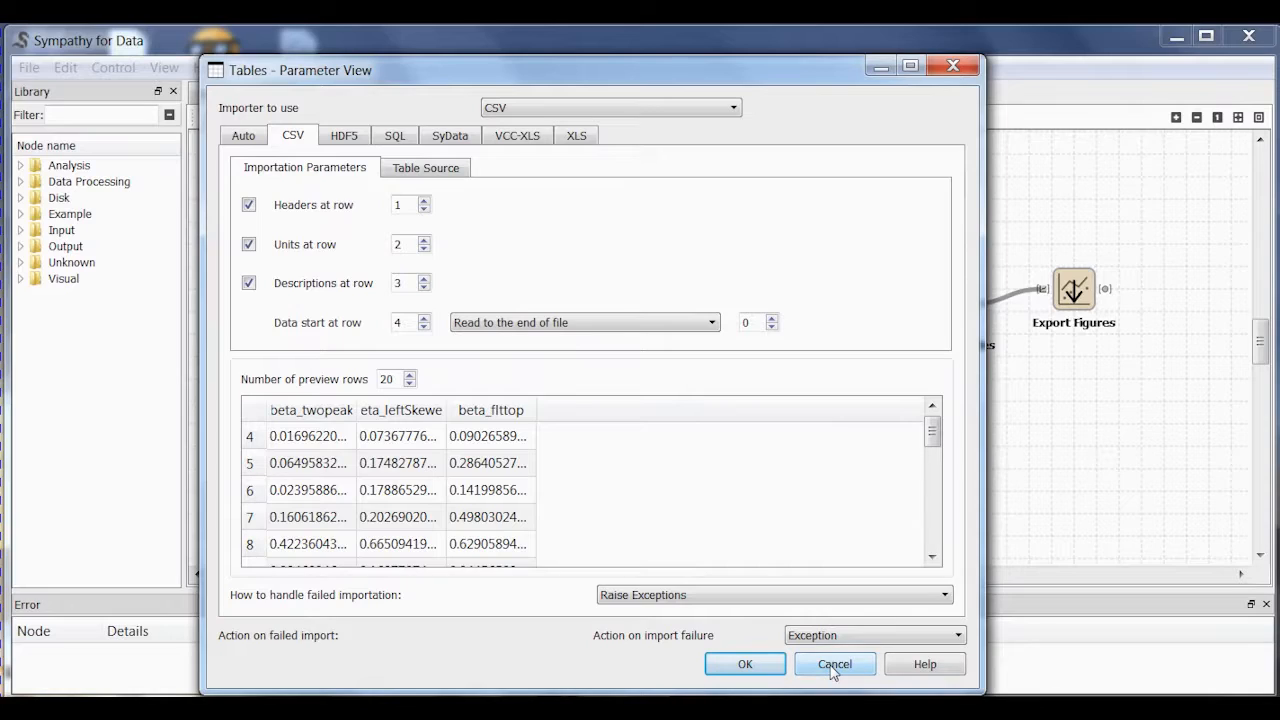
left_click(834, 664)
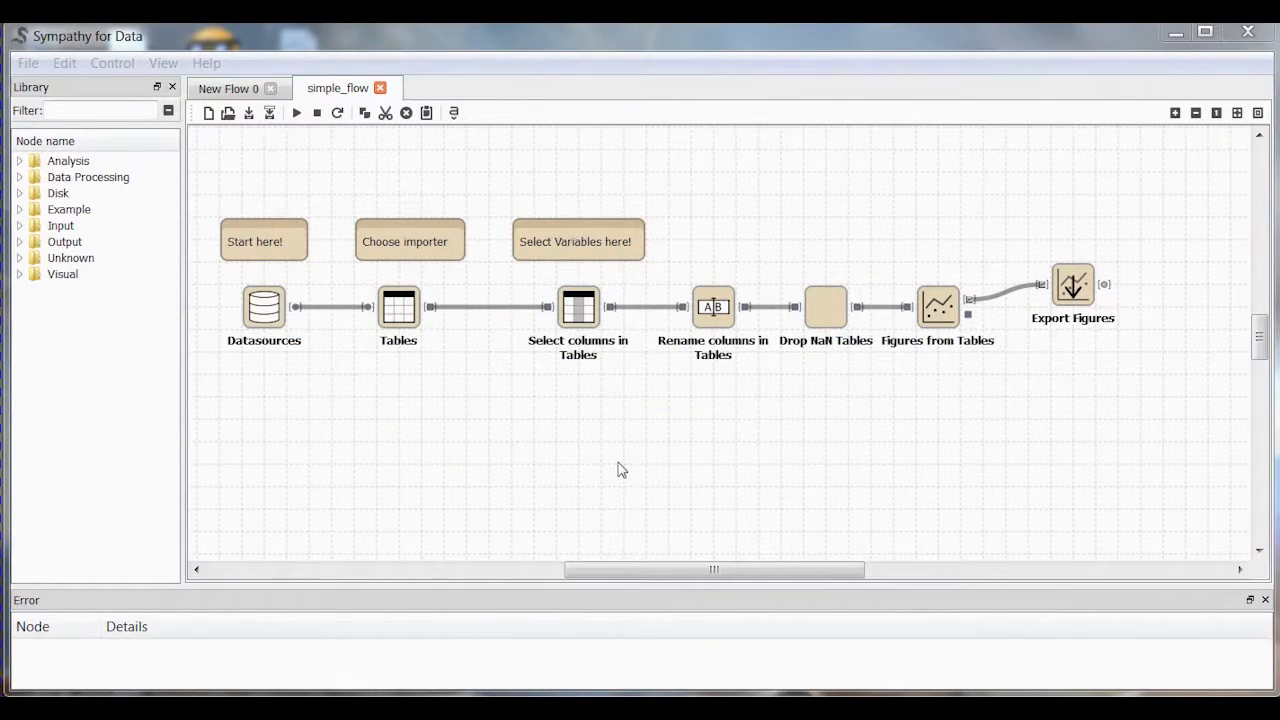
mouse_move(283, 453)
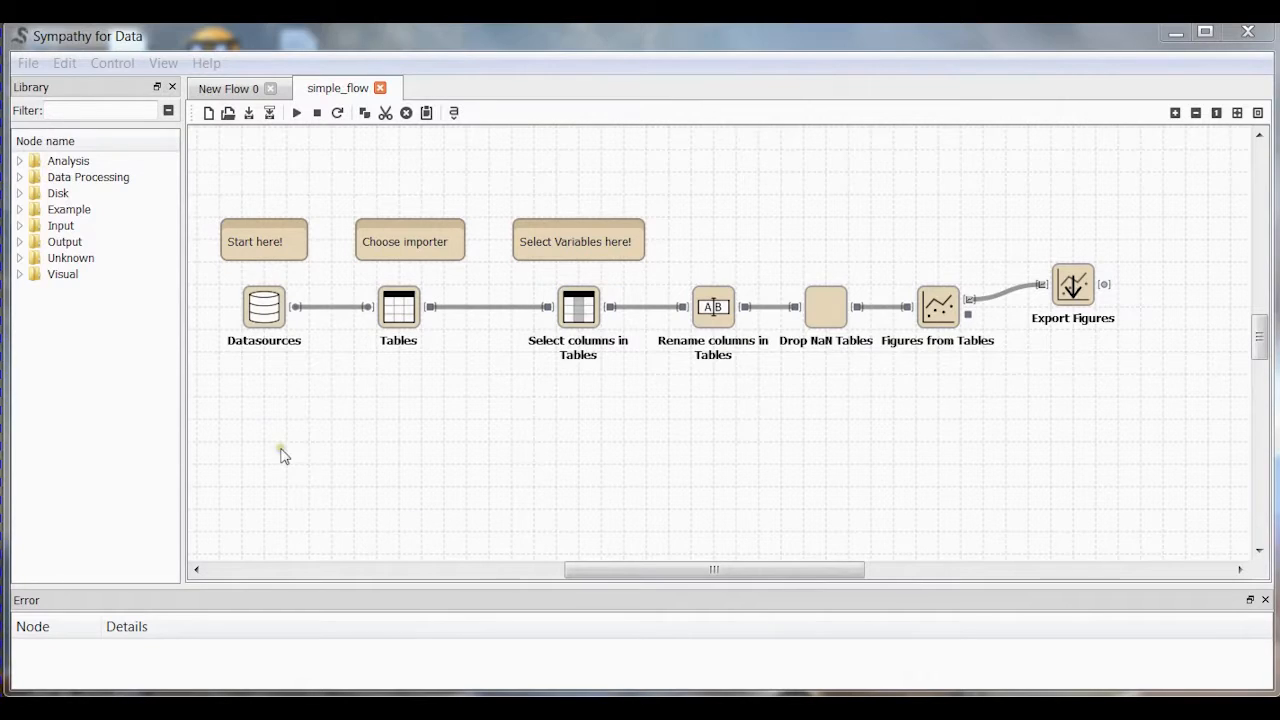
left_click_drag(283, 452, 512, 143)
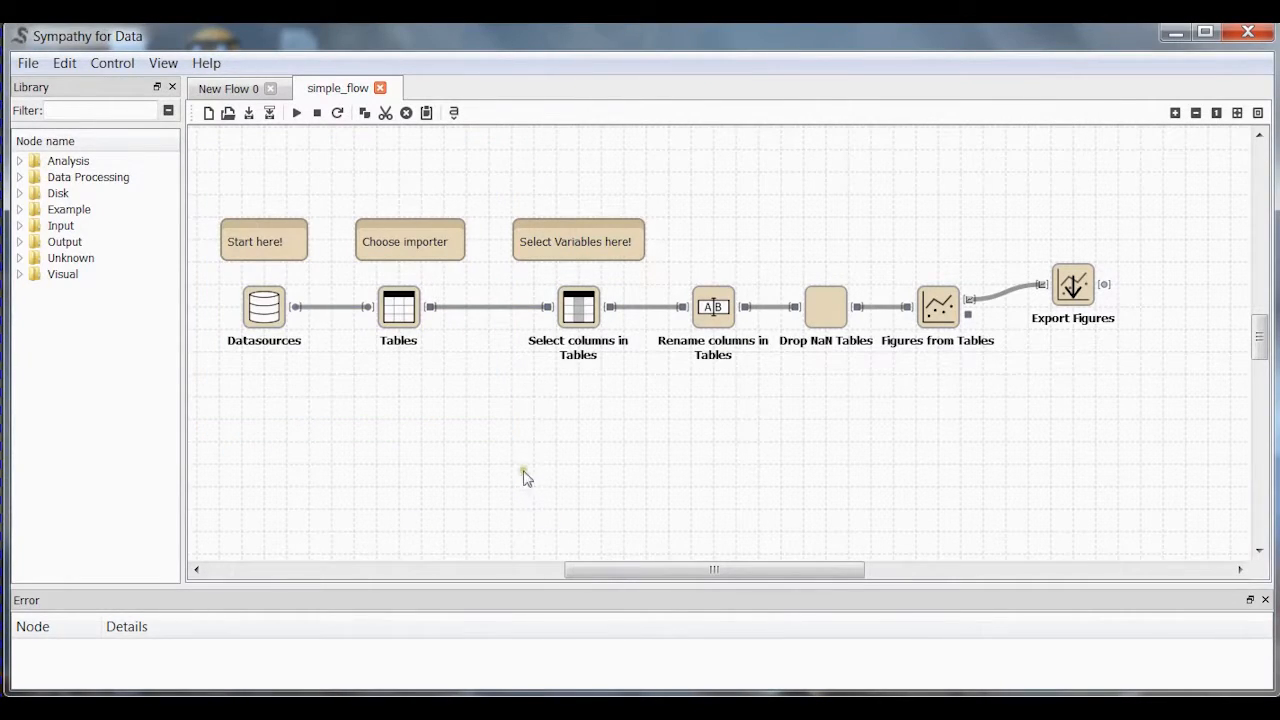
left_click_drag(525, 475, 730, 232)
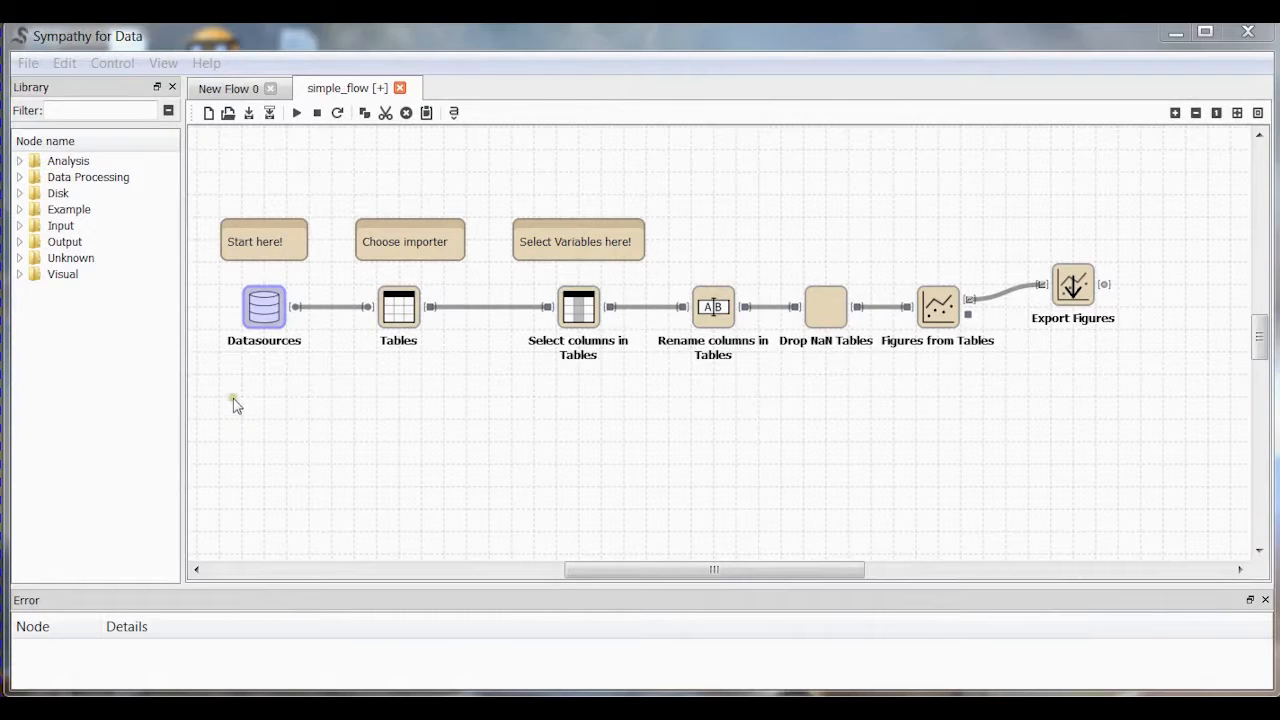
Set the Datasources node's search pattern to beta*.csv and confirm.
right_click(264, 307)
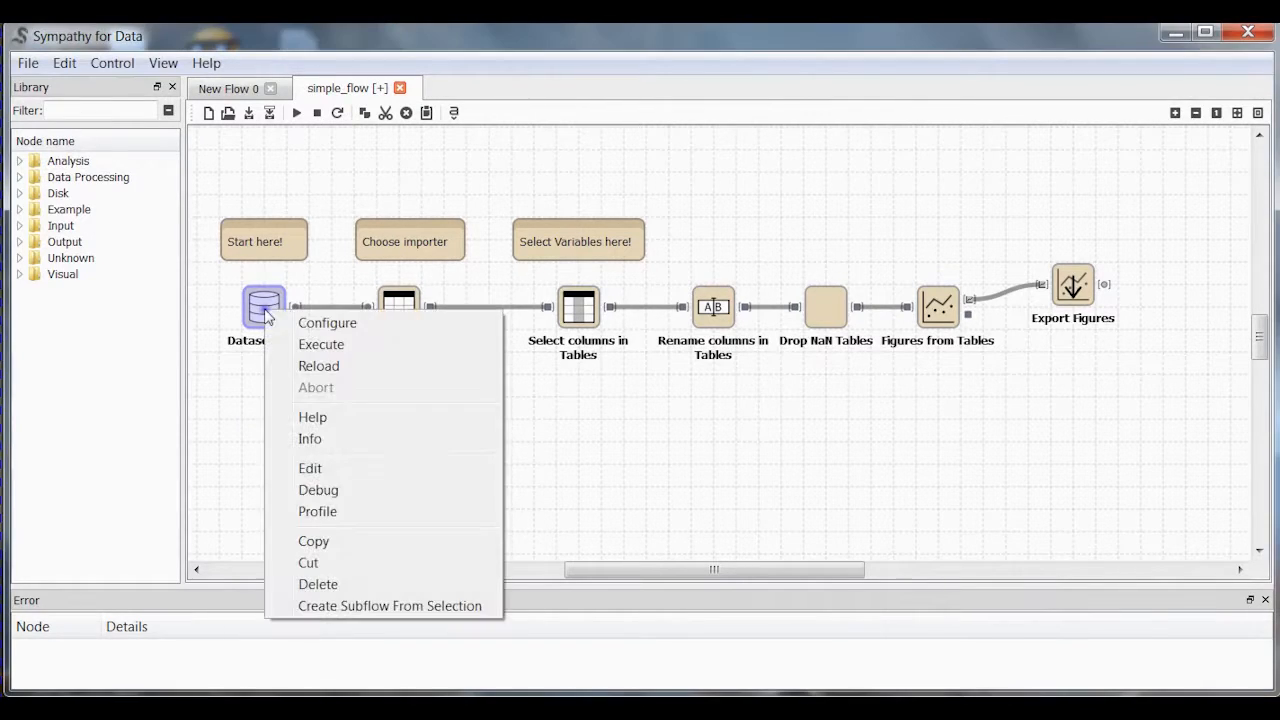
mouse_move(327, 322)
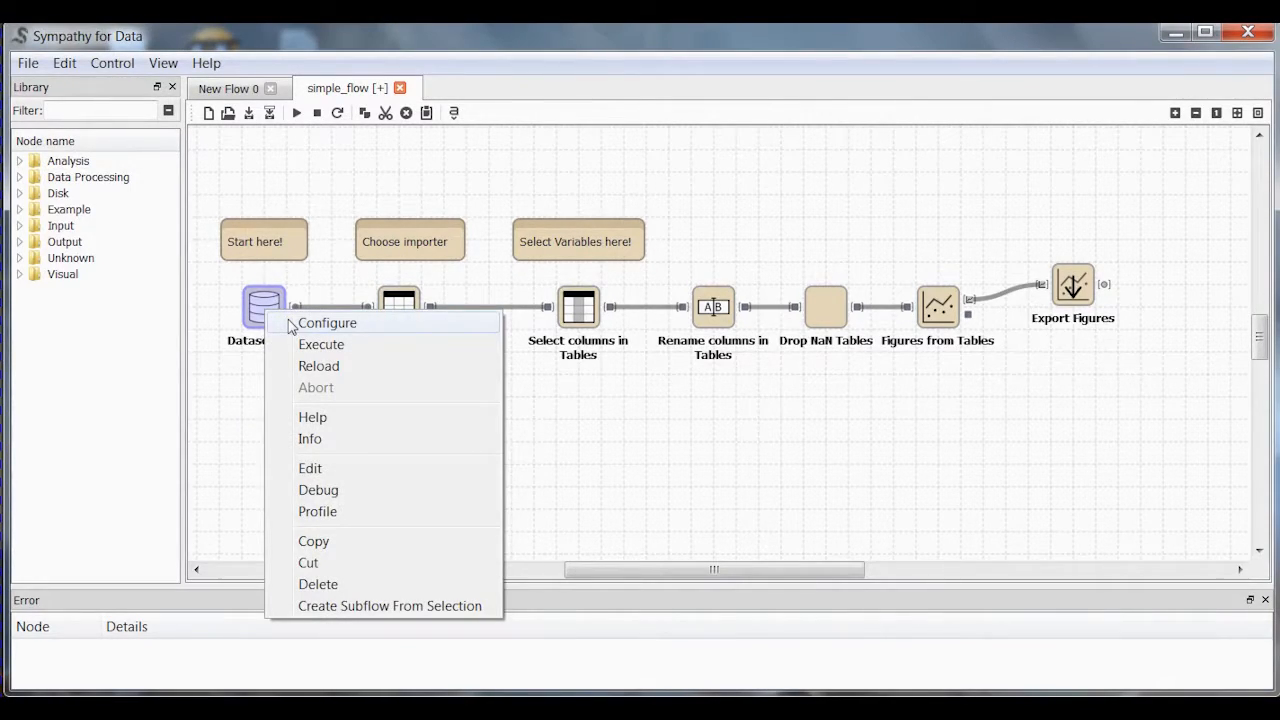
left_click(327, 322)
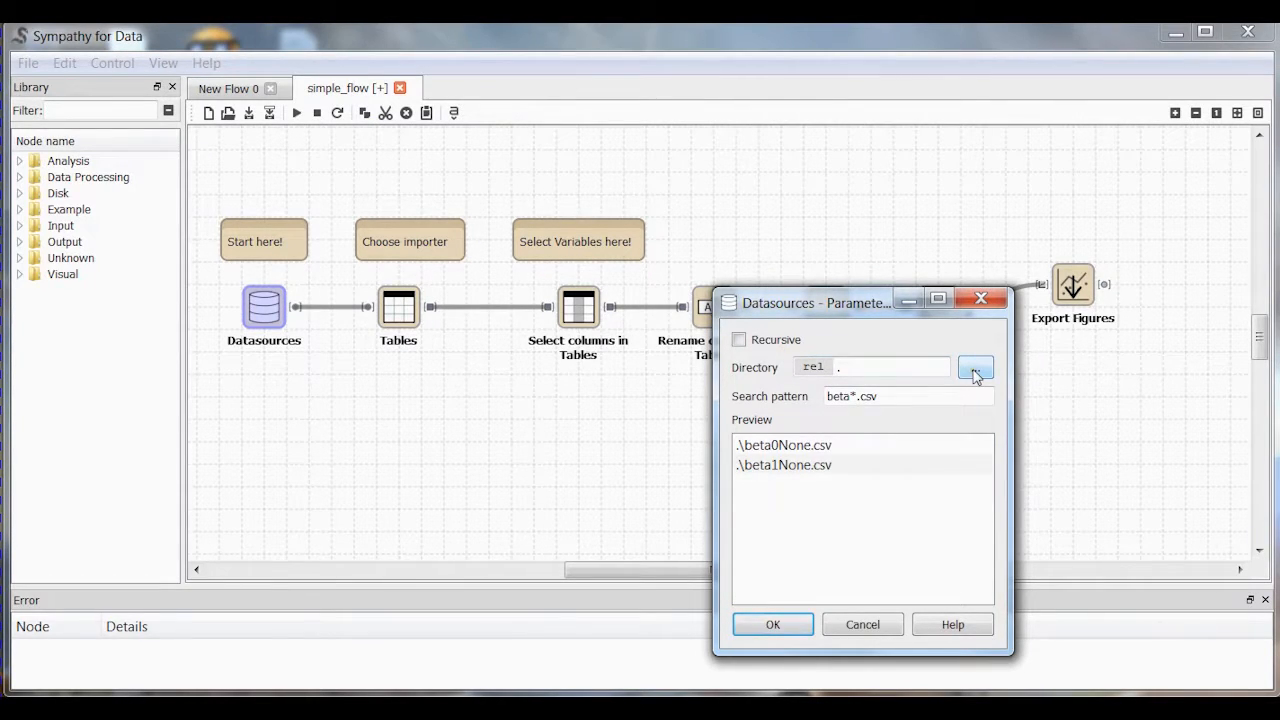
mouse_move(790, 400)
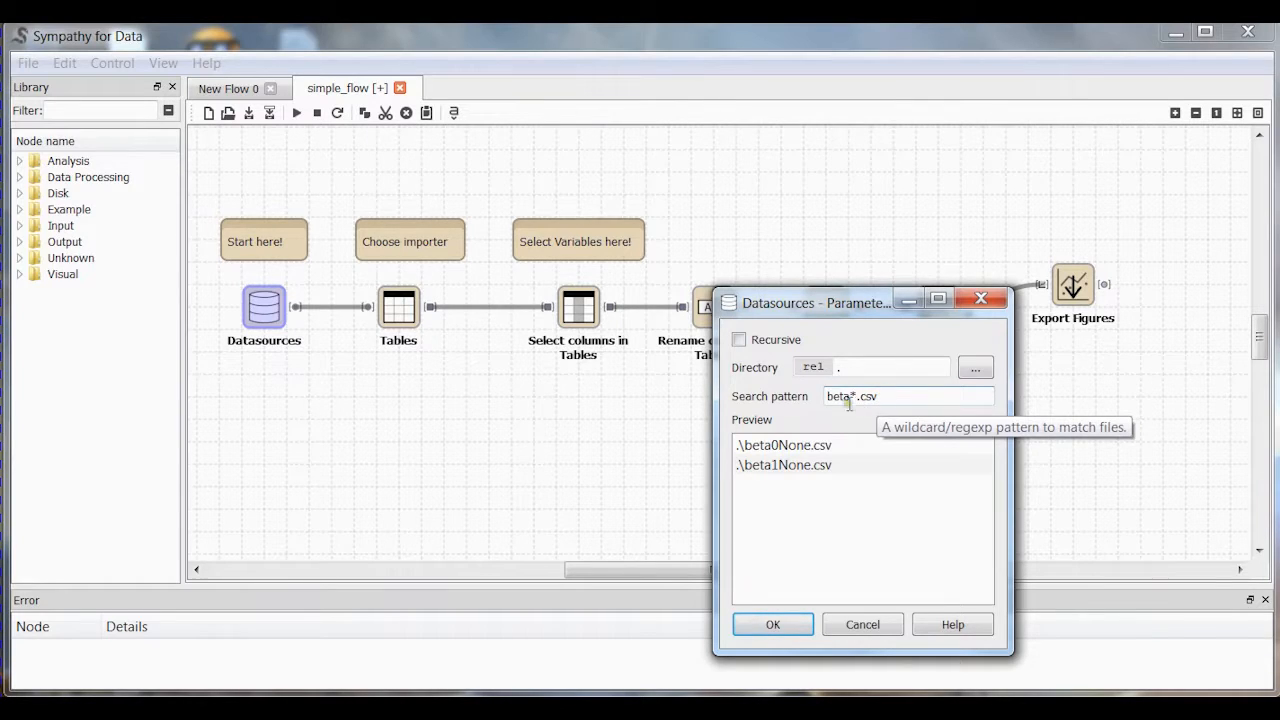
mouse_move(756, 459)
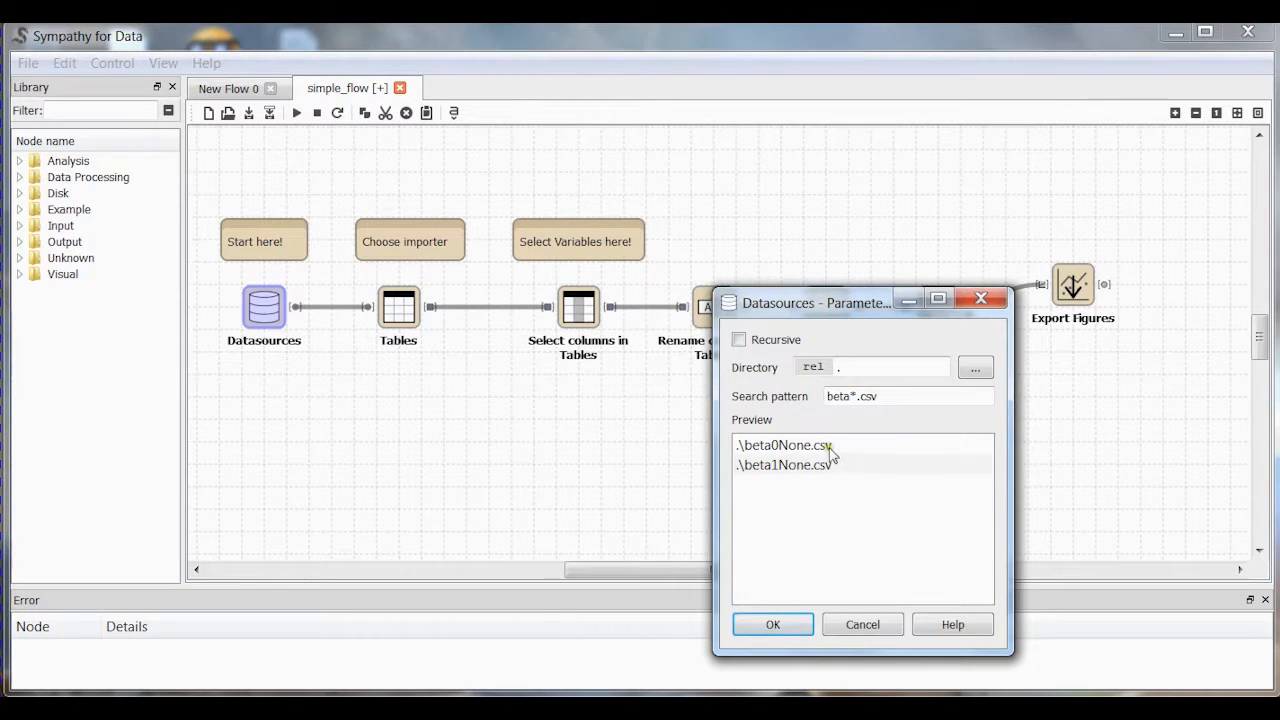
triple_click(880, 396)
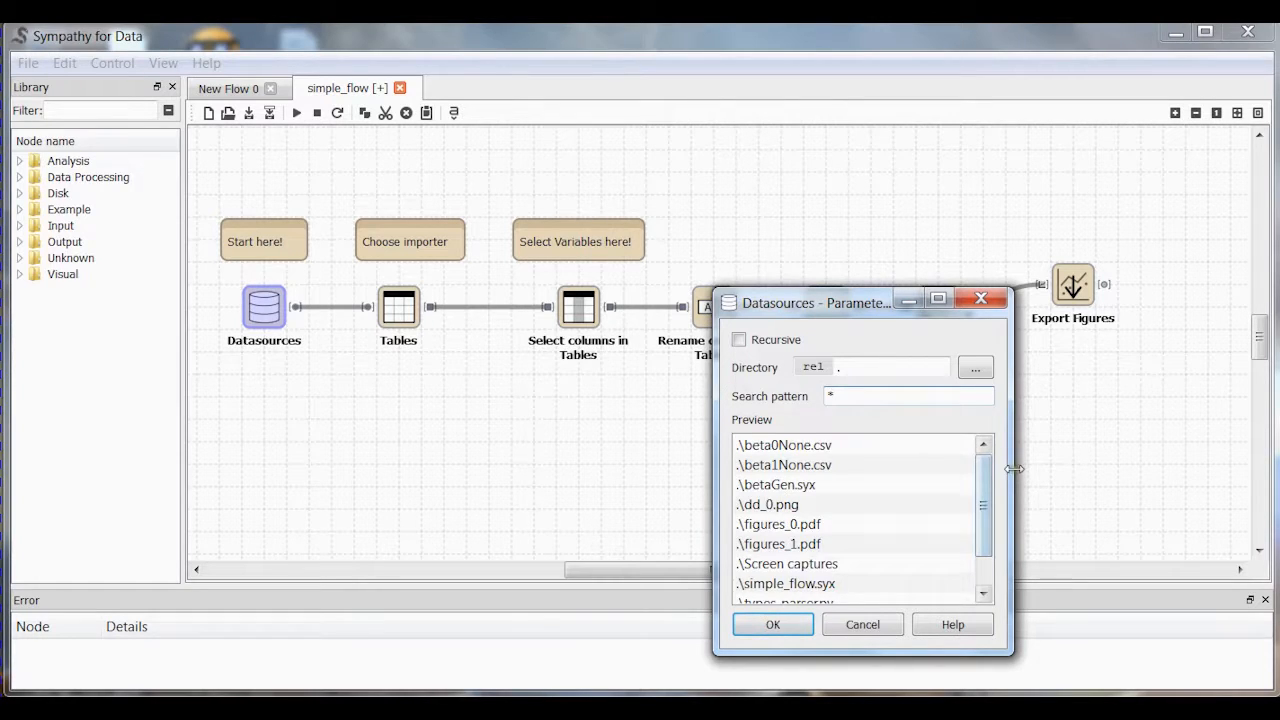
scroll("down", 3)
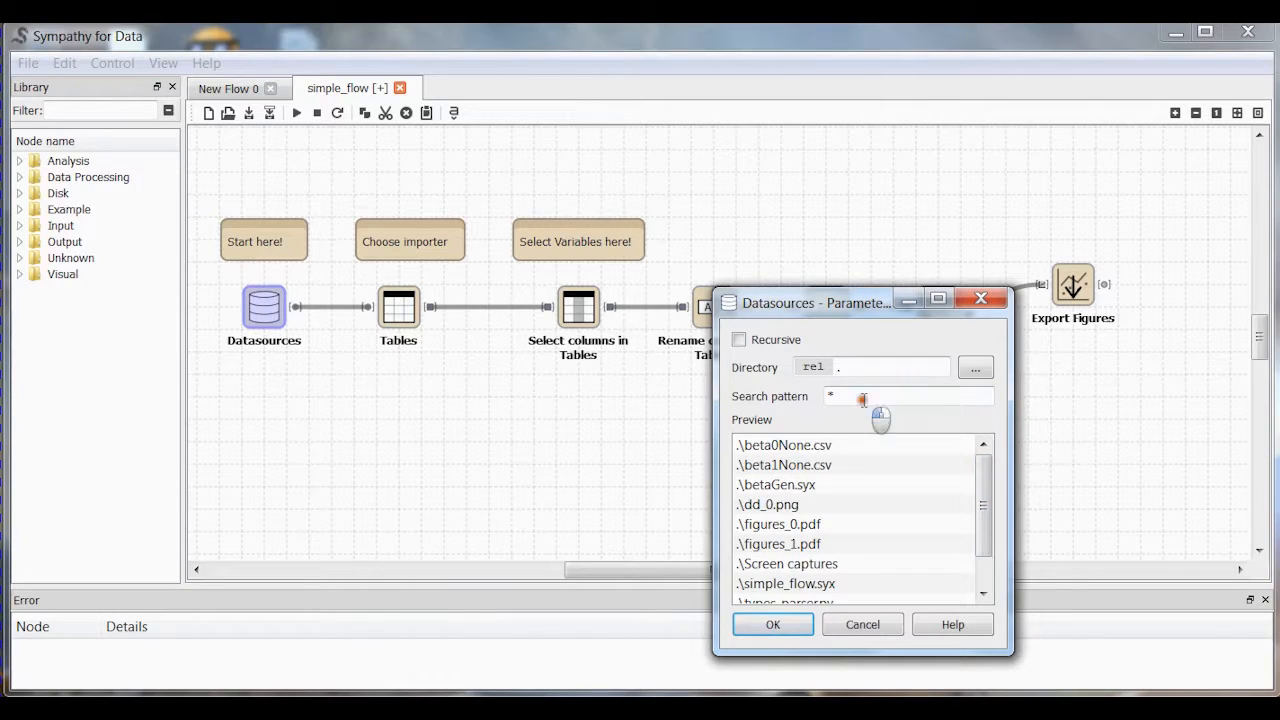
type("bee")
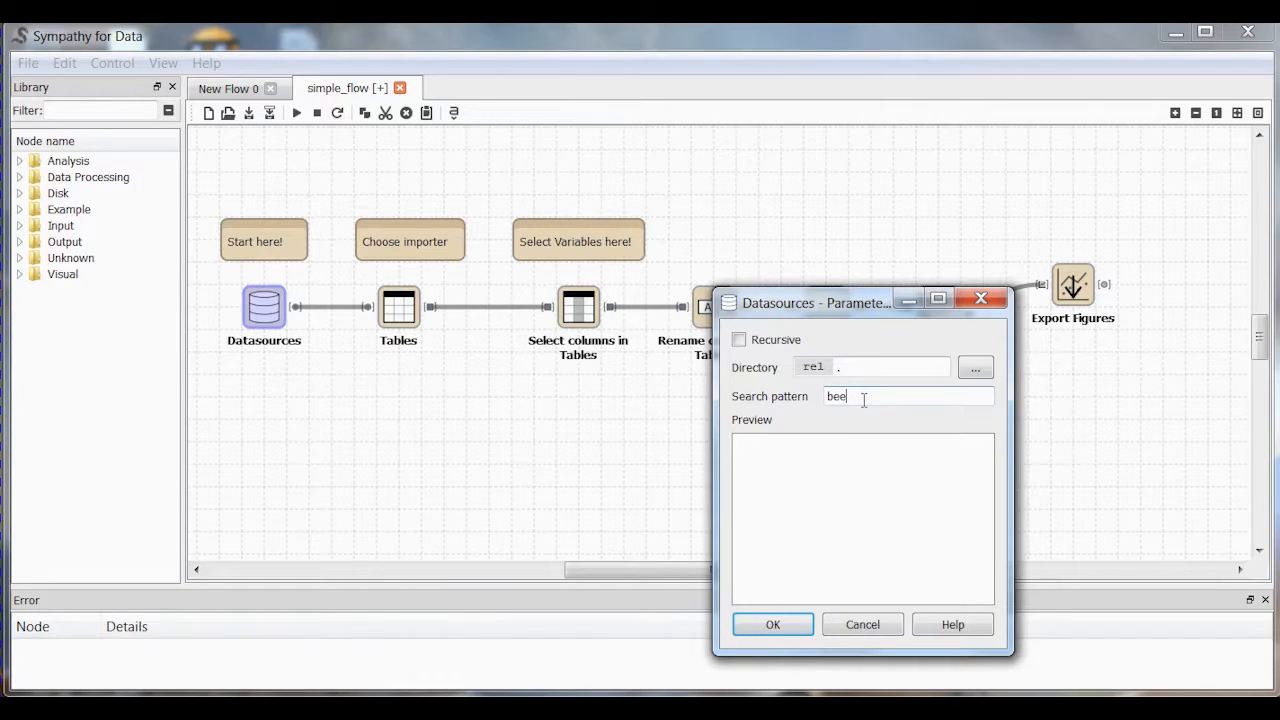
type("beta")
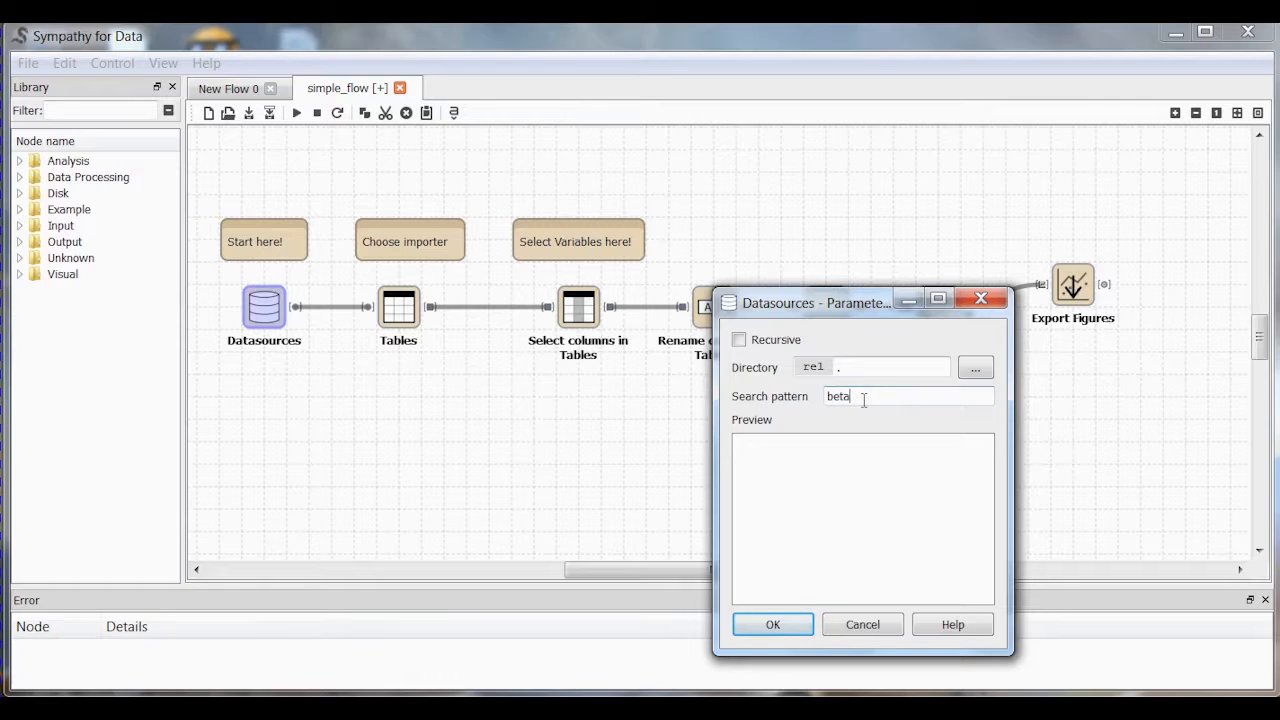
type("*.csv")
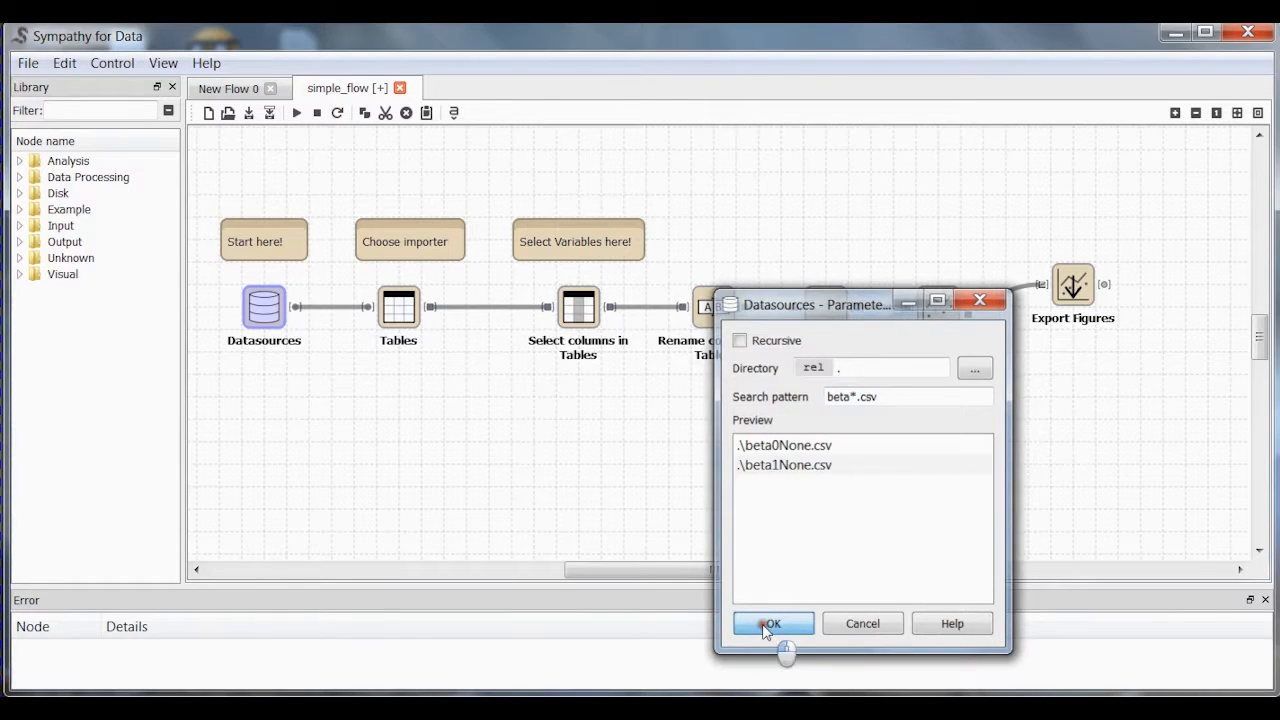
left_click(772, 623)
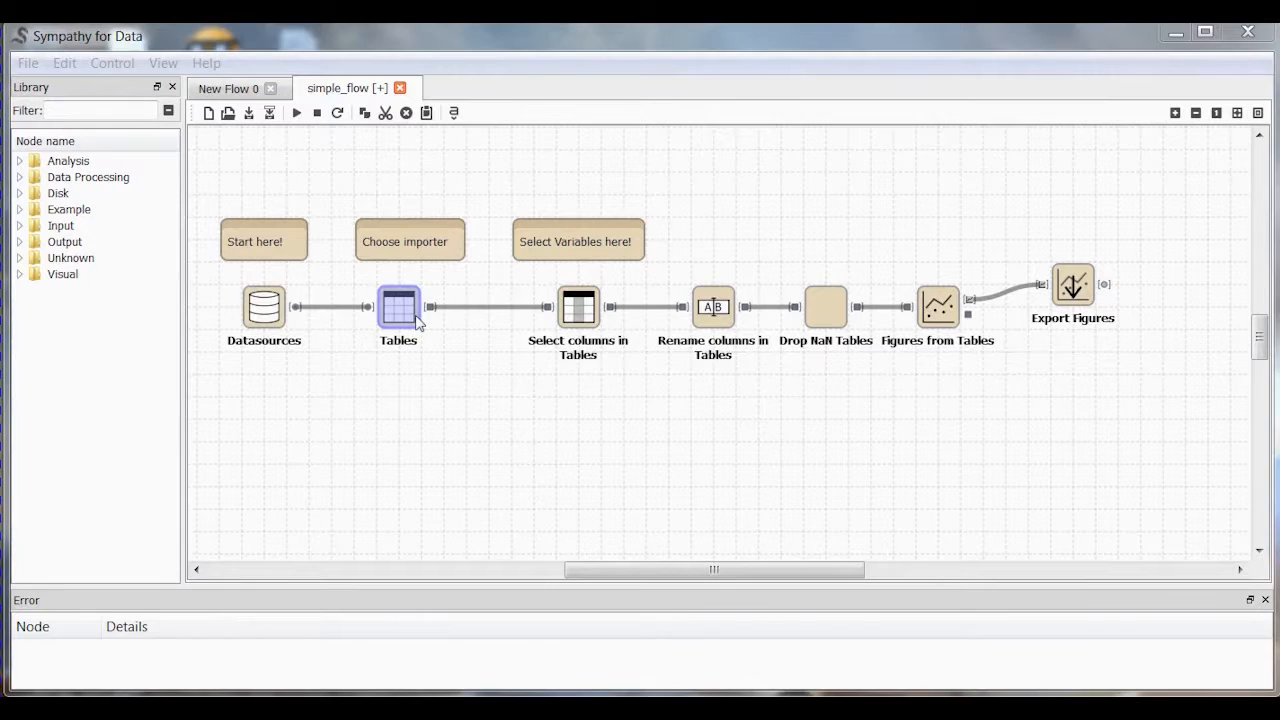
Reopen the Tables CSV import settings, keep Read to end, and accept them.
right_click(398, 307)
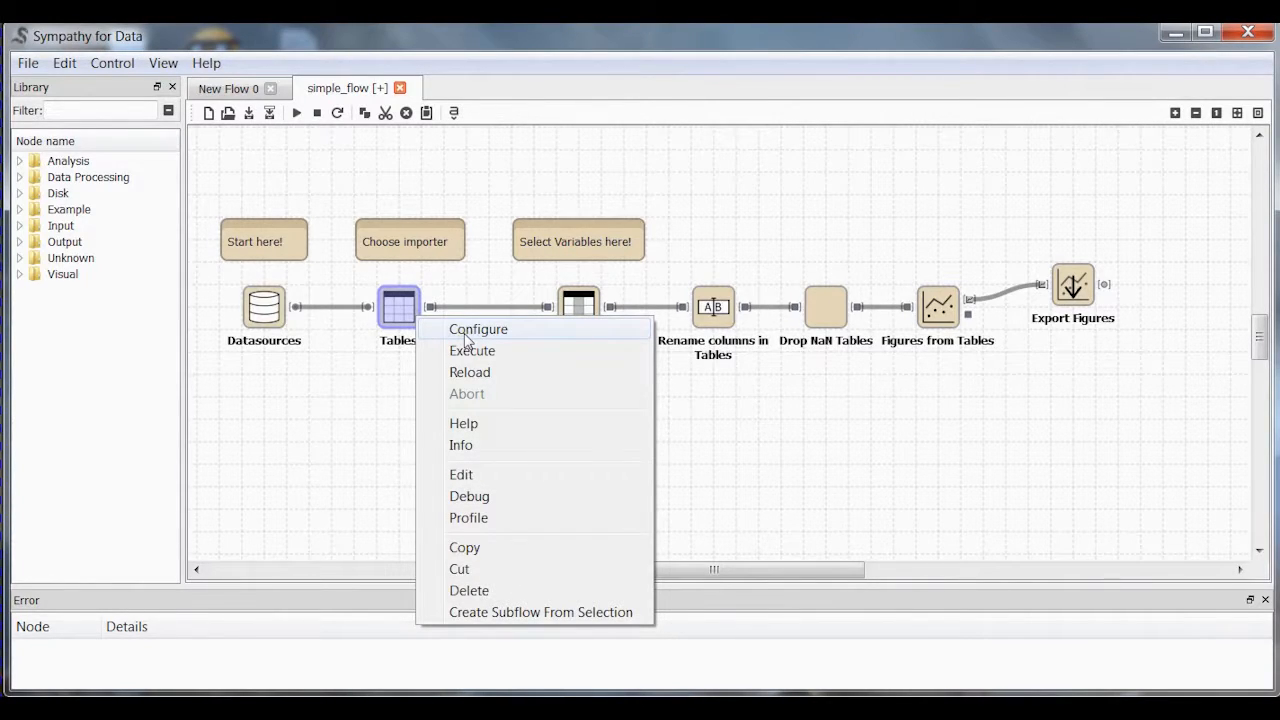
left_click(465, 340)
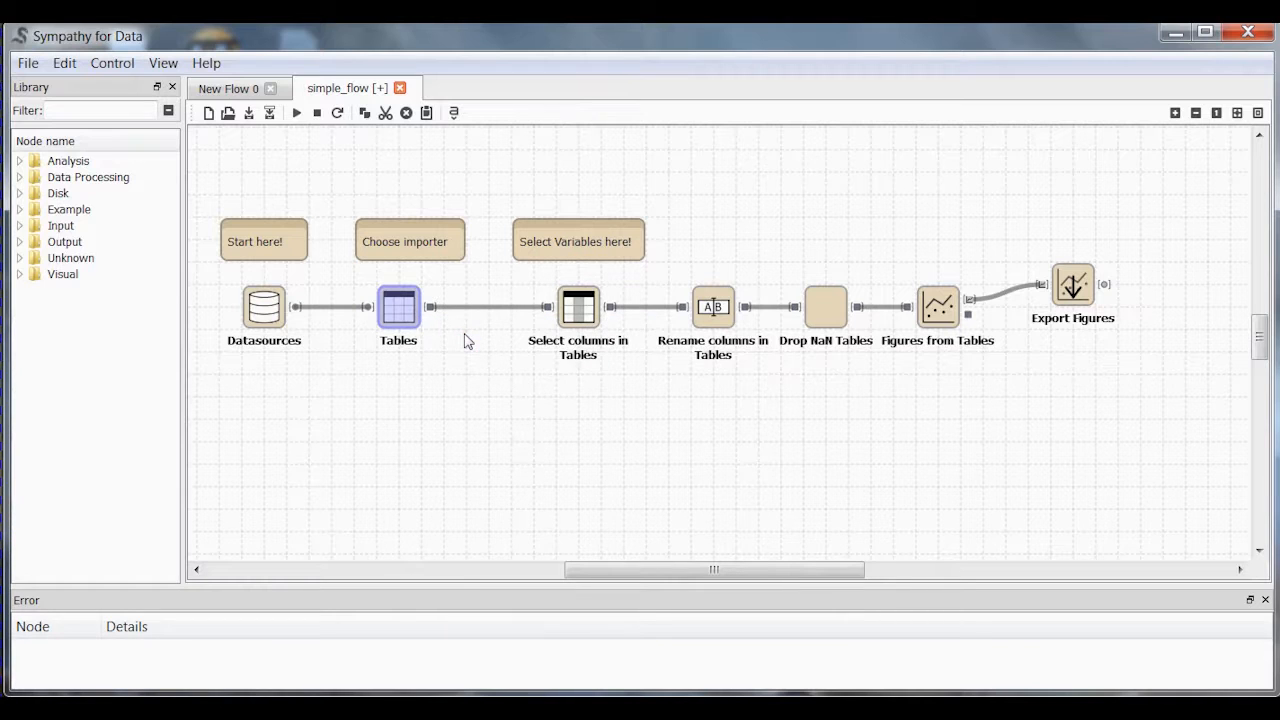
double_click(398, 307)
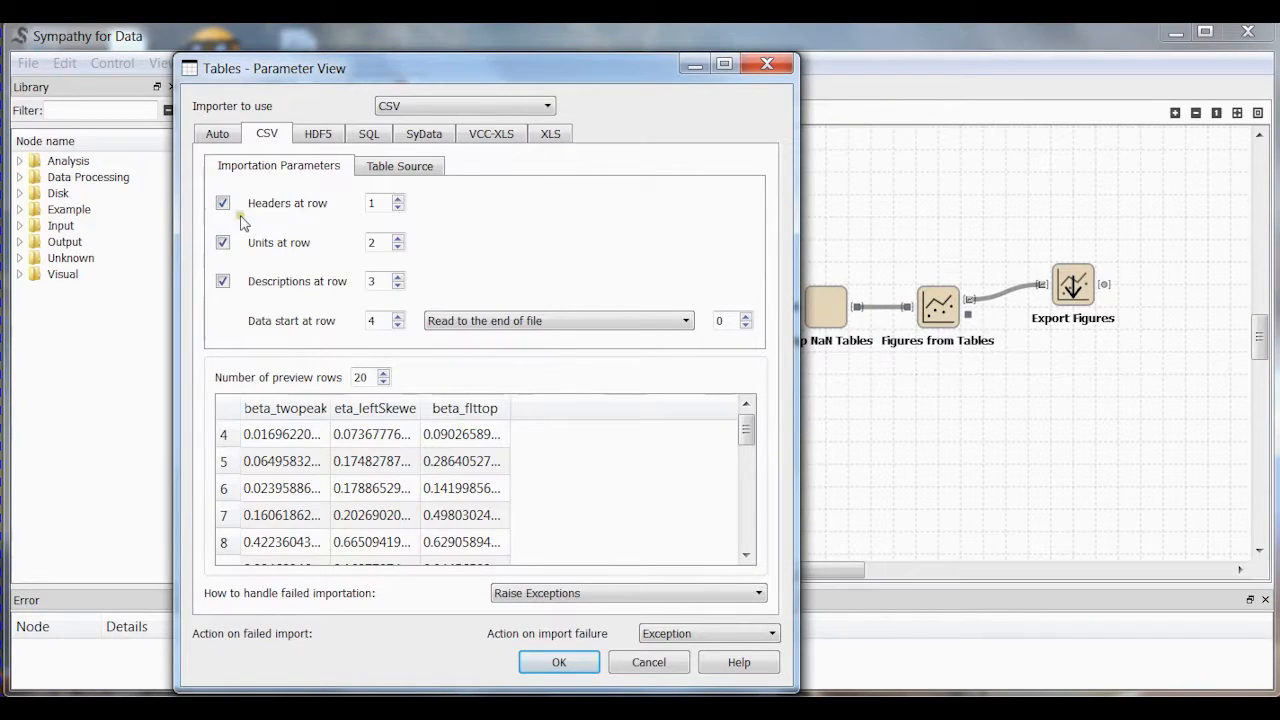
mouse_move(300, 242)
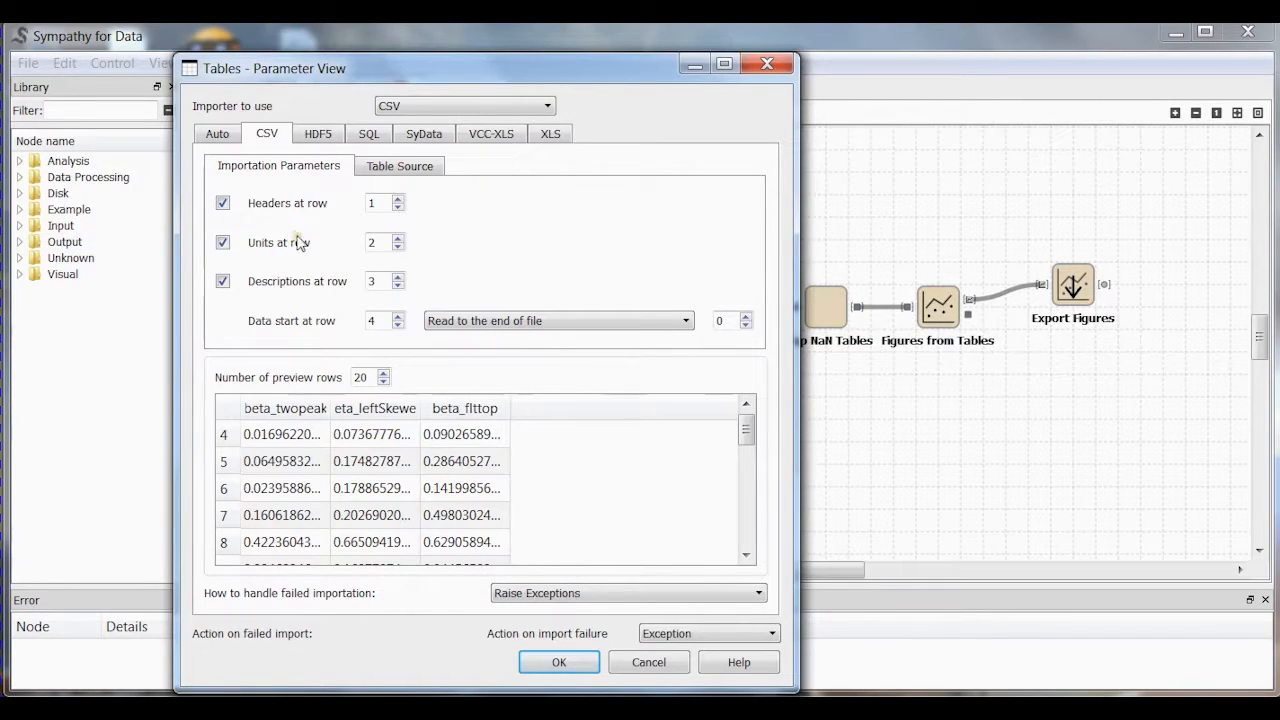
mouse_move(267, 294)
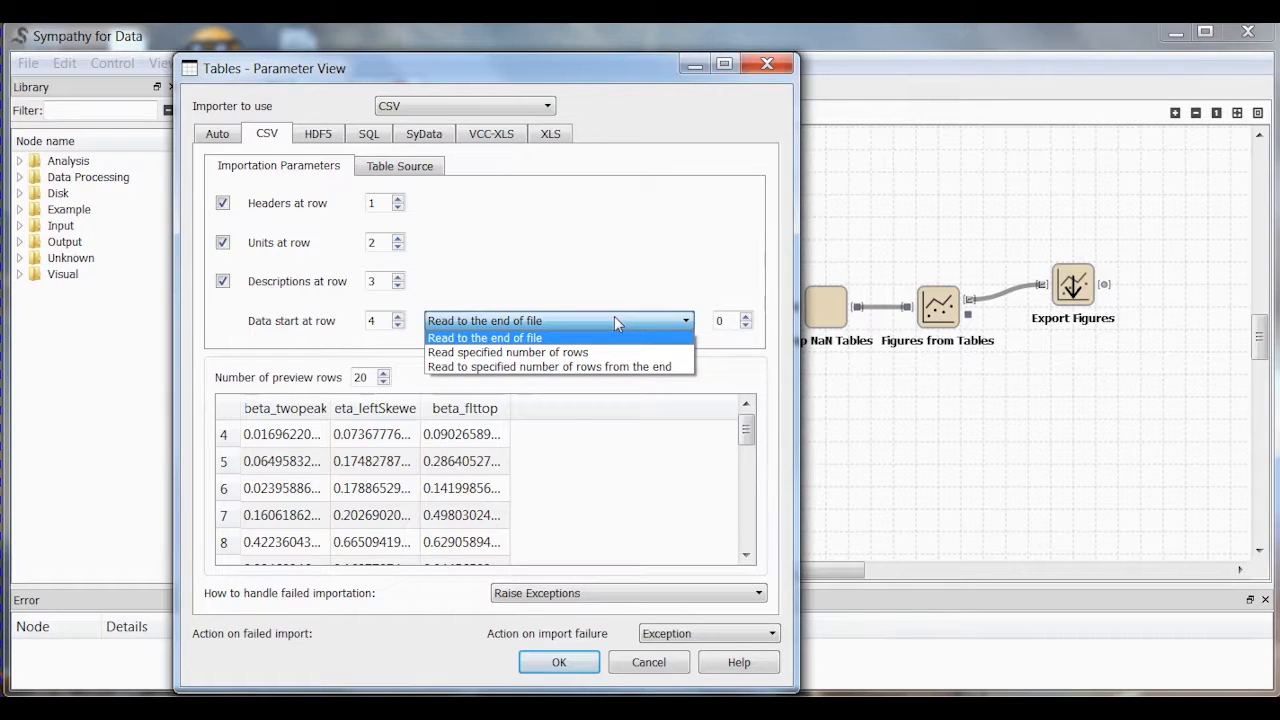
left_click(485, 337)
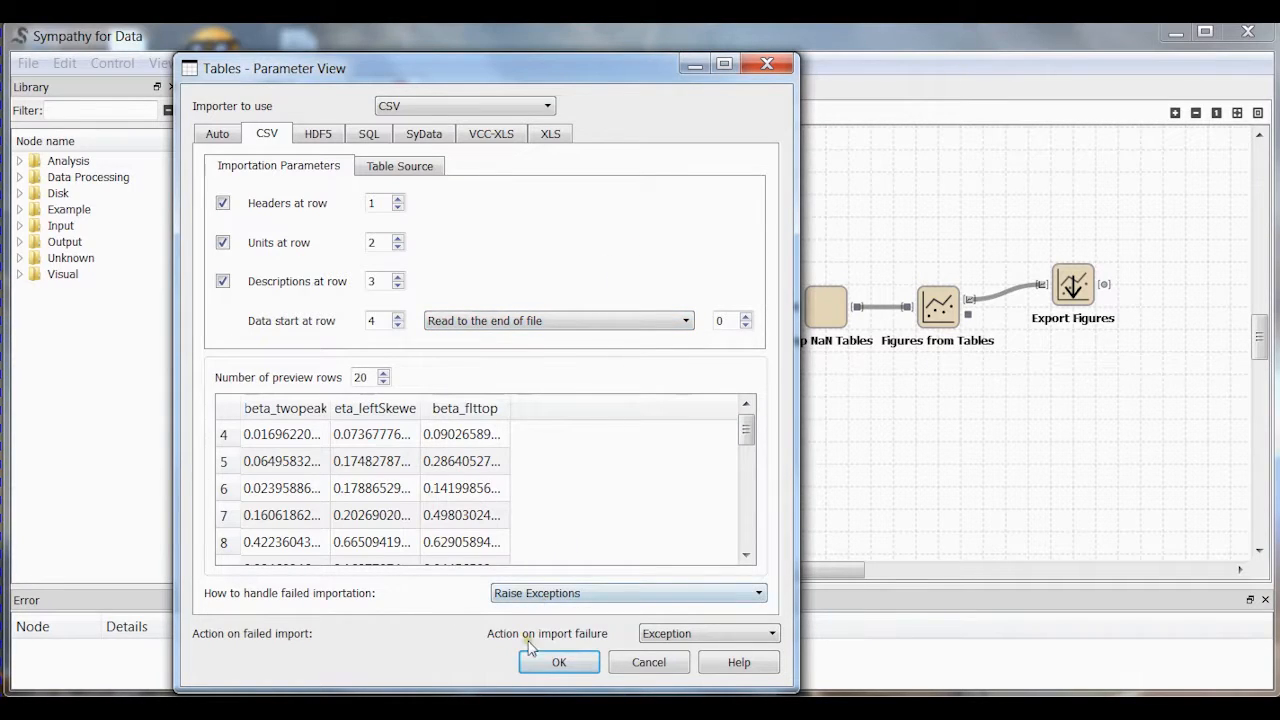
mouse_move(575, 524)
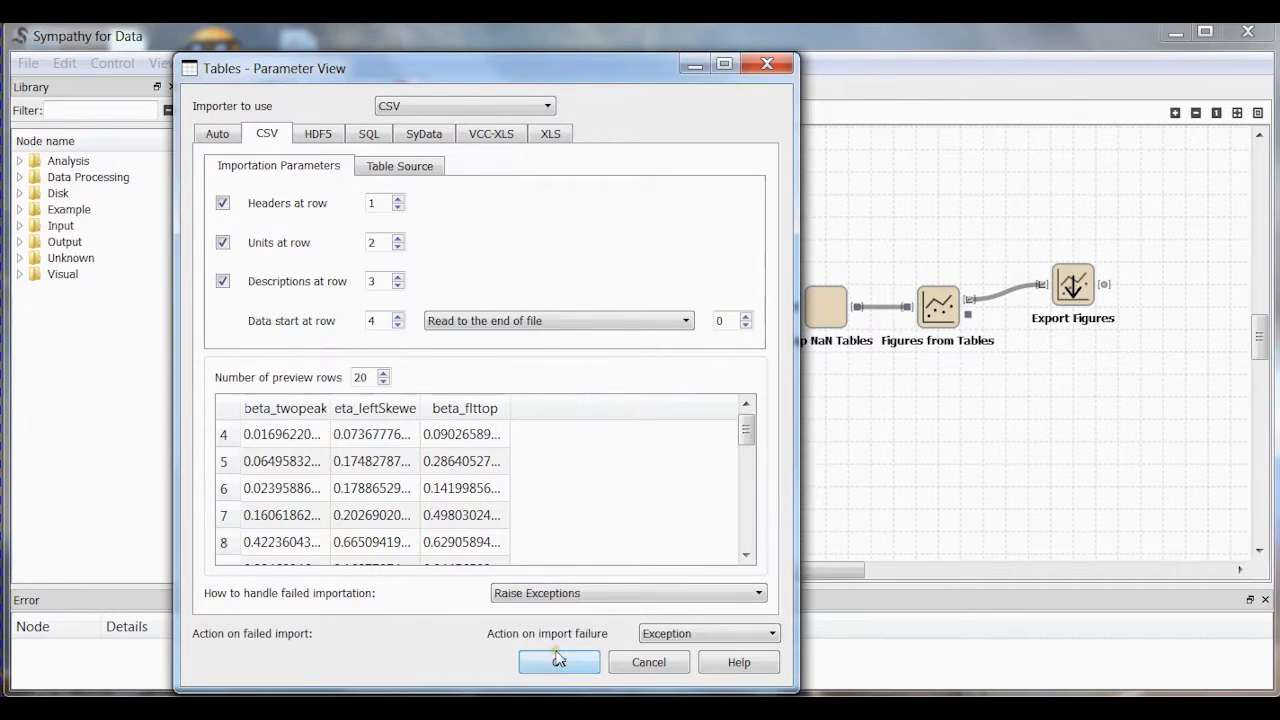
left_click(558, 662)
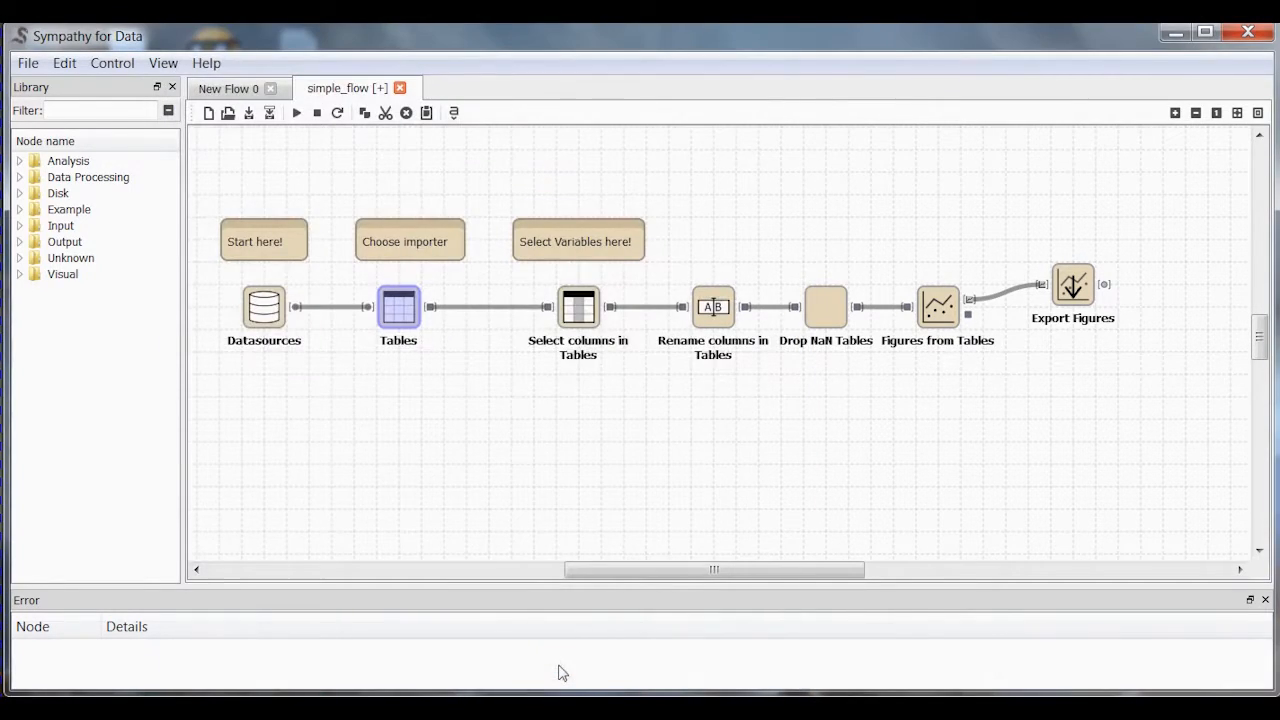
mouse_move(332, 154)
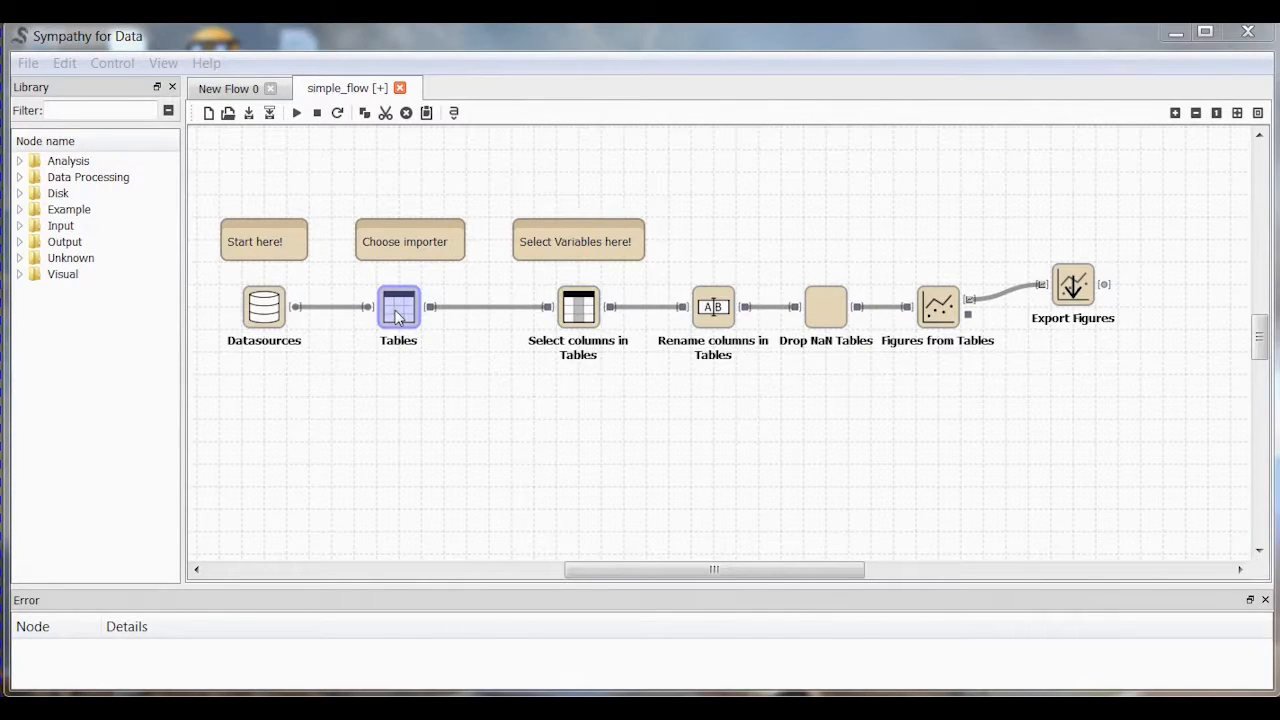
Execute the Tables node and view its imported beta0None table (5000 × 3).
left_click(398, 307)
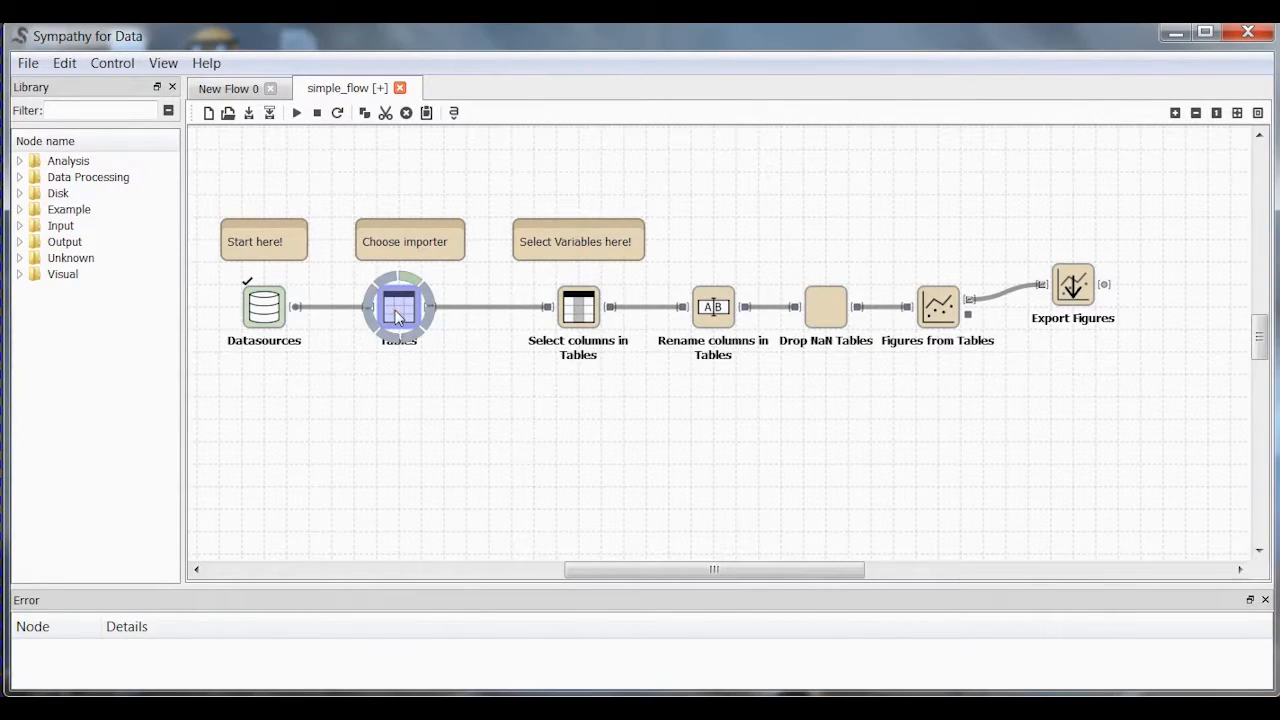
left_click(398, 307)
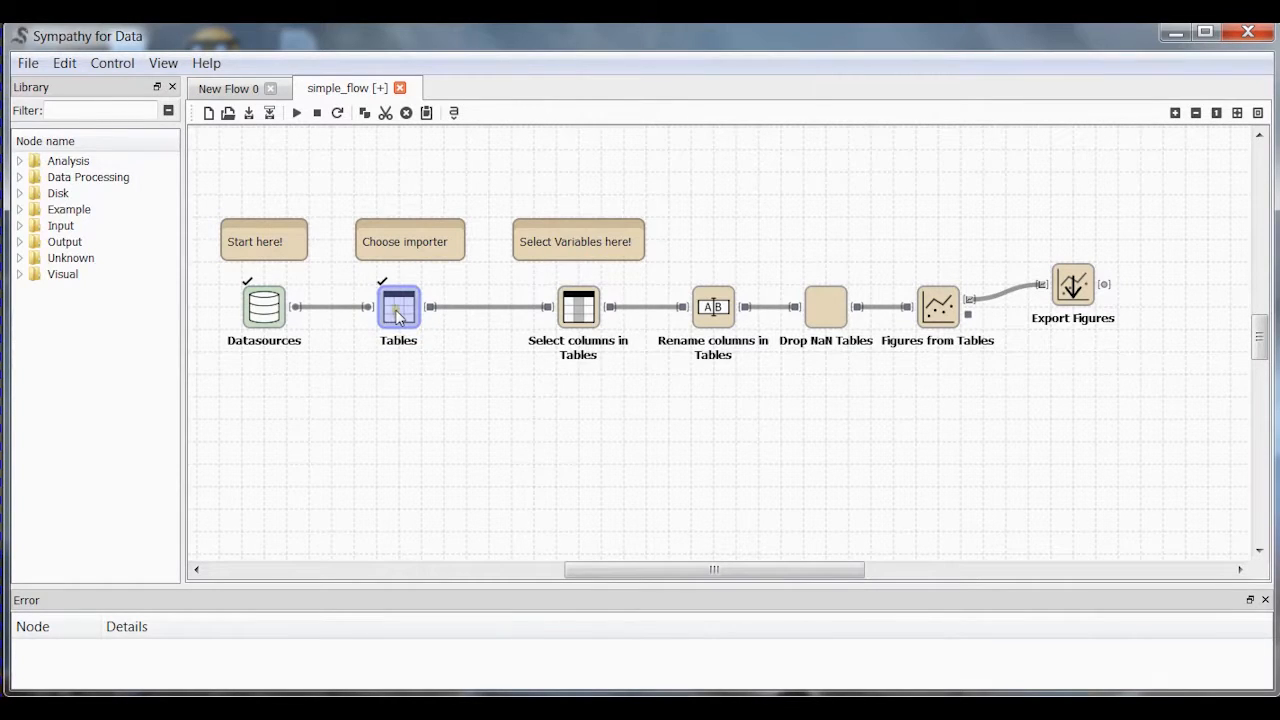
mouse_move(432, 307)
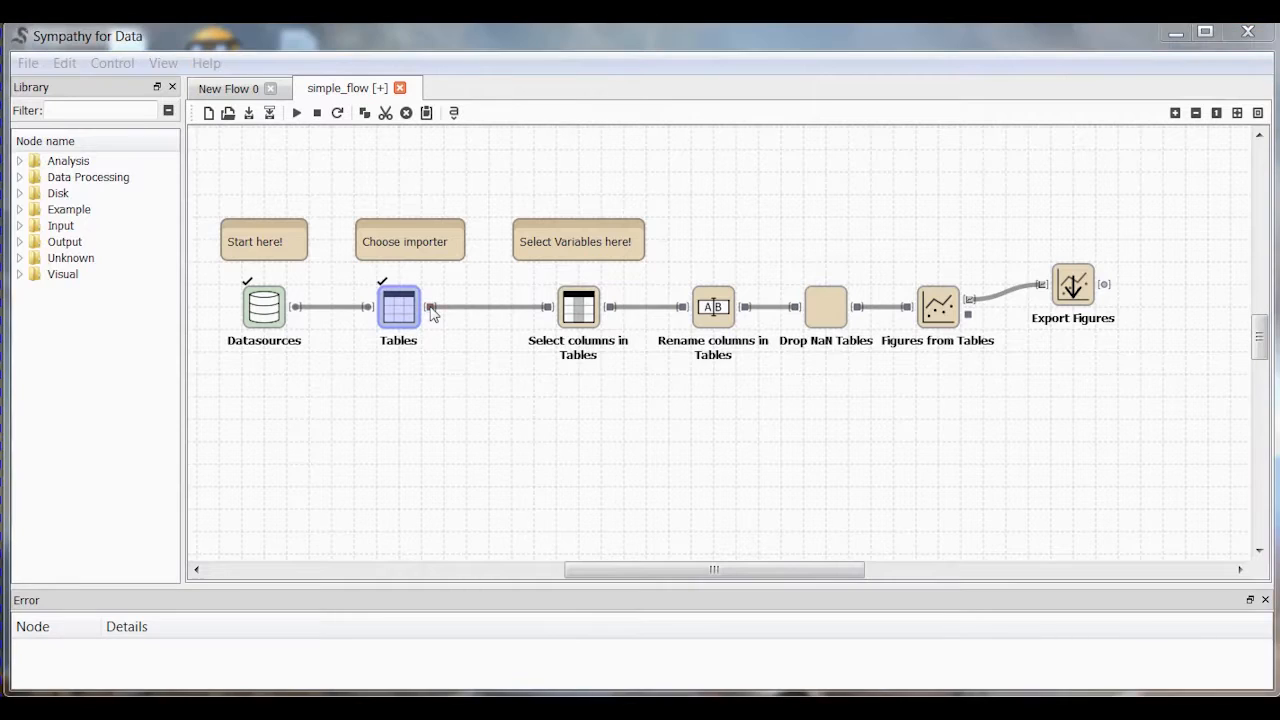
double_click(398, 307)
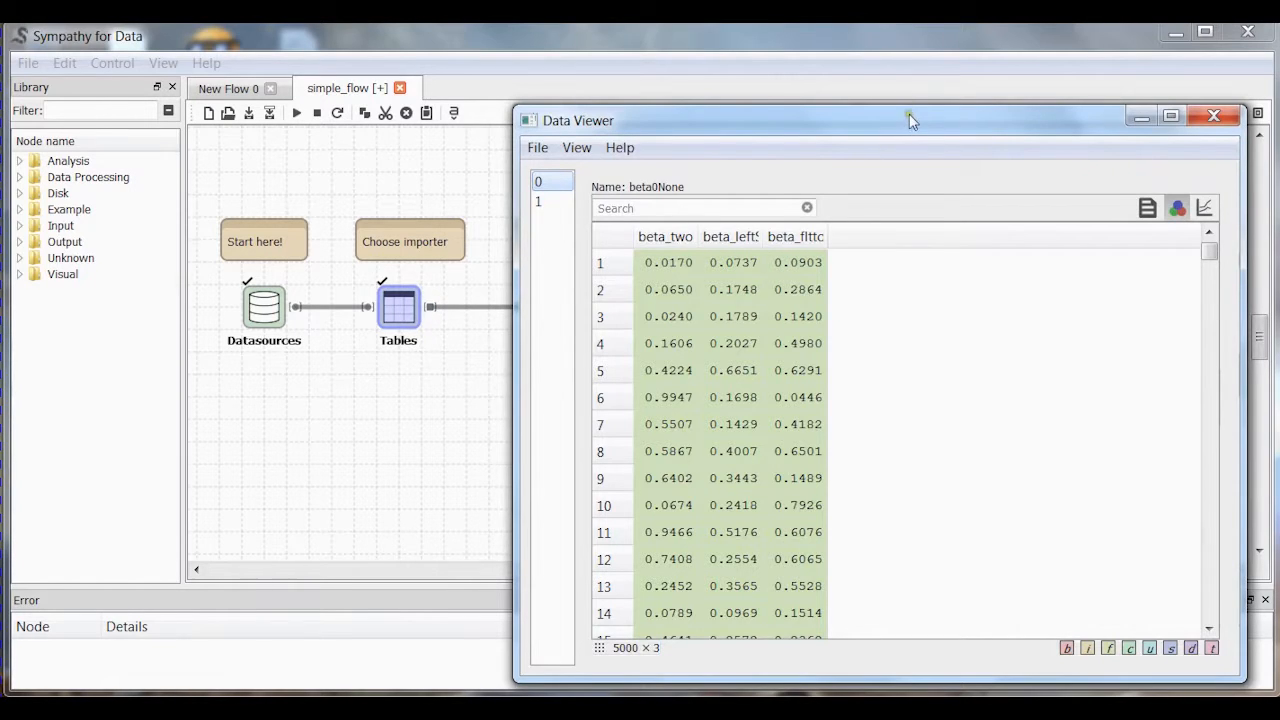
Switch between tables beta0None and beta1None, widen the column headers, and close the viewer.
left_click_drag(910, 120, 675, 97)
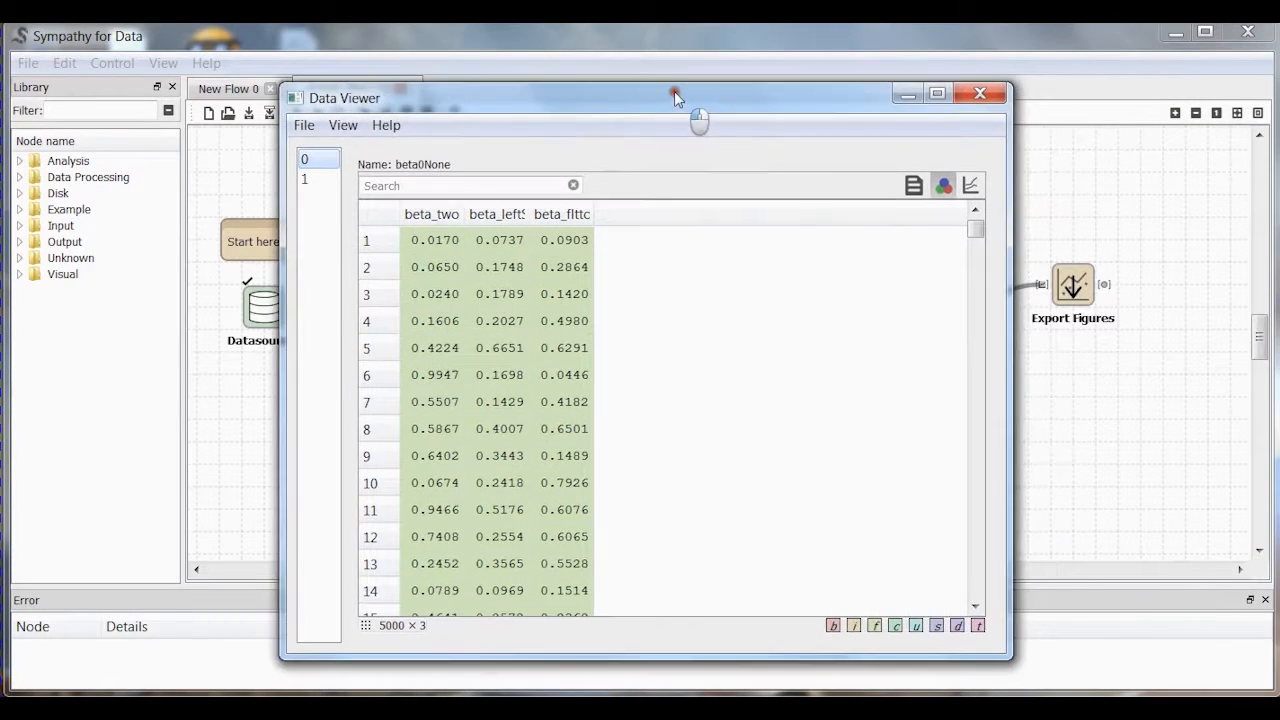
left_click(304, 179)
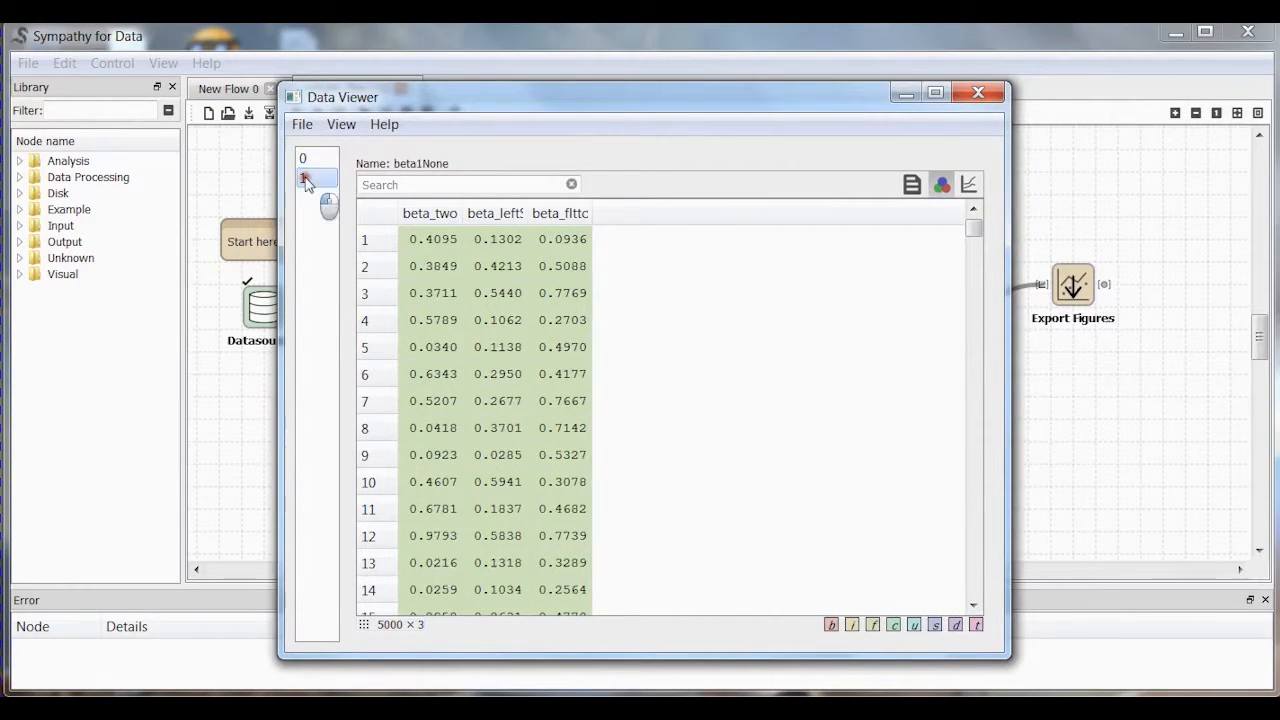
left_click(308, 159)
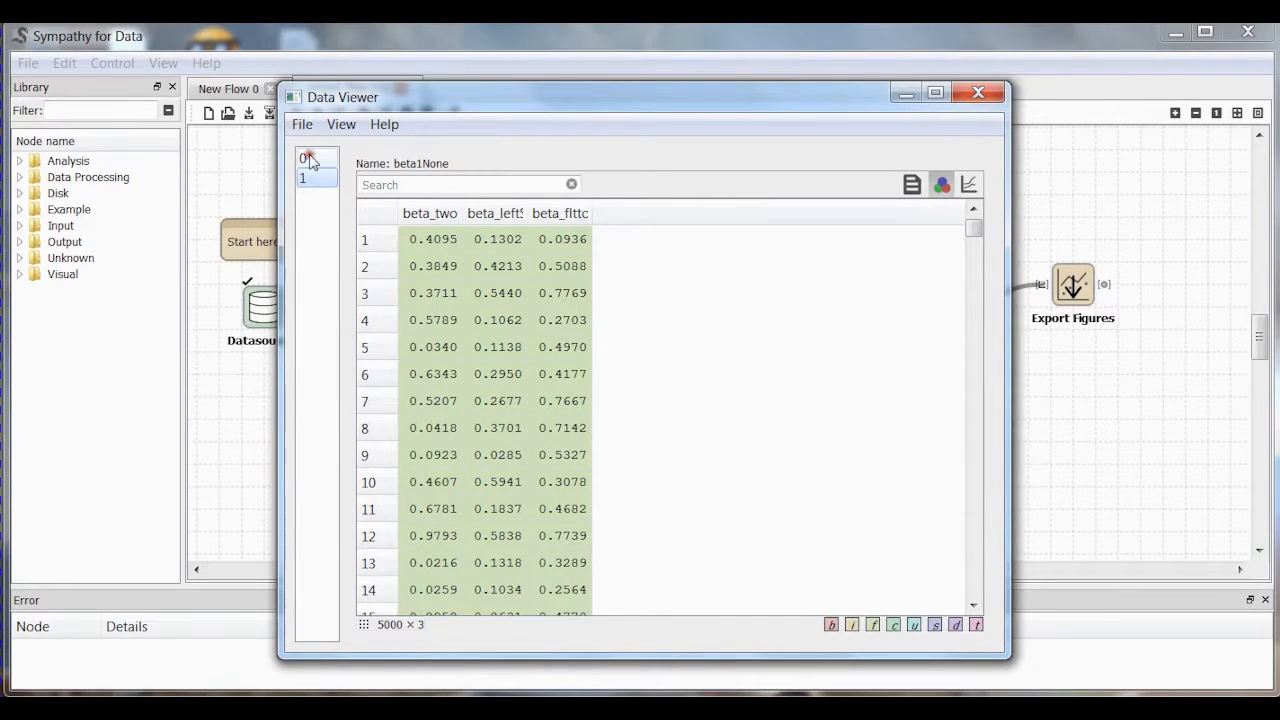
left_click(303, 158)
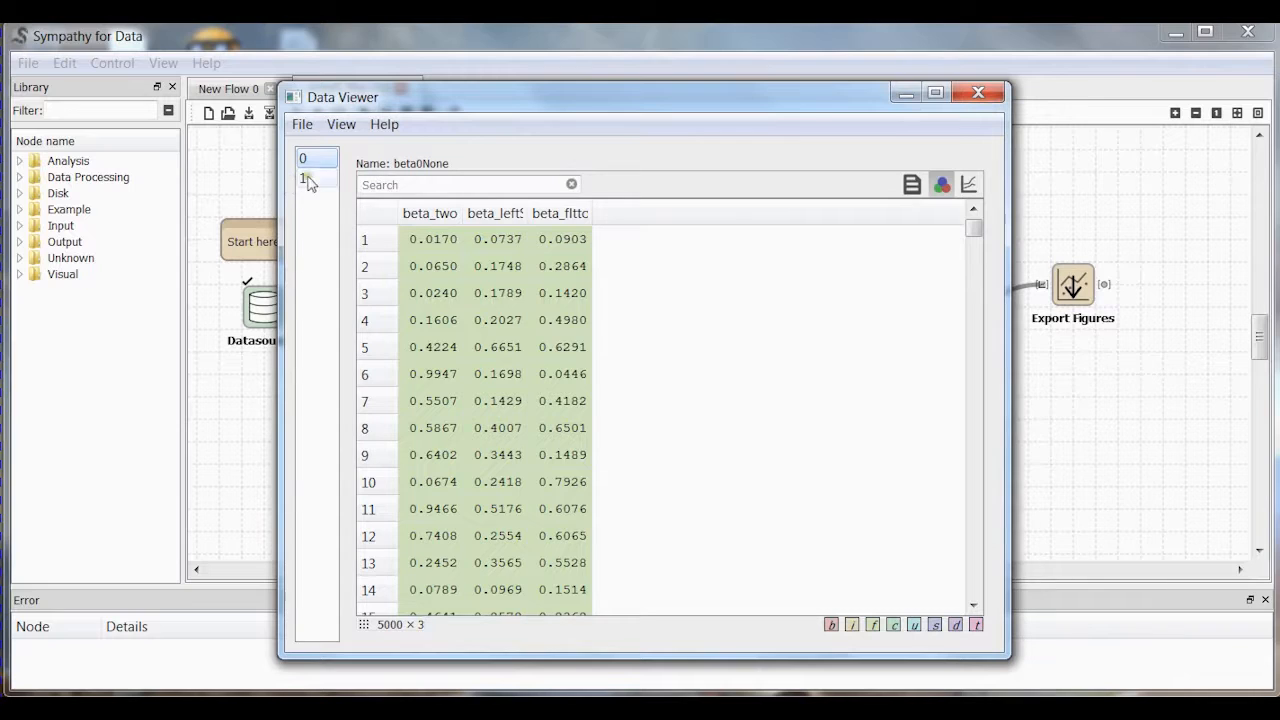
left_click(305, 178)
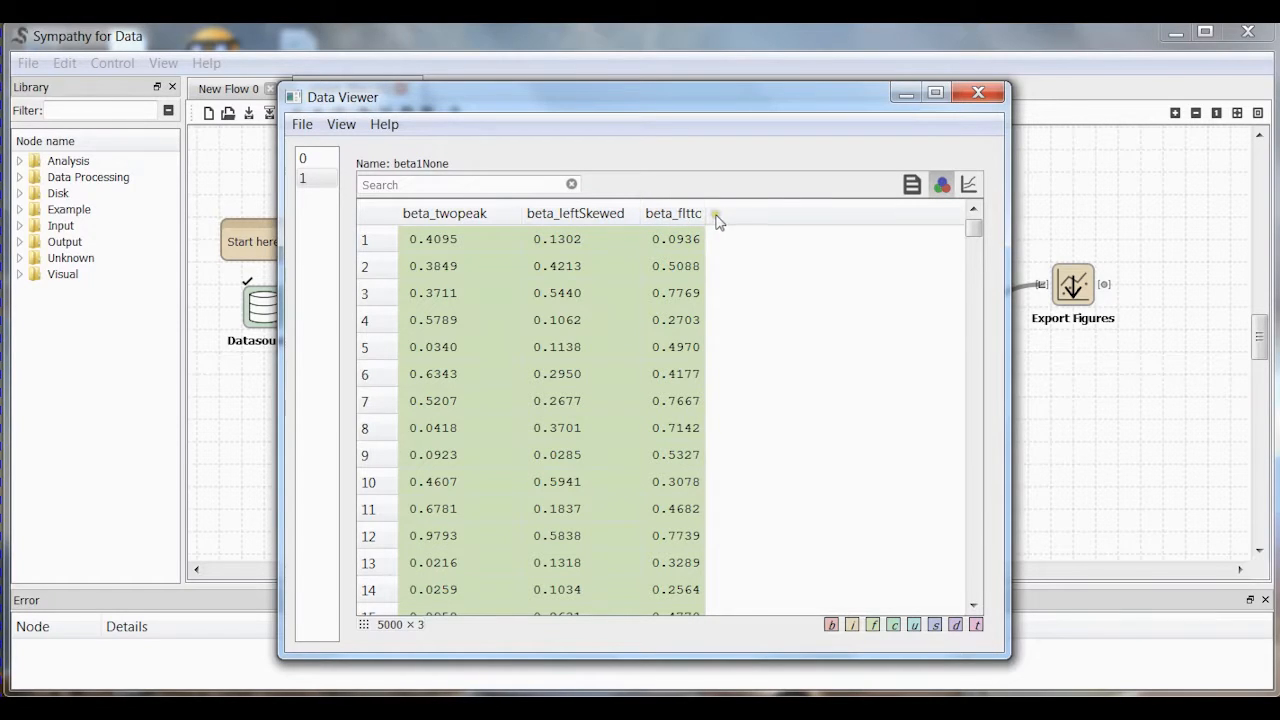
left_click(673, 213)
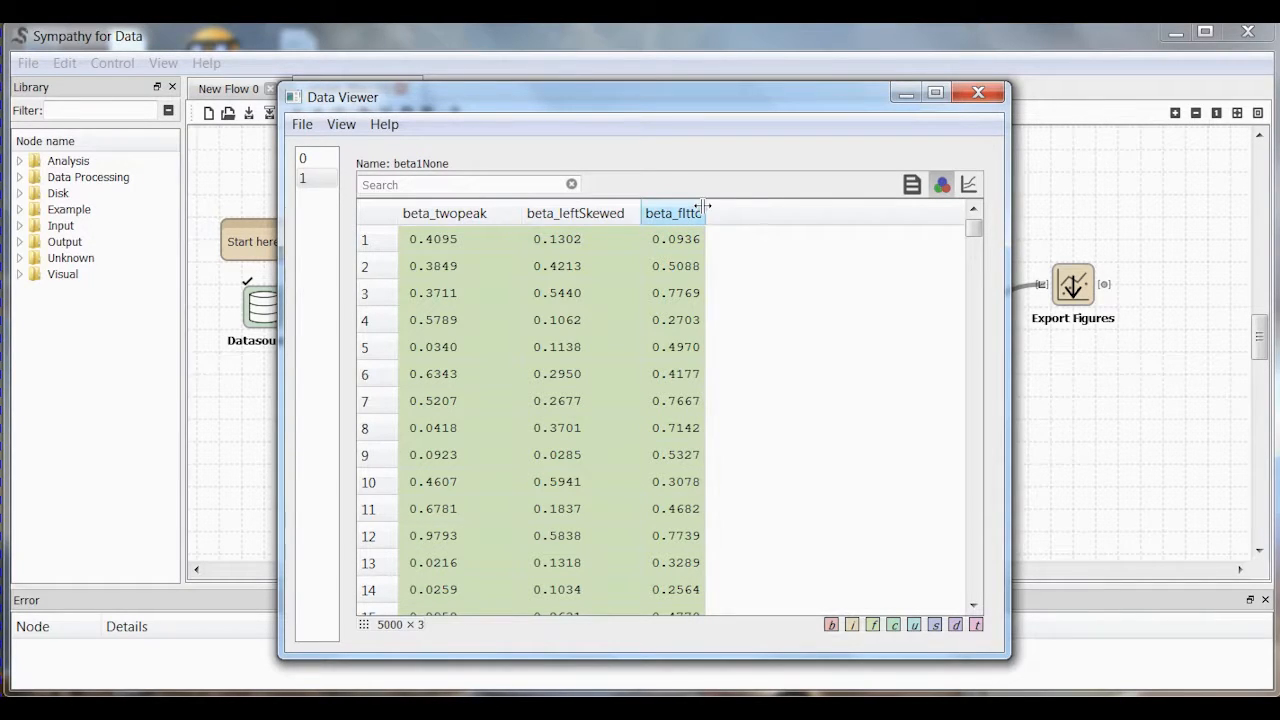
left_click(675, 213)
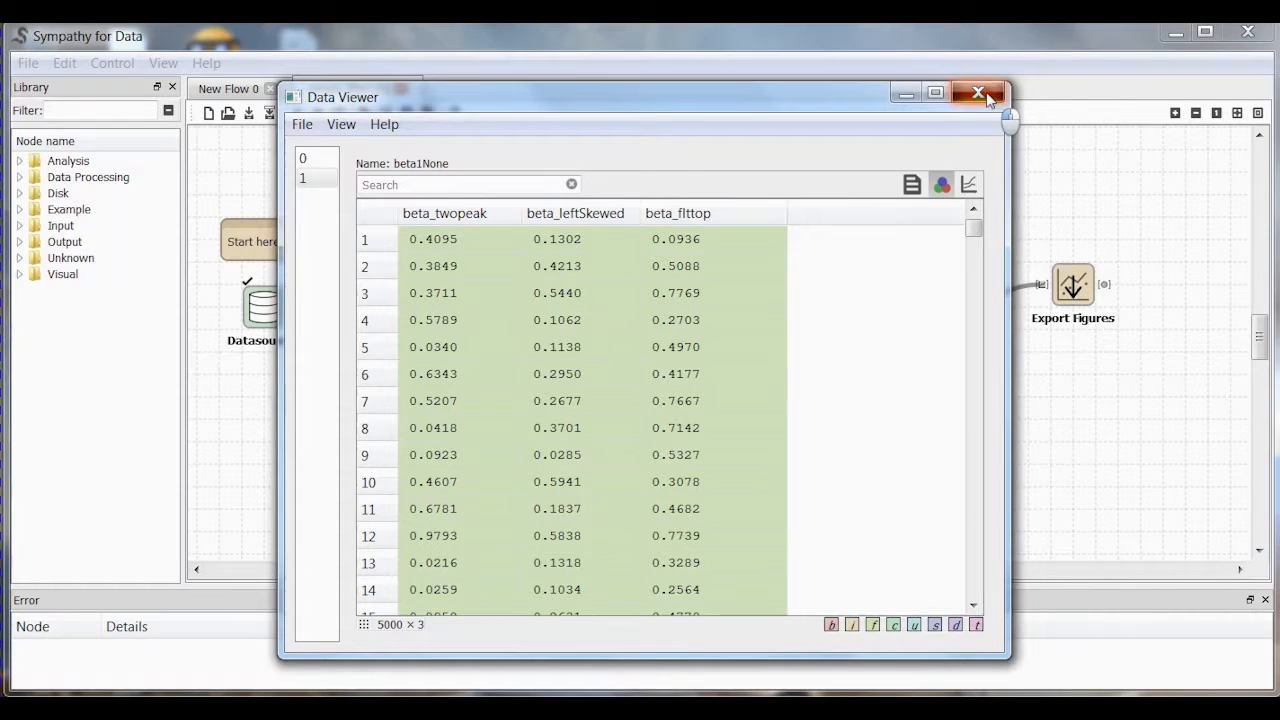
left_click(978, 93)
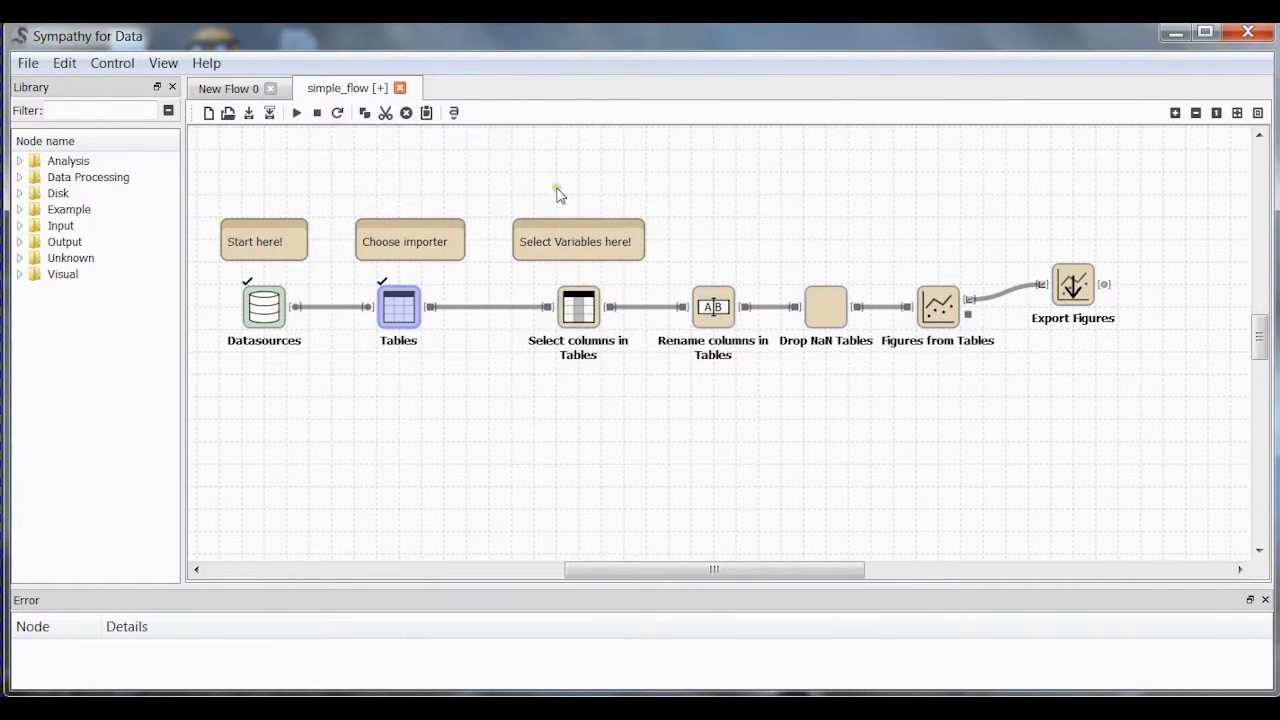
mouse_move(611, 345)
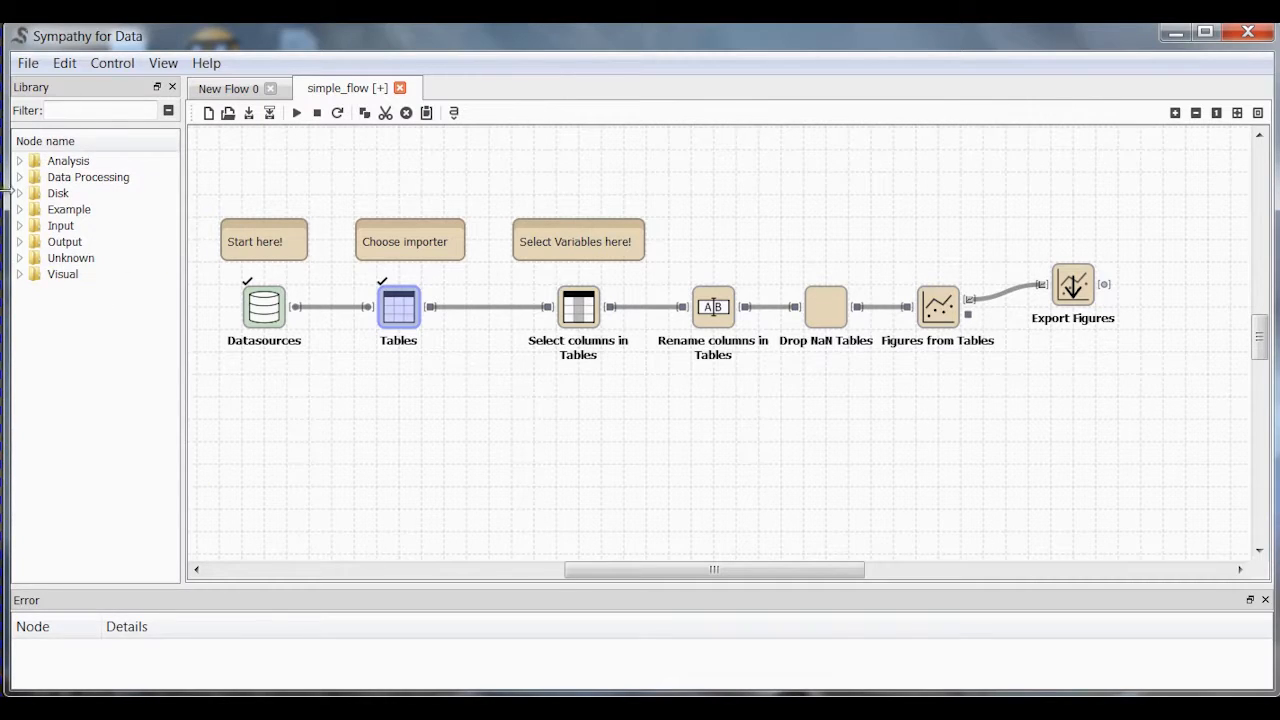
Expand the Disk and Example node categories, then select and deselect the flow's nodes.
left_click(19, 193)
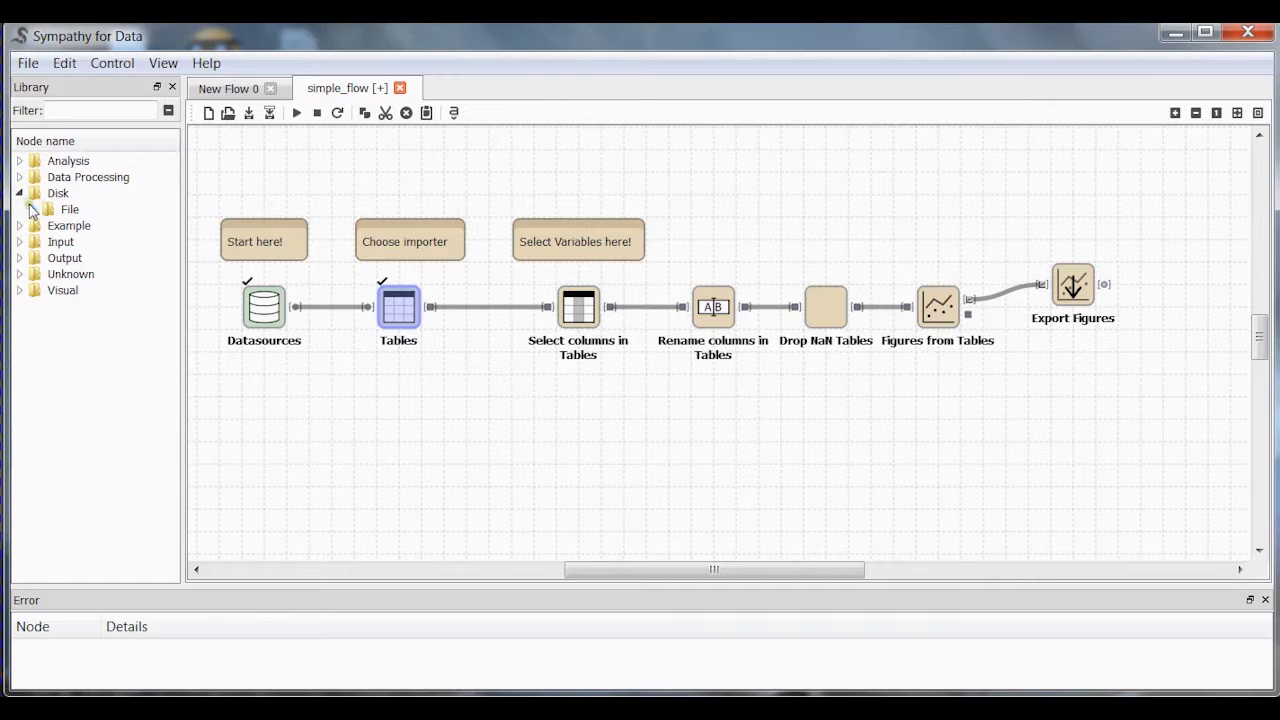
left_click(33, 209)
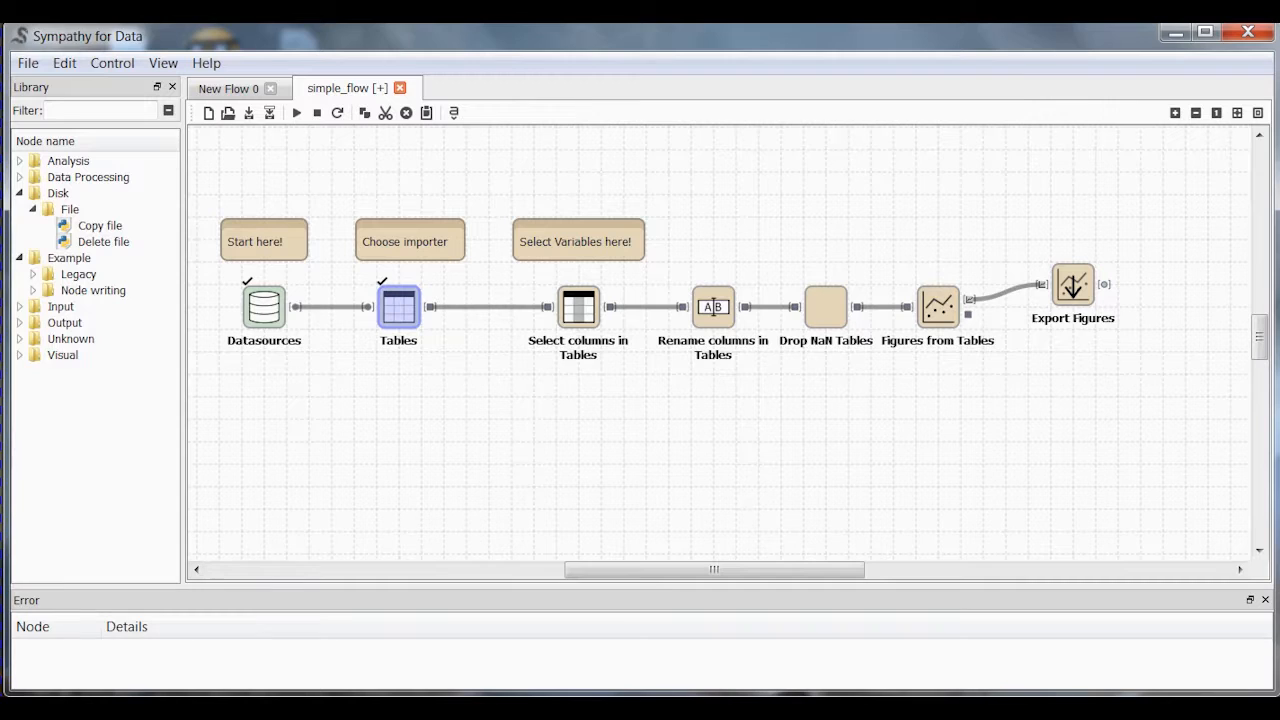
mouse_move(492, 575)
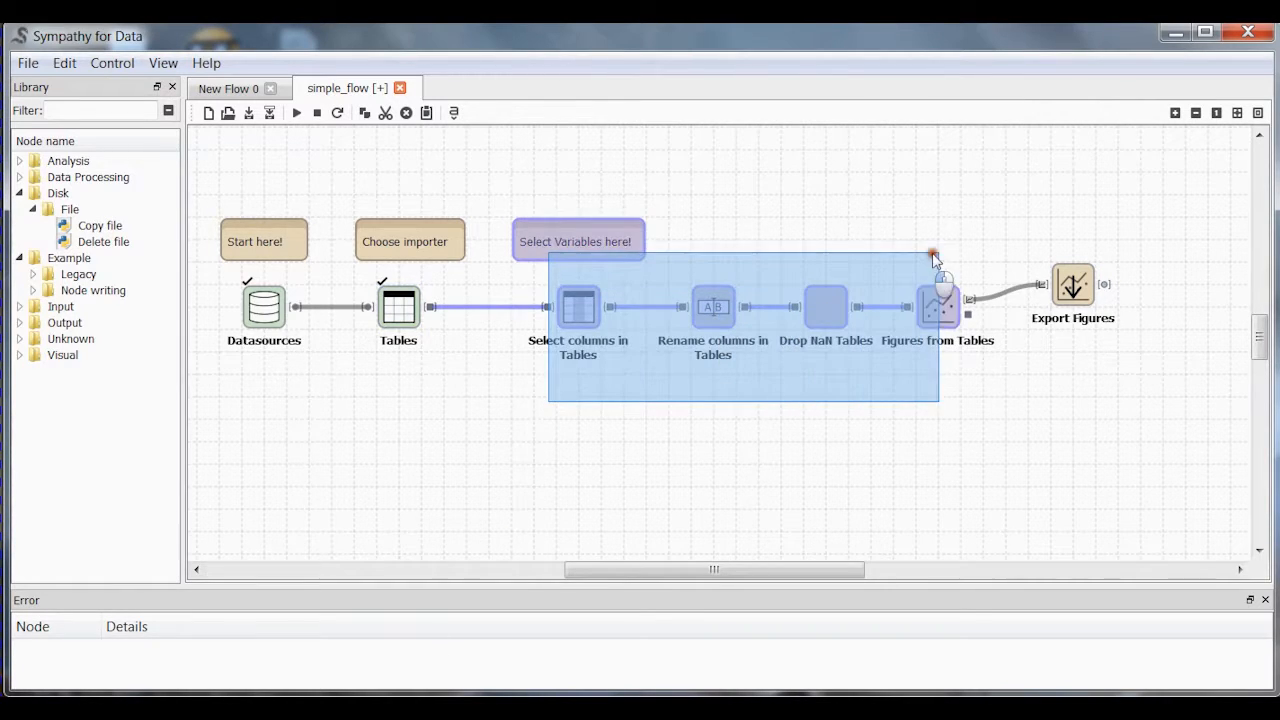
left_click(783, 440)
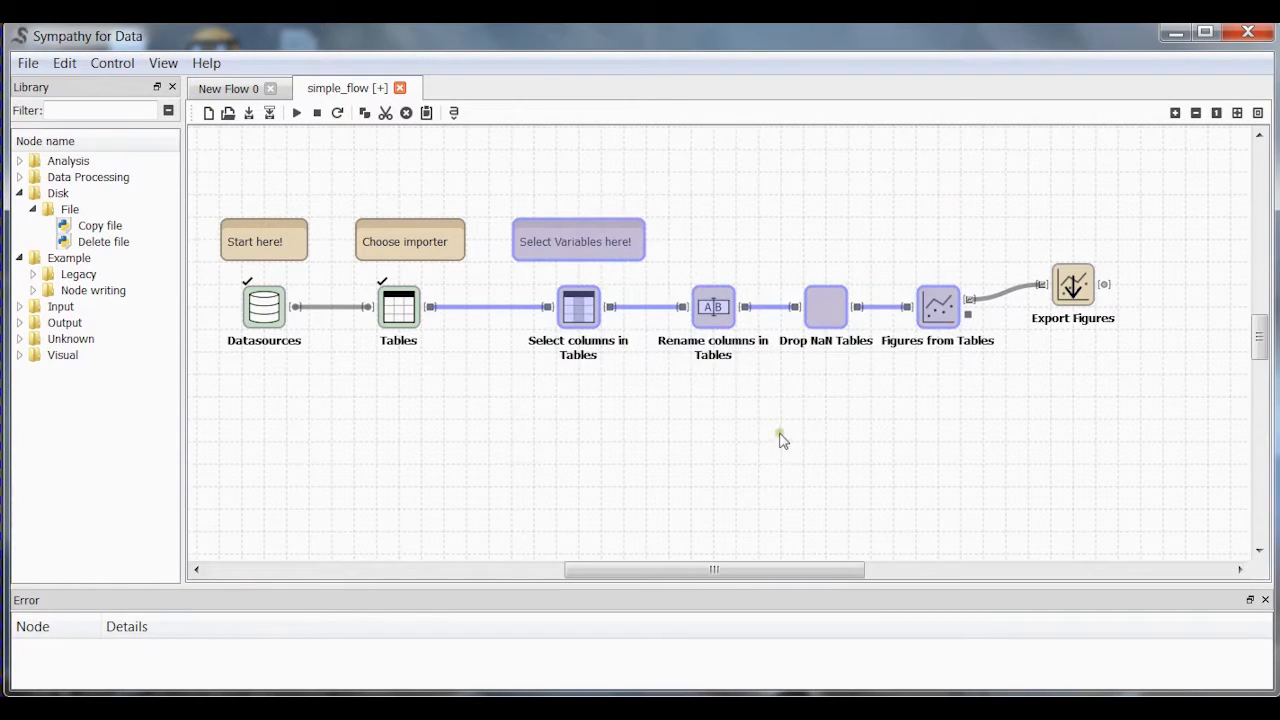
left_click(570, 395)
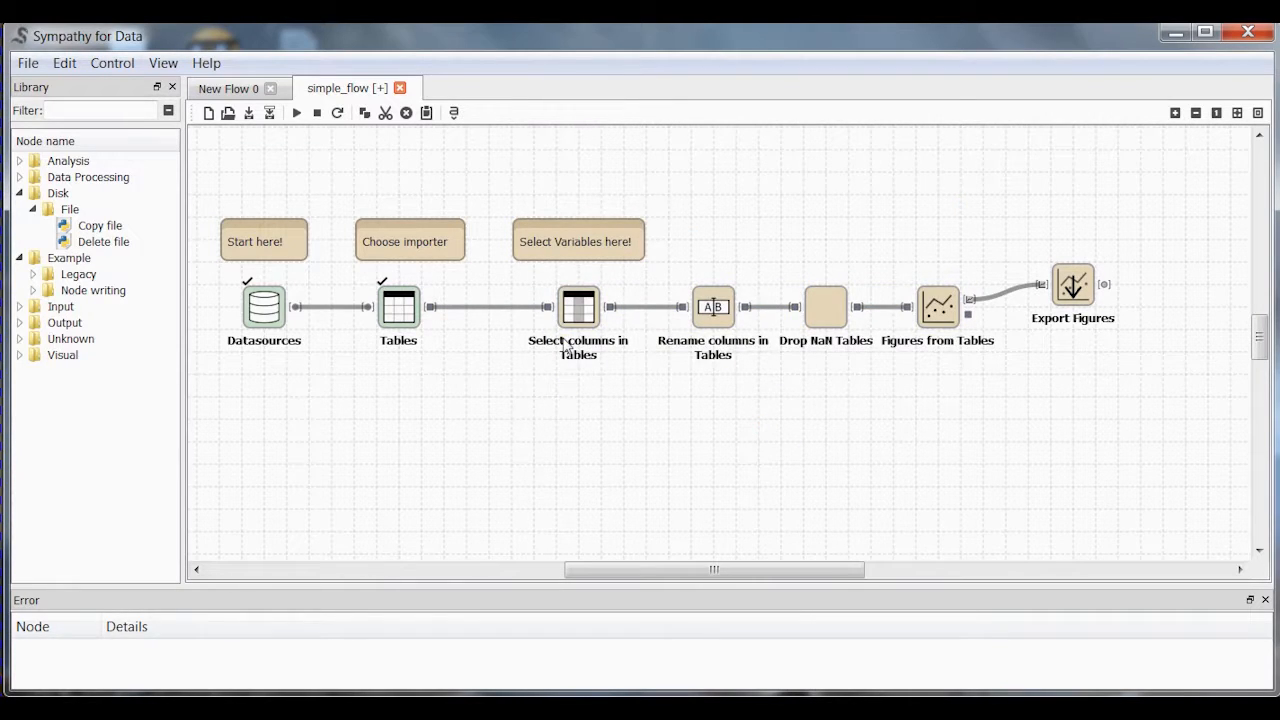
mouse_move(547, 405)
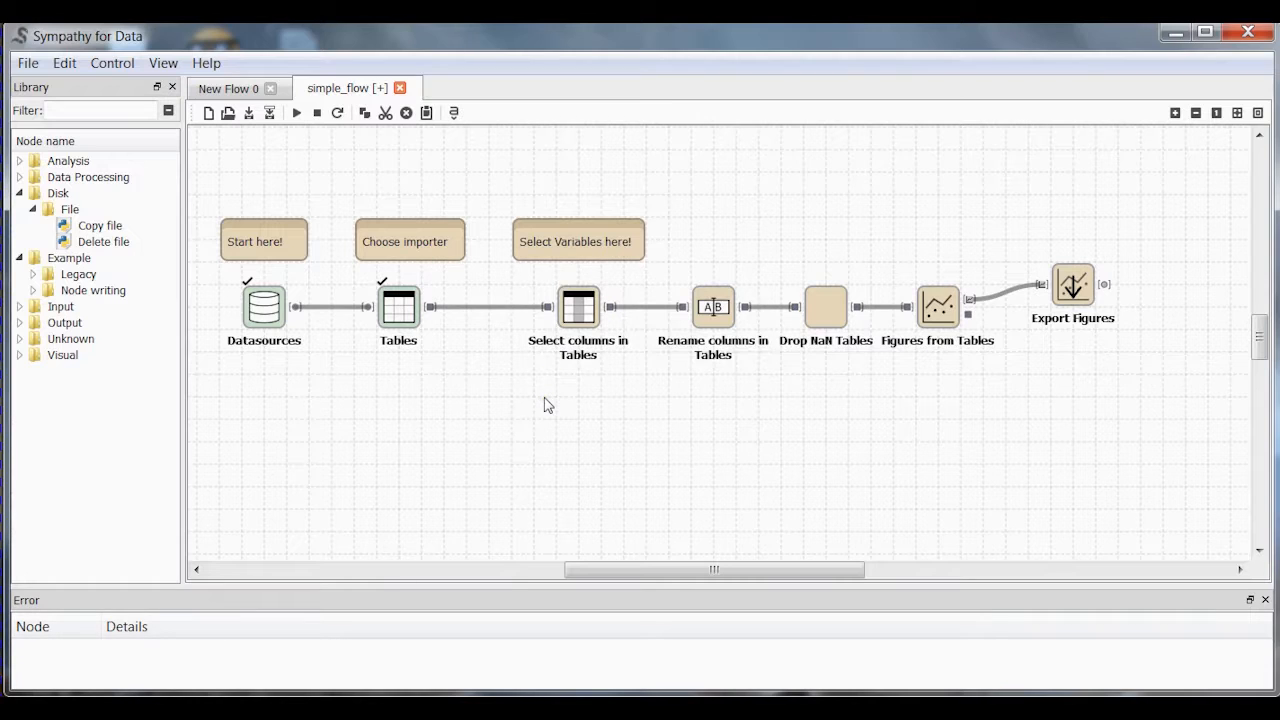
mouse_move(713, 357)
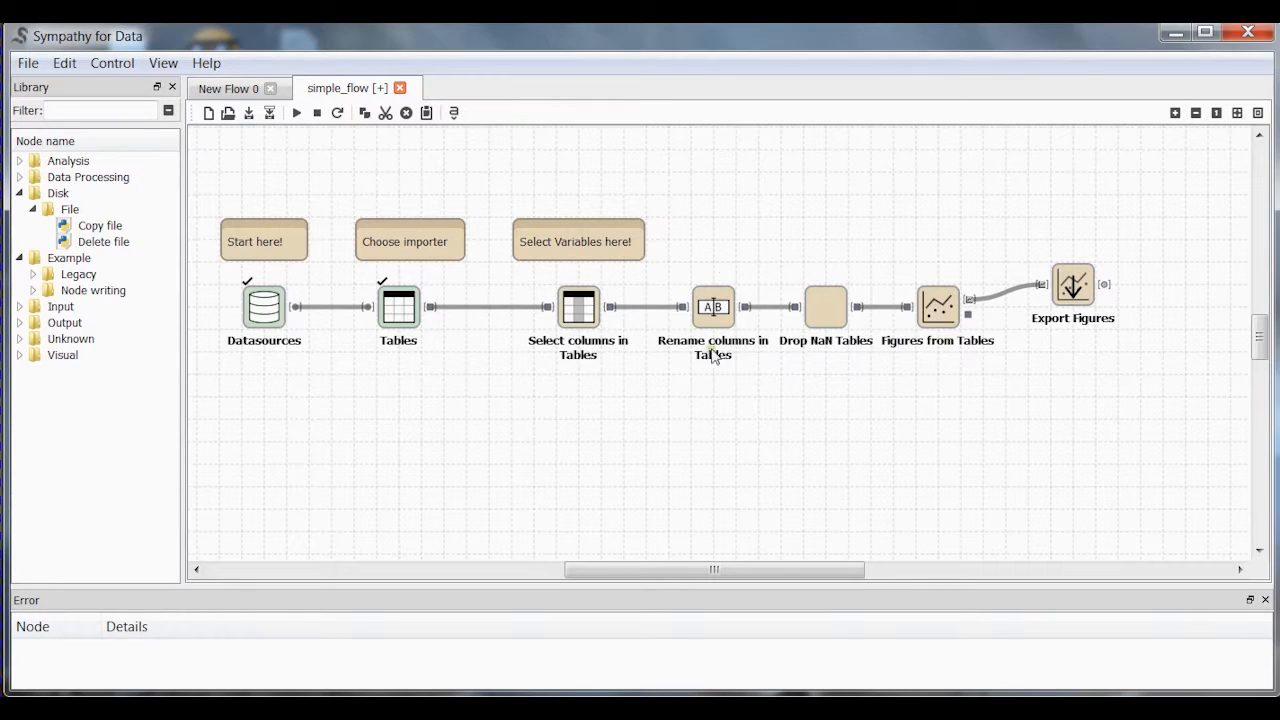
mouse_move(722, 367)
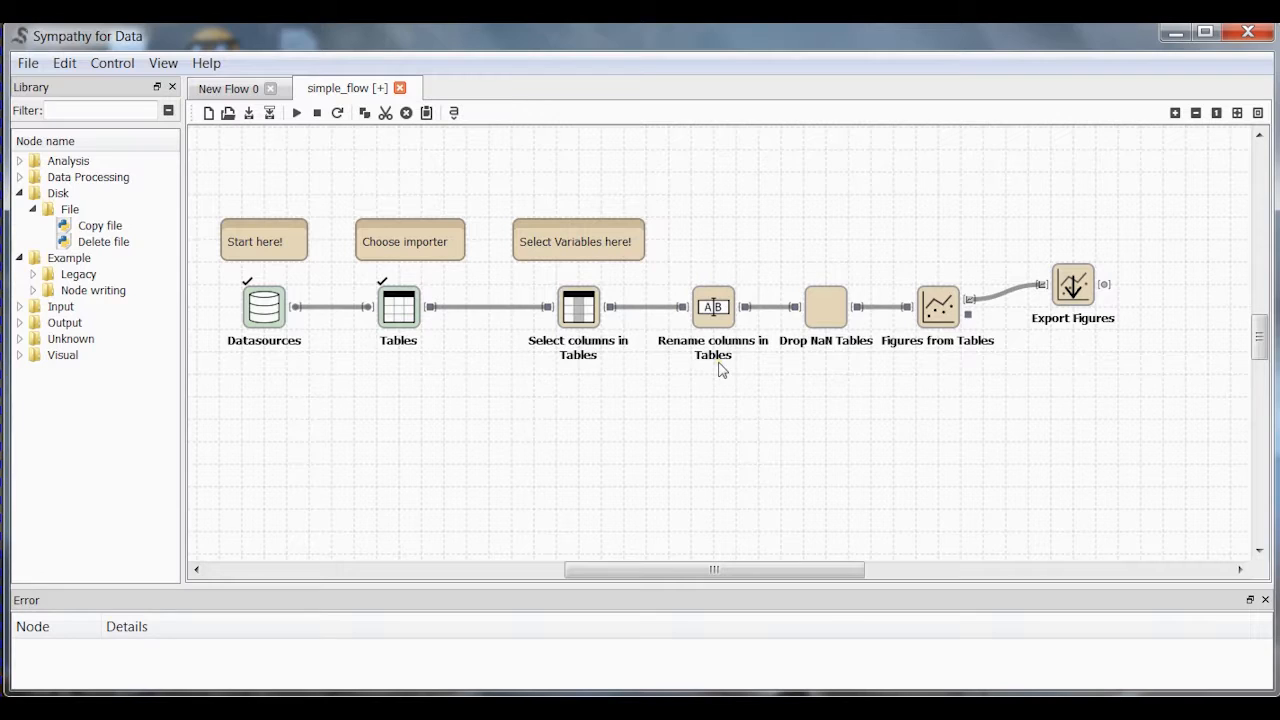
mouse_move(778, 427)
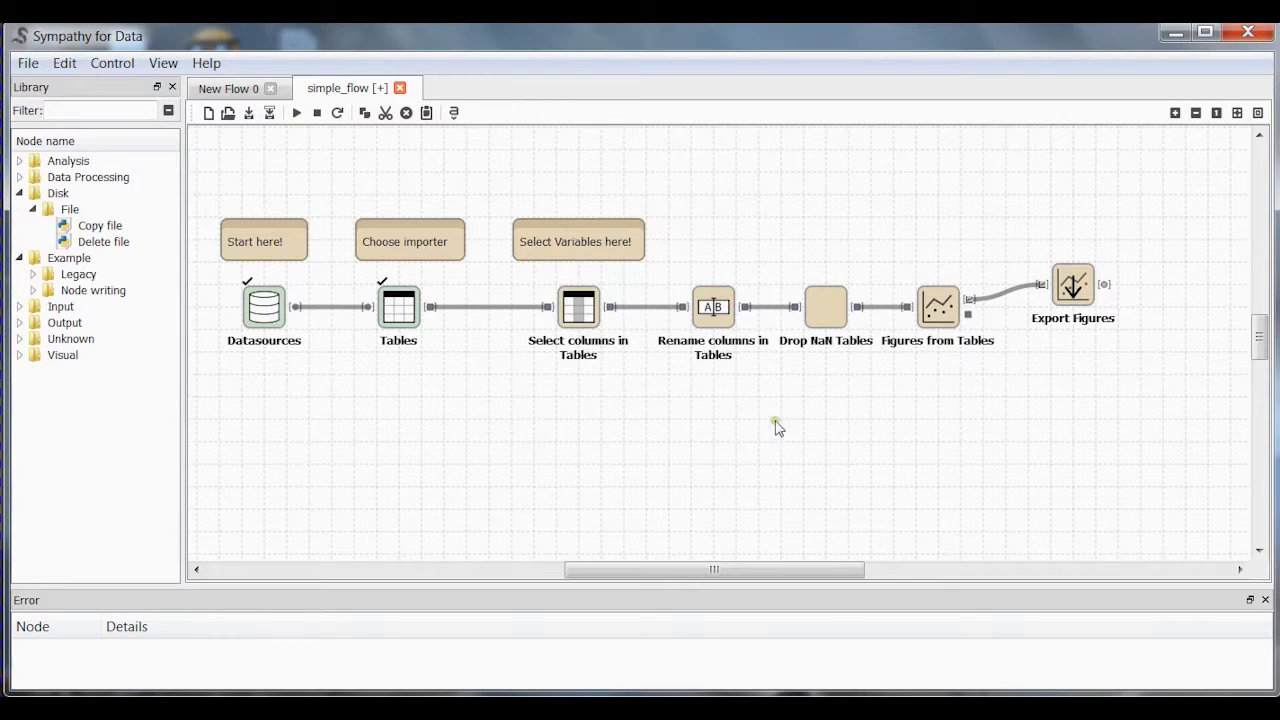
mouse_move(815, 293)
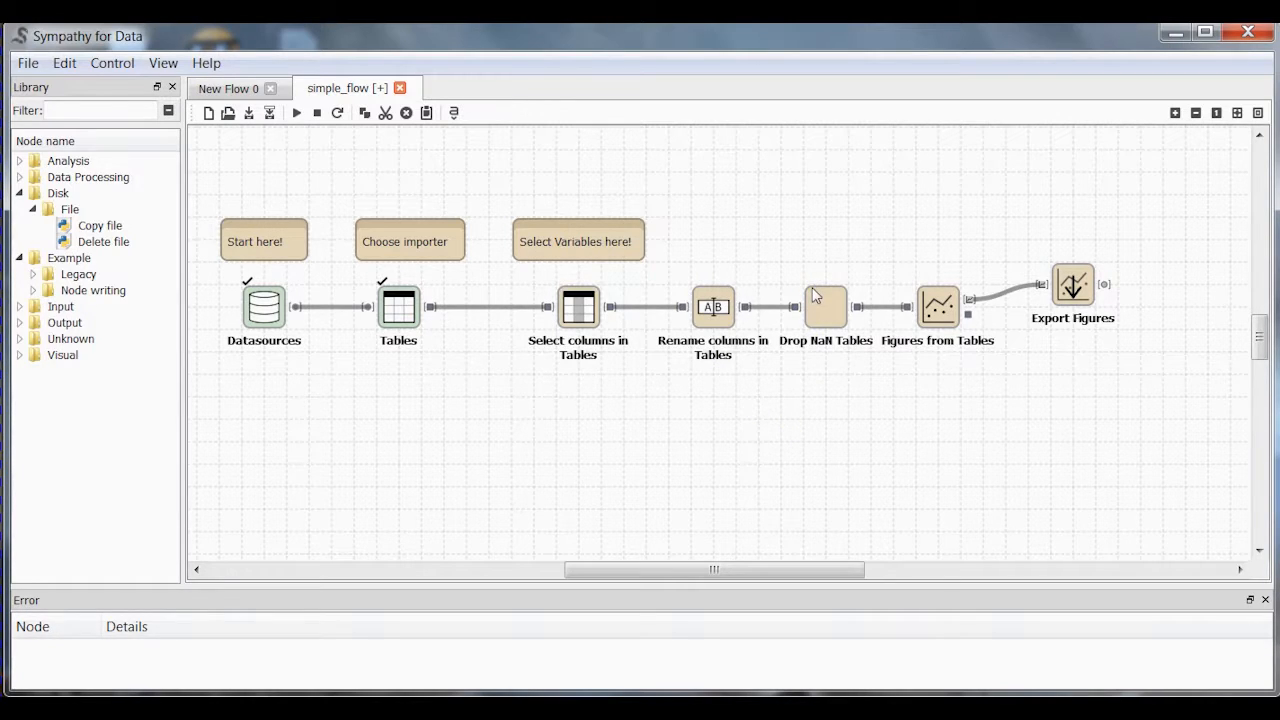
mouse_move(825, 307)
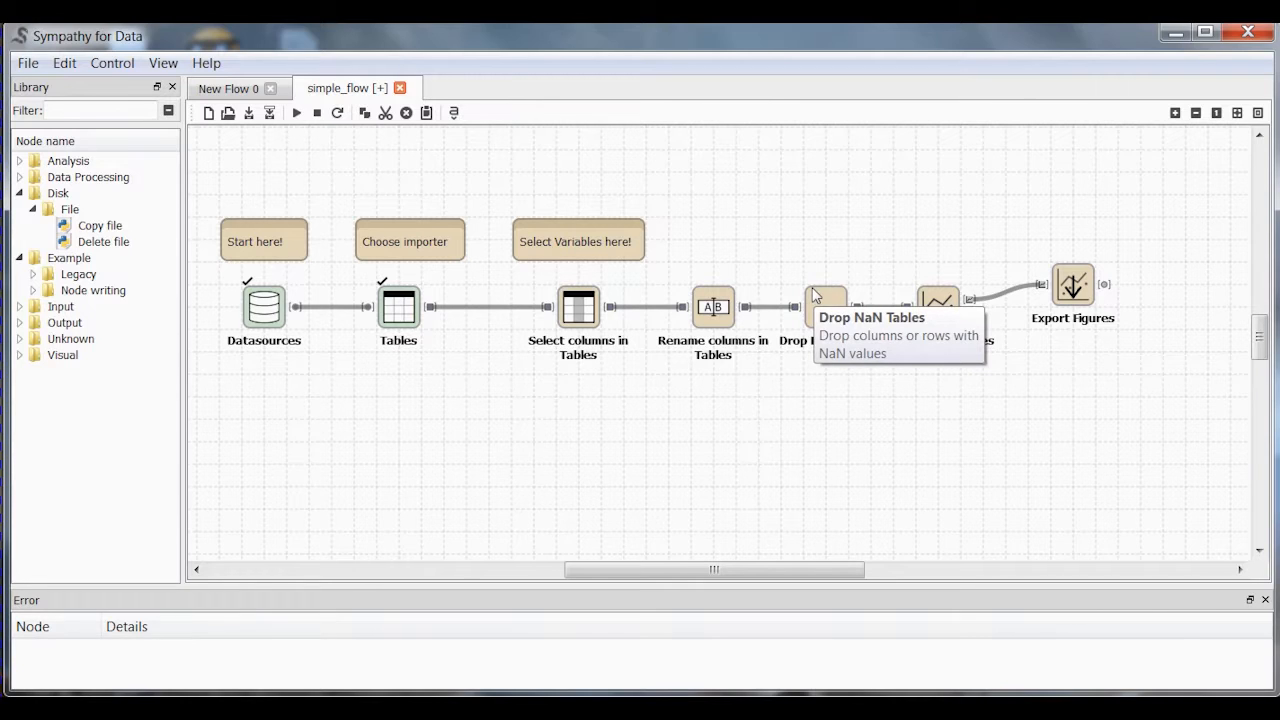
mouse_move(823, 483)
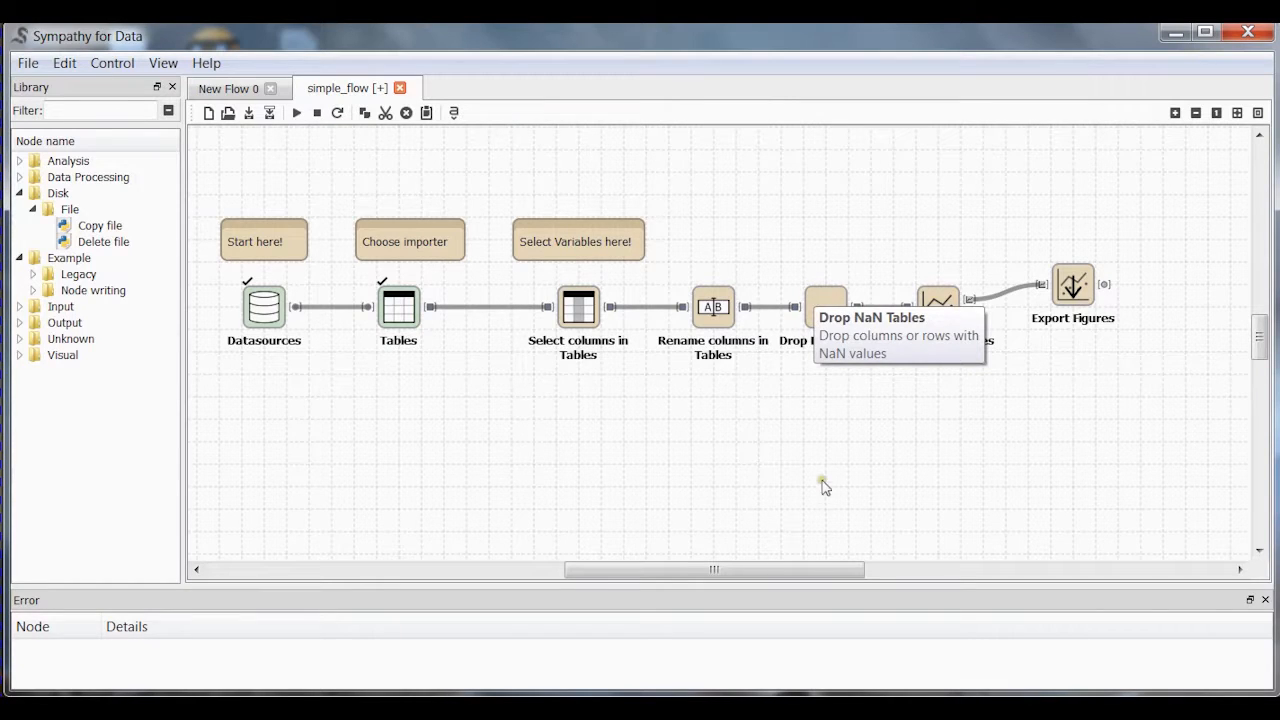
mouse_move(826, 461)
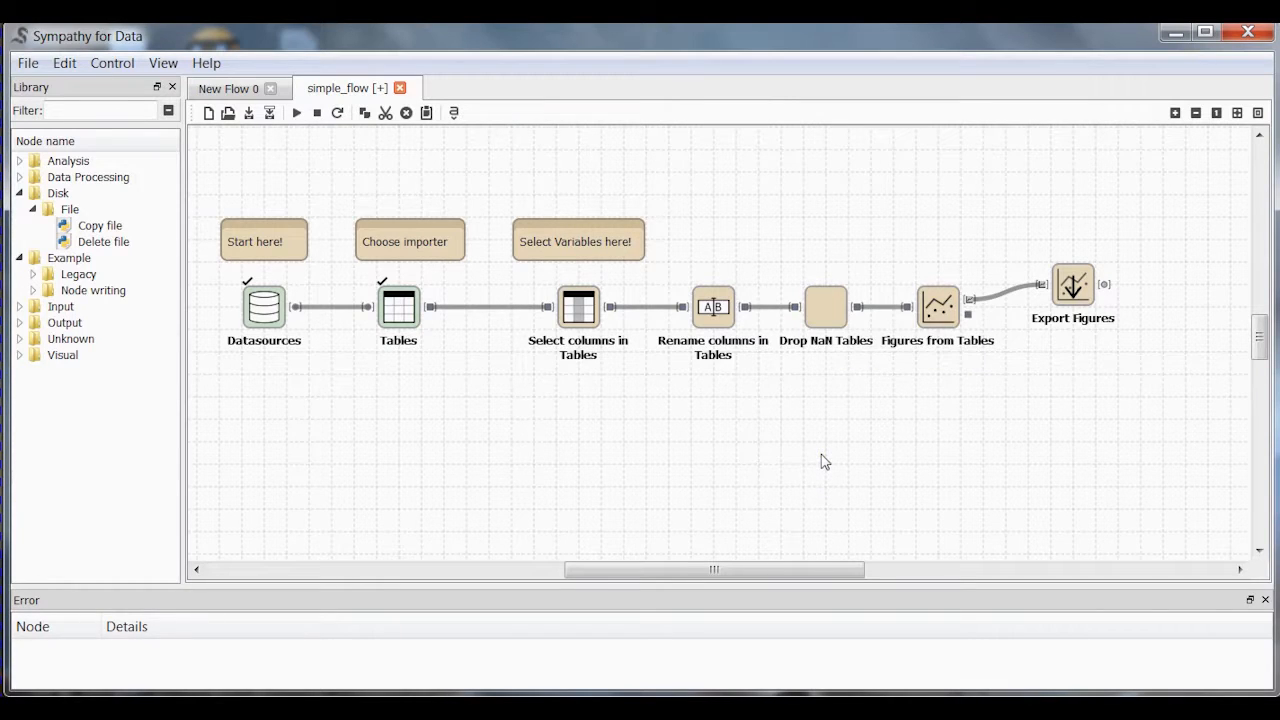
mouse_move(840, 220)
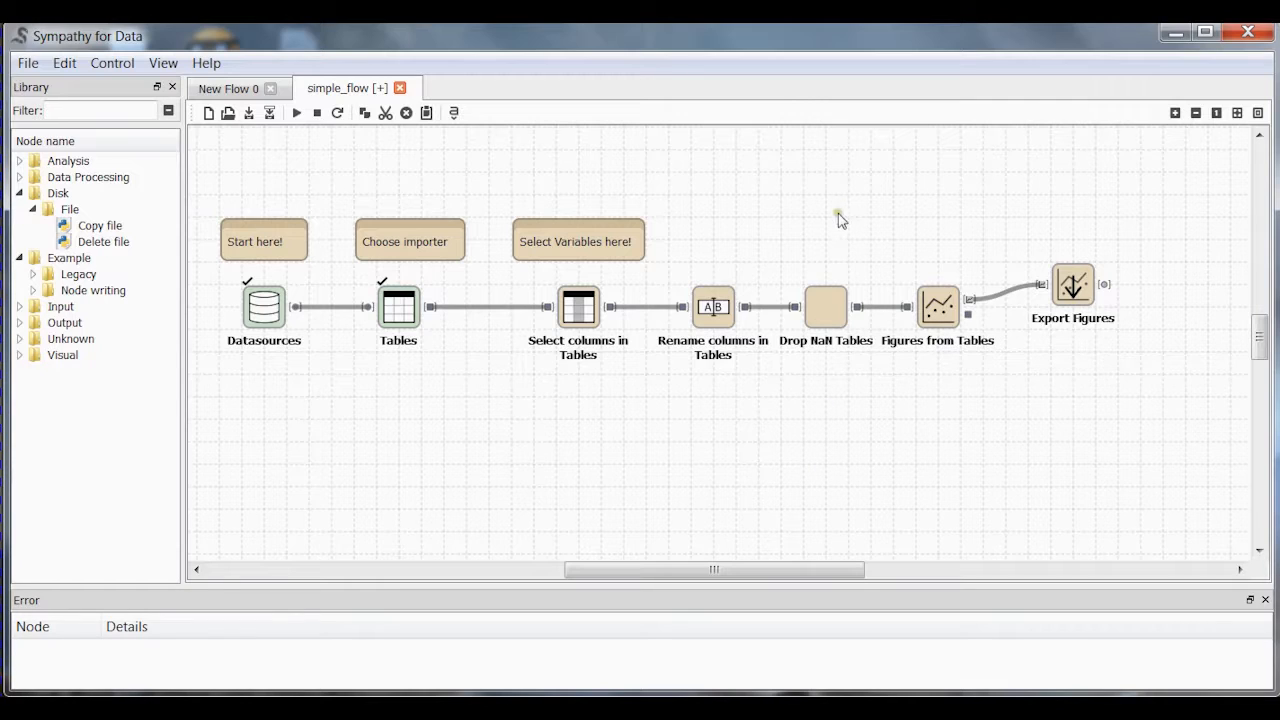
mouse_move(825, 307)
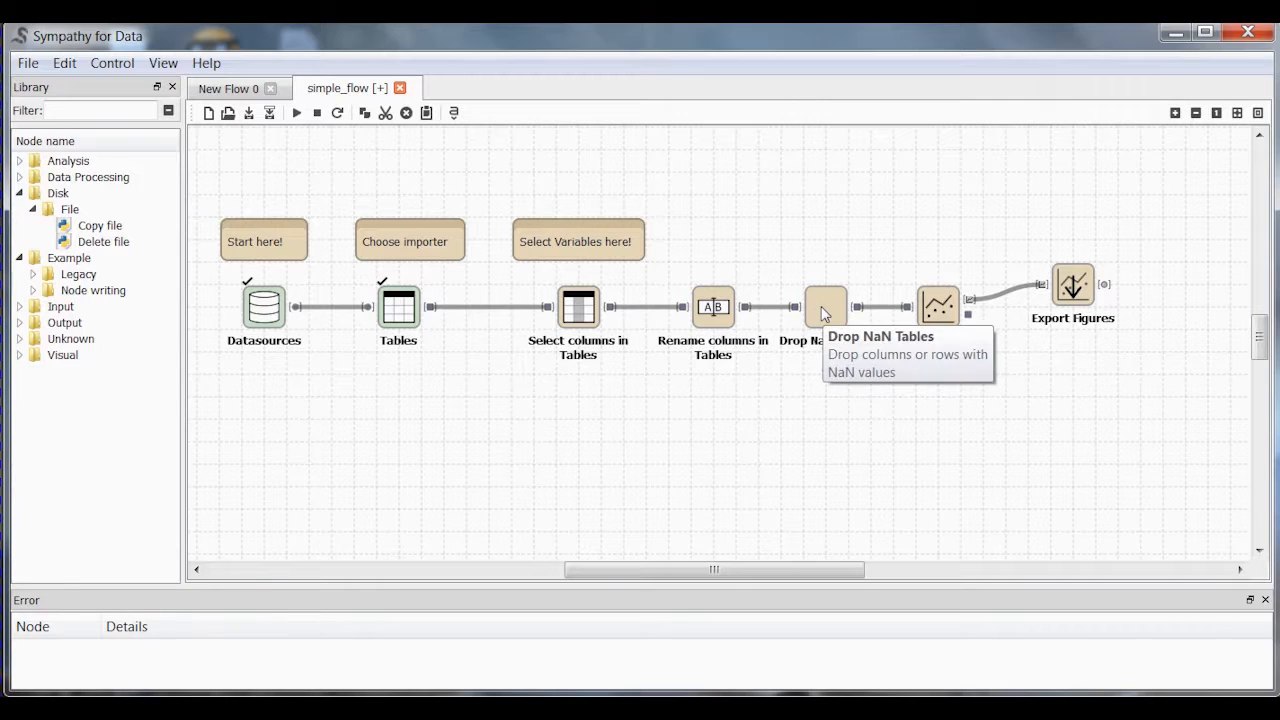
mouse_move(885, 470)
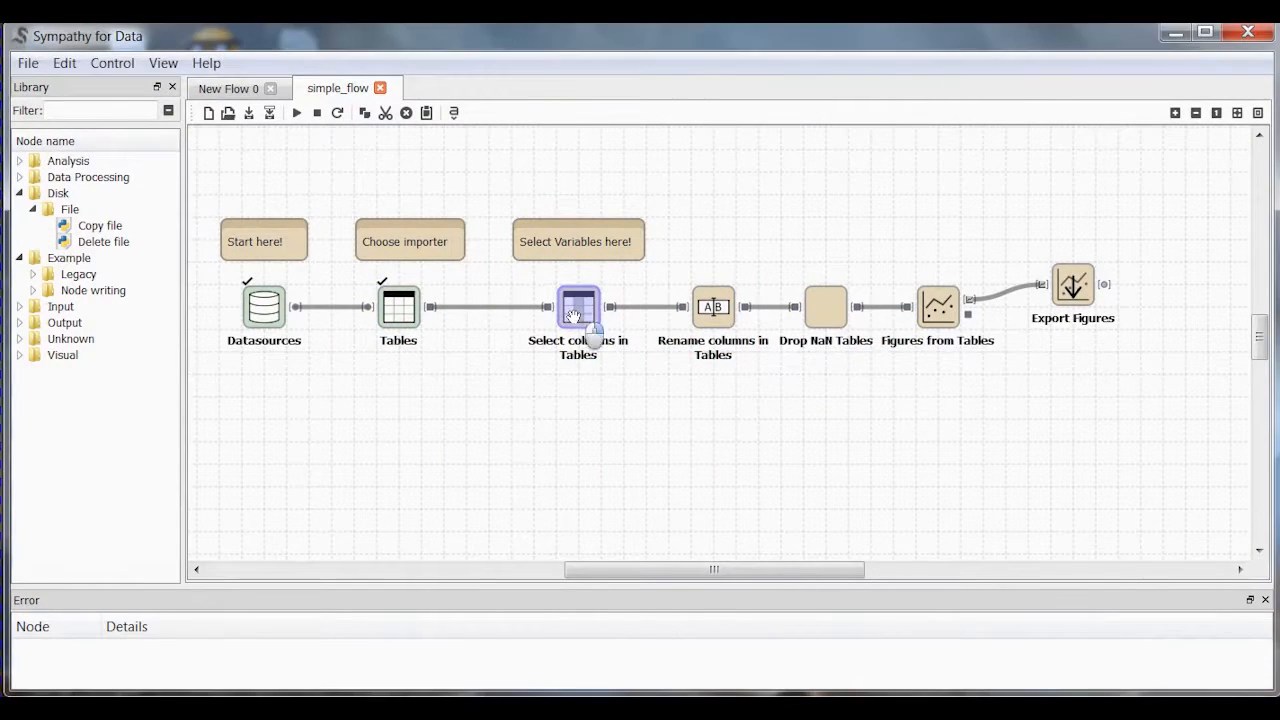
Keep only beta_leftSkewed in Select columns, check both 5000 × 1 outputs, then close.
double_click(578, 307)
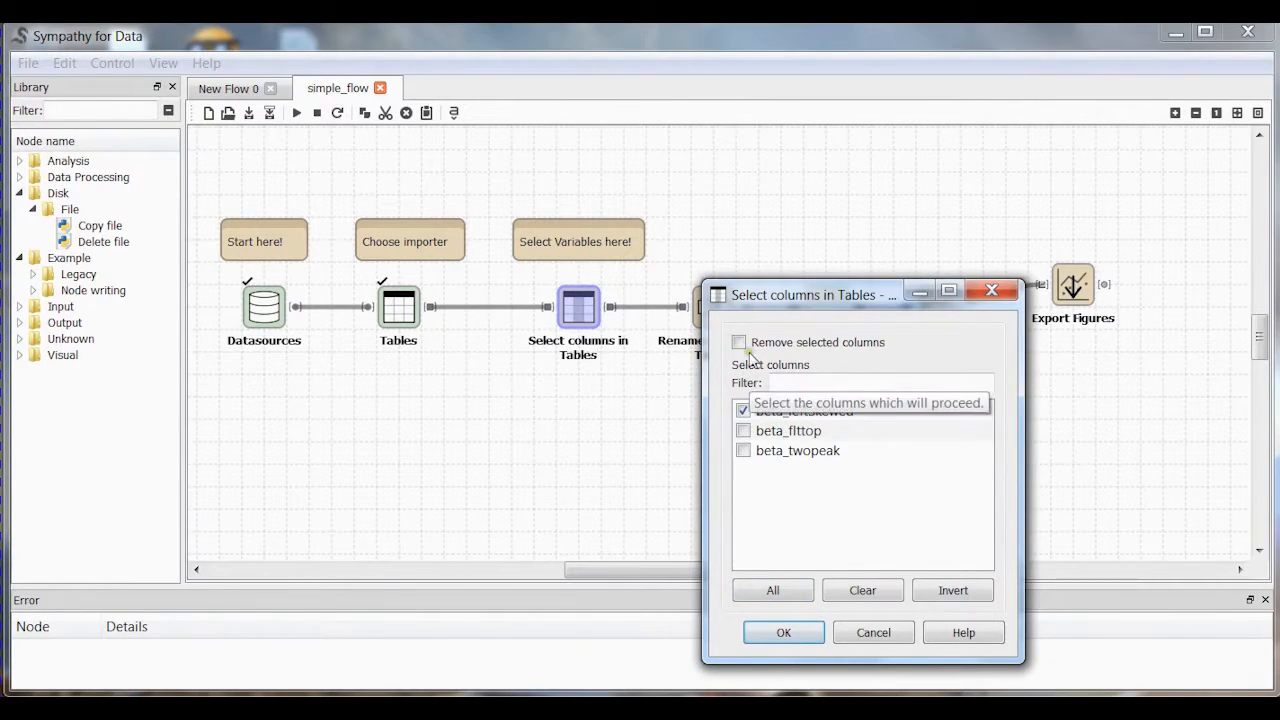
mouse_move(740, 342)
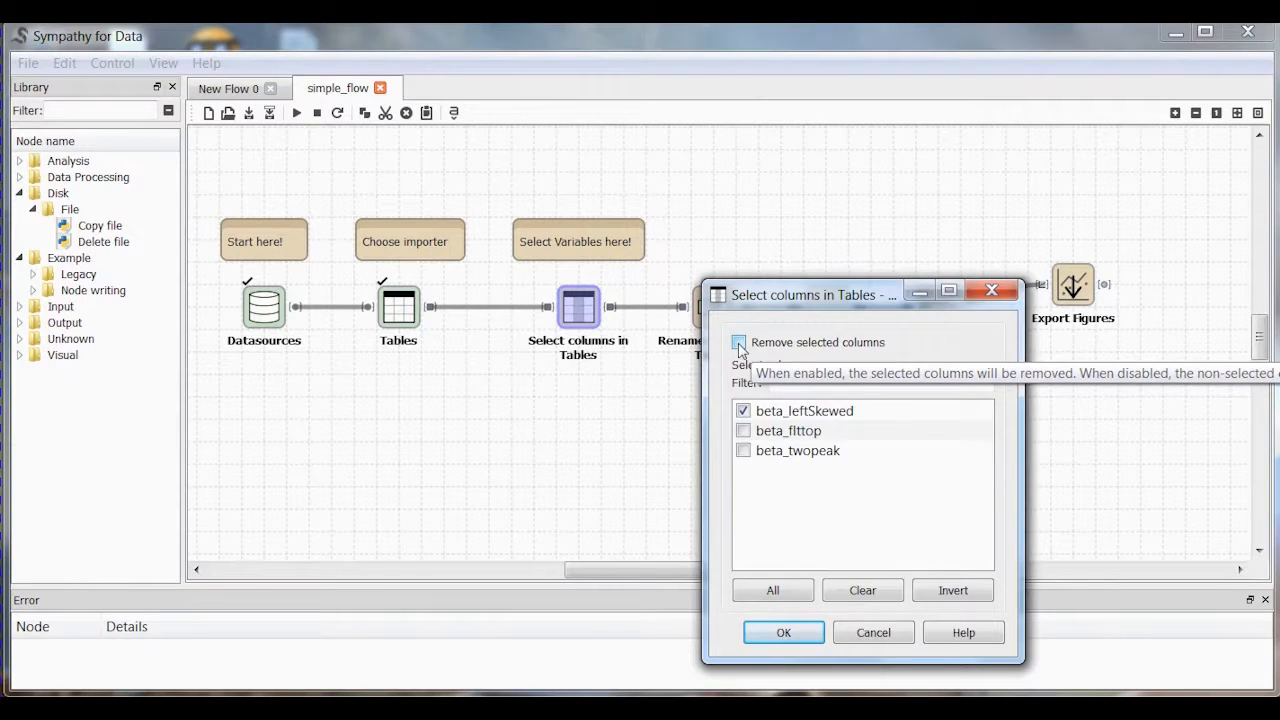
left_click(742, 342)
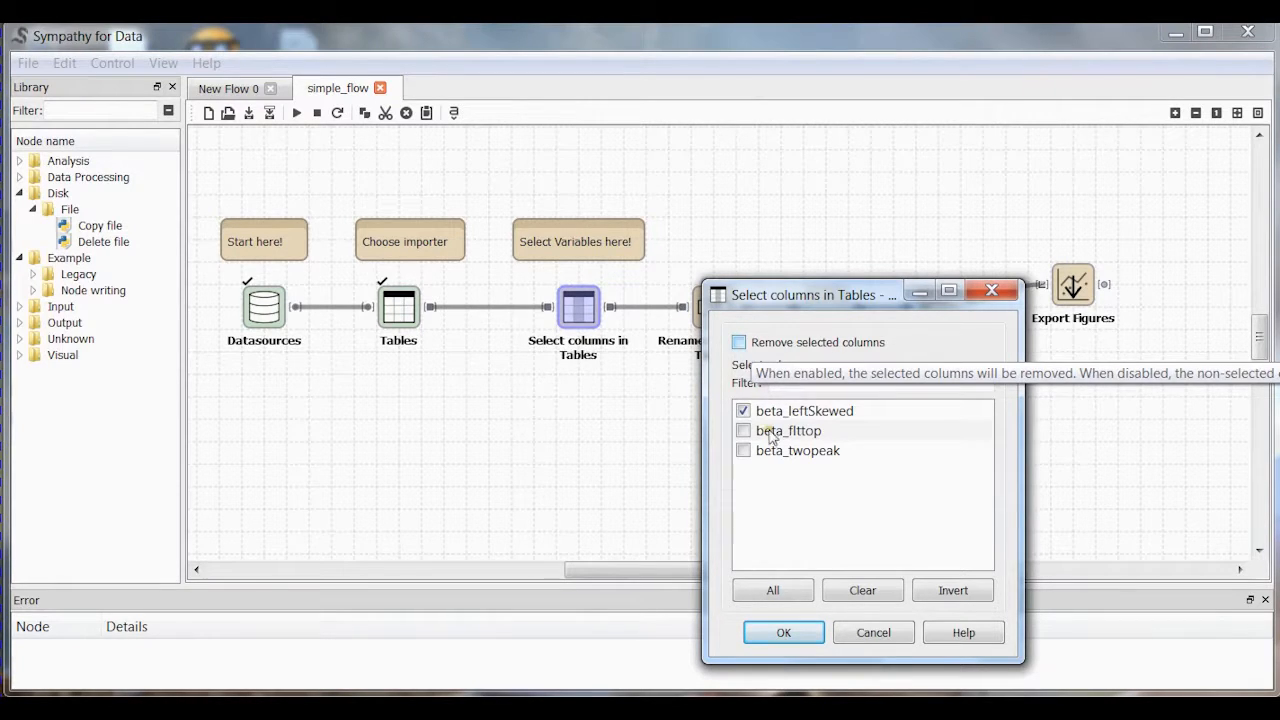
left_click(783, 632)
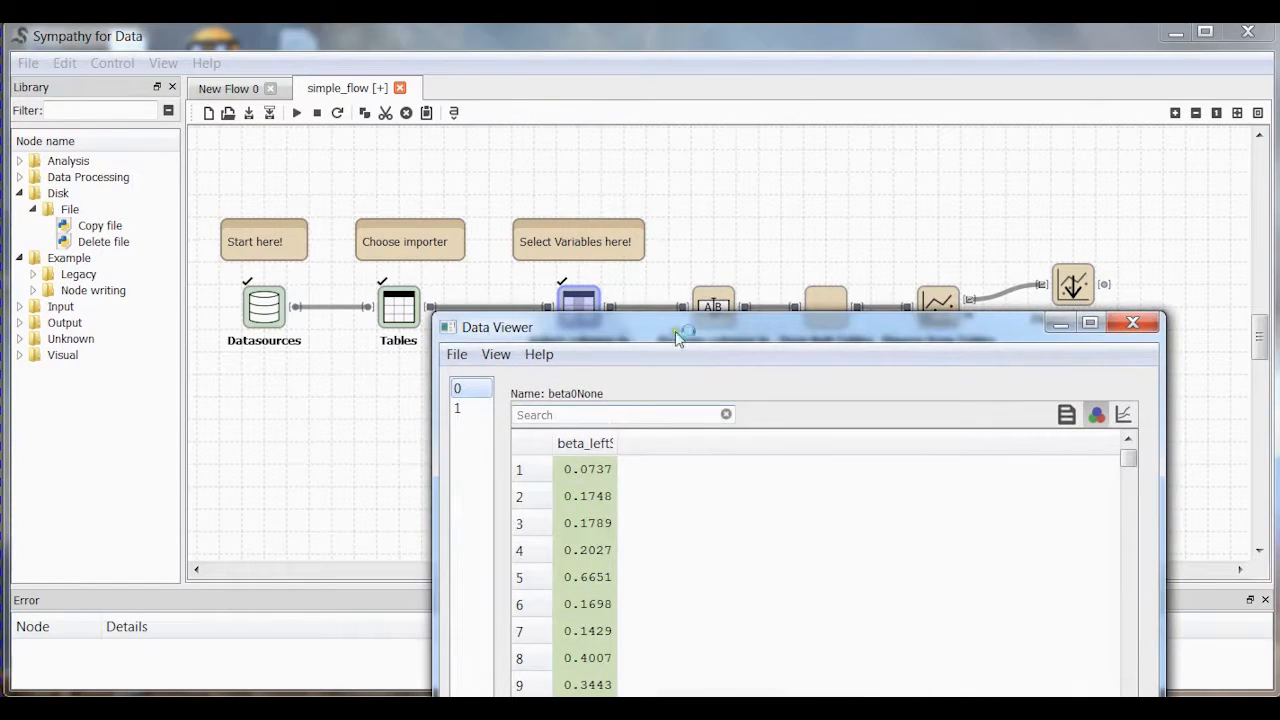
left_click_drag(680, 332, 695, 110)
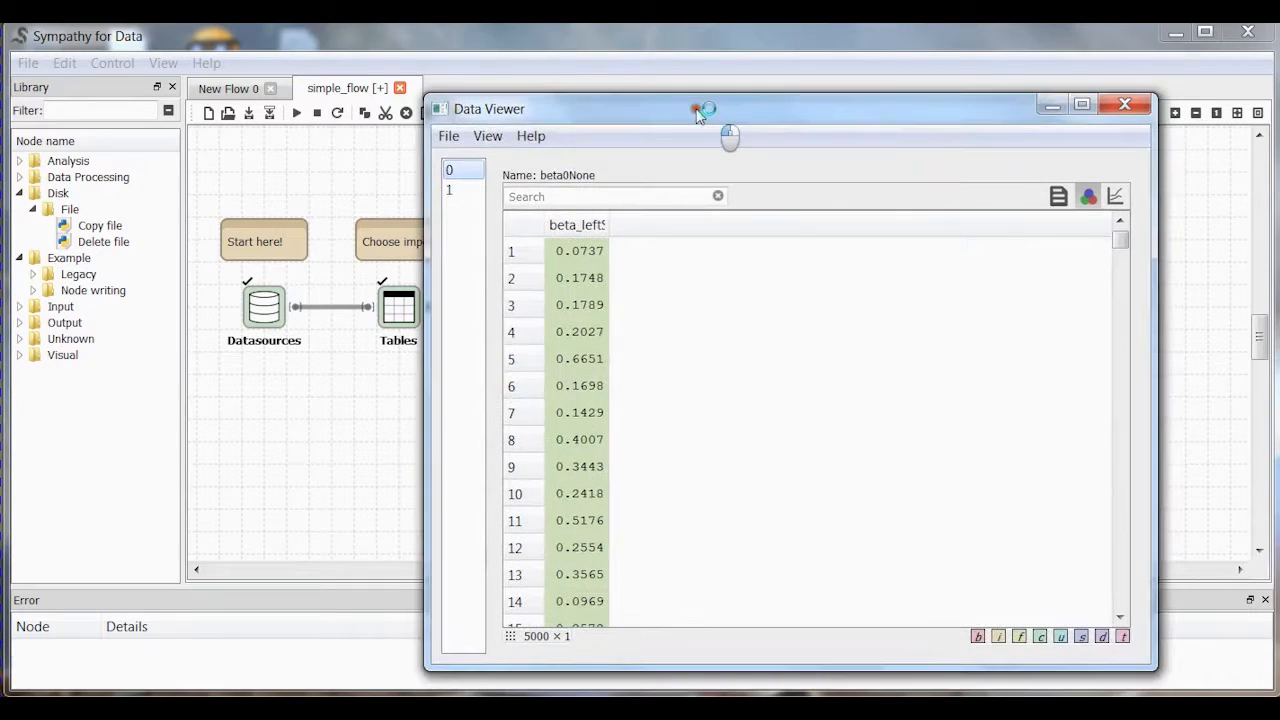
left_click(449, 190)
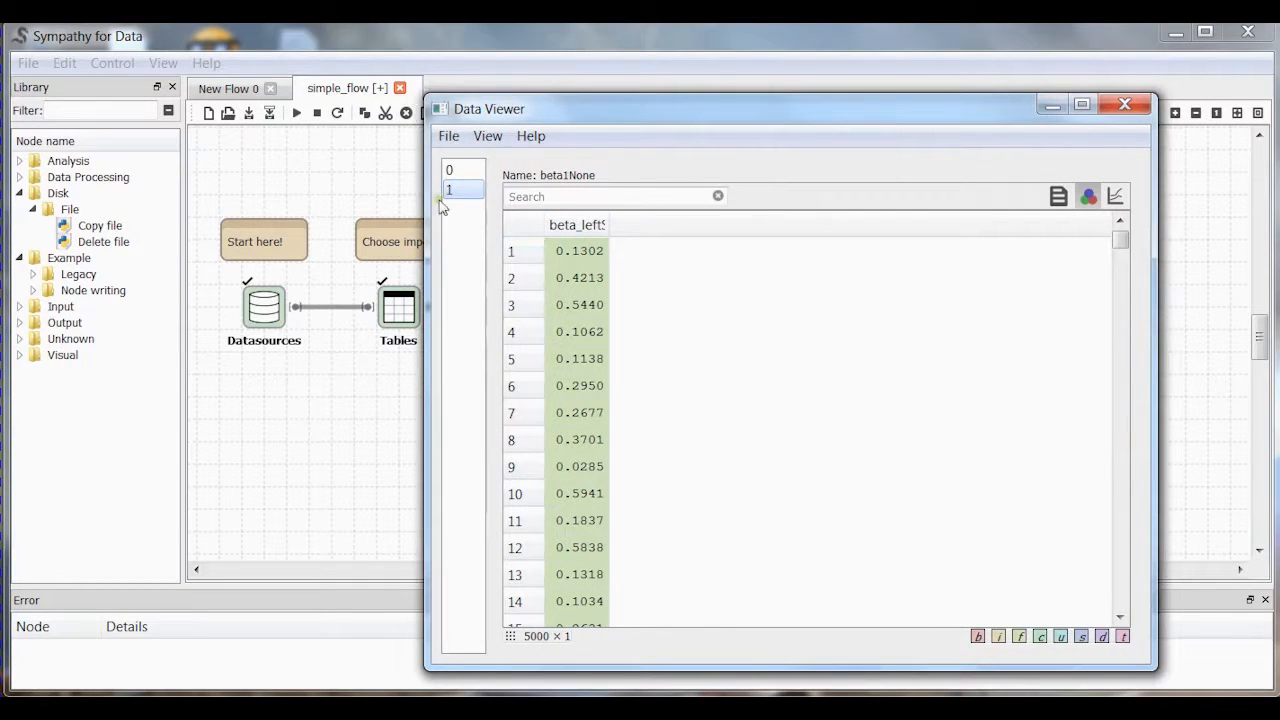
left_click(1124, 104)
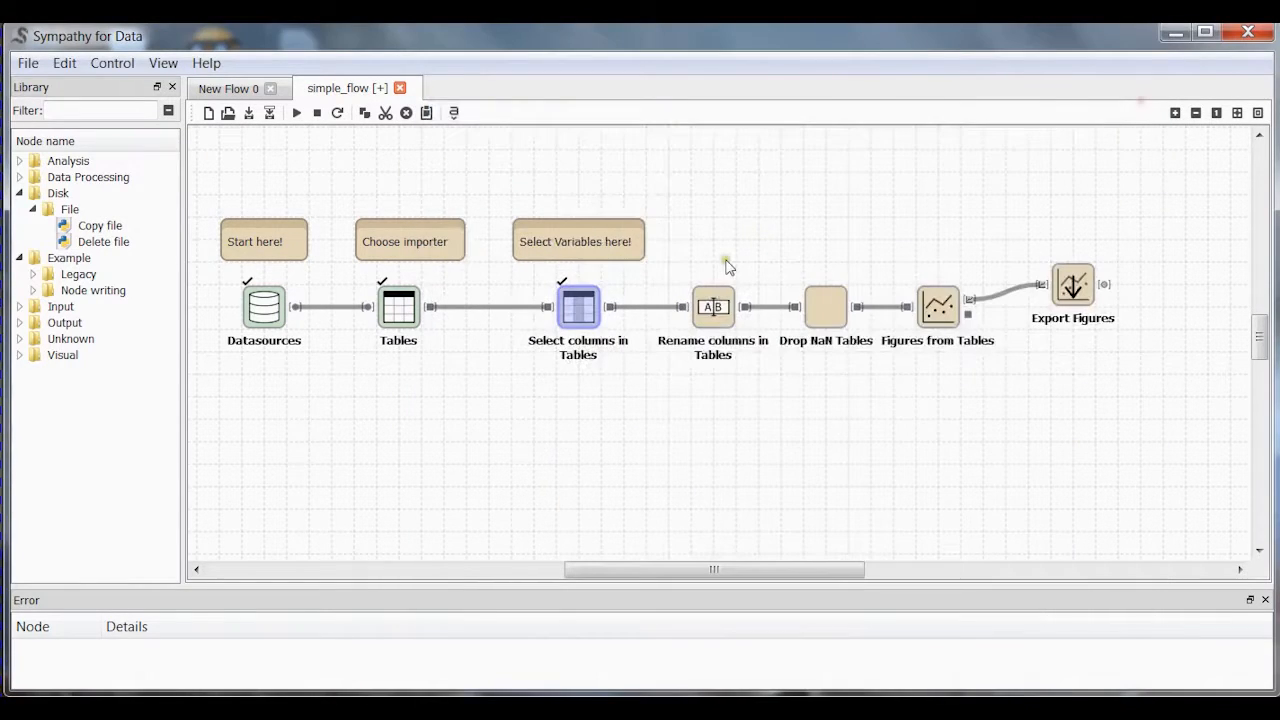
Enter myvariable as the replacement name in Rename columns in Tables settings.
right_click(713, 307)
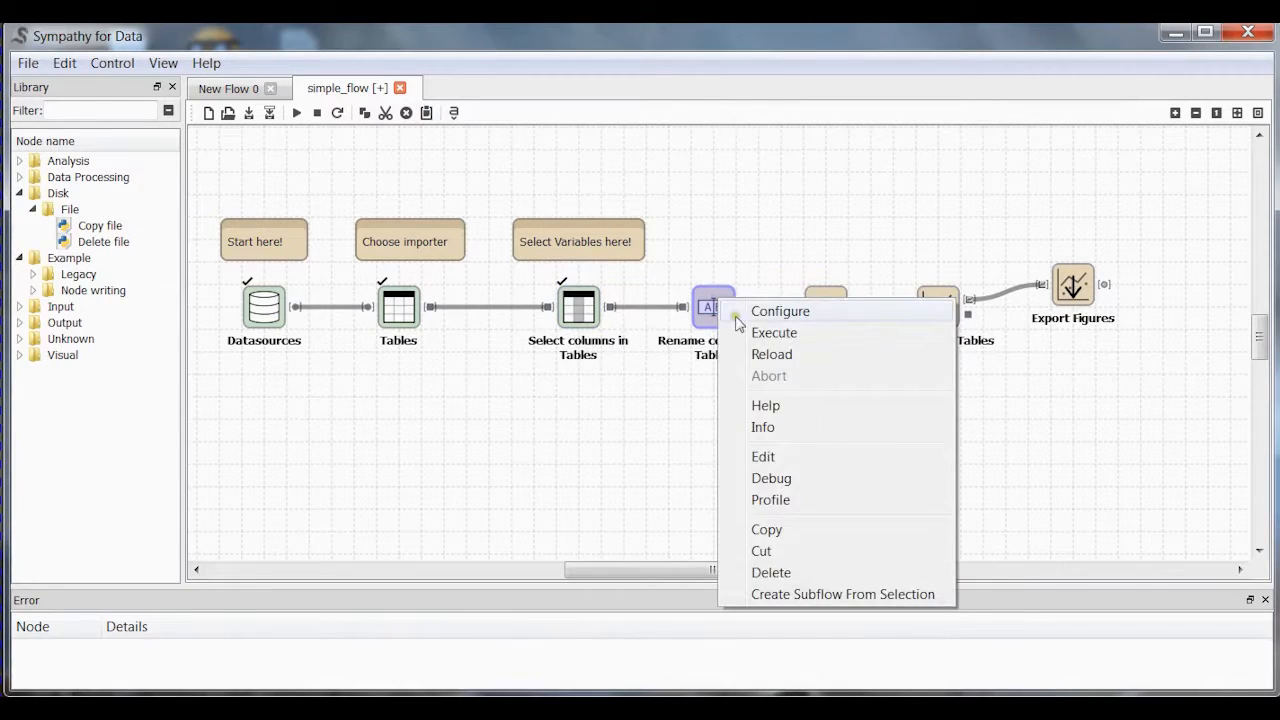
left_click(779, 311)
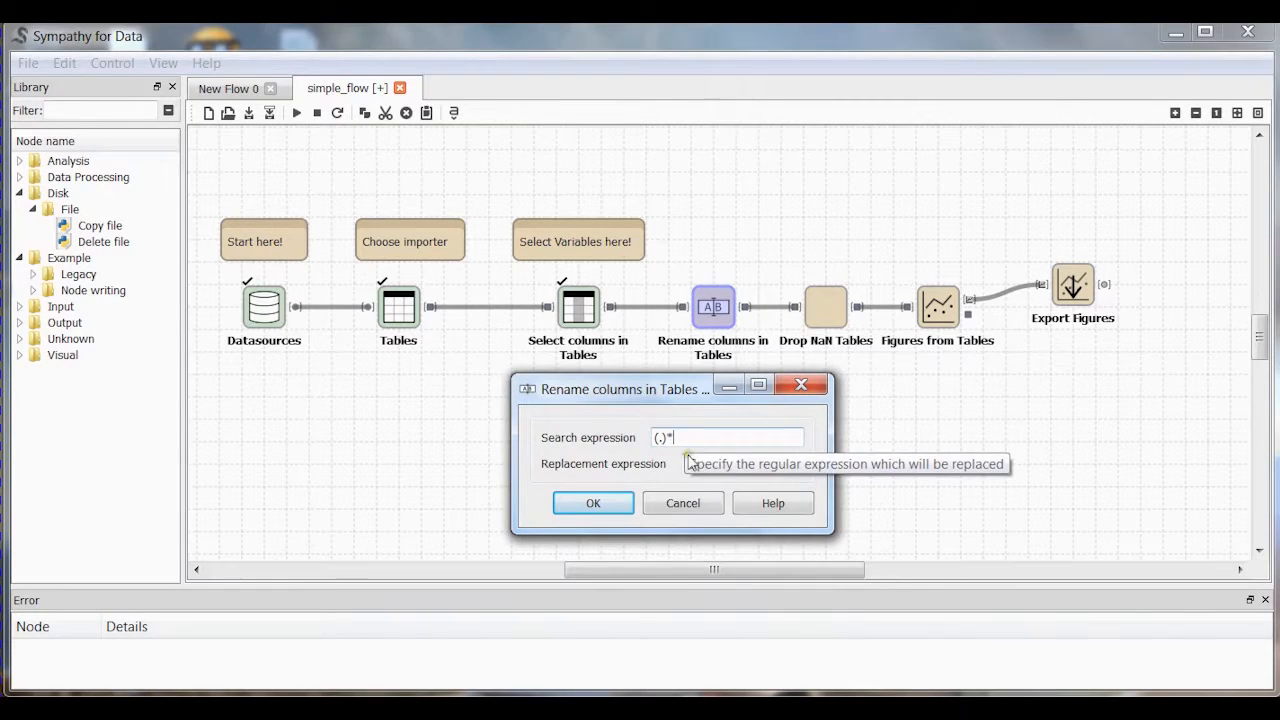
type("myvariable")
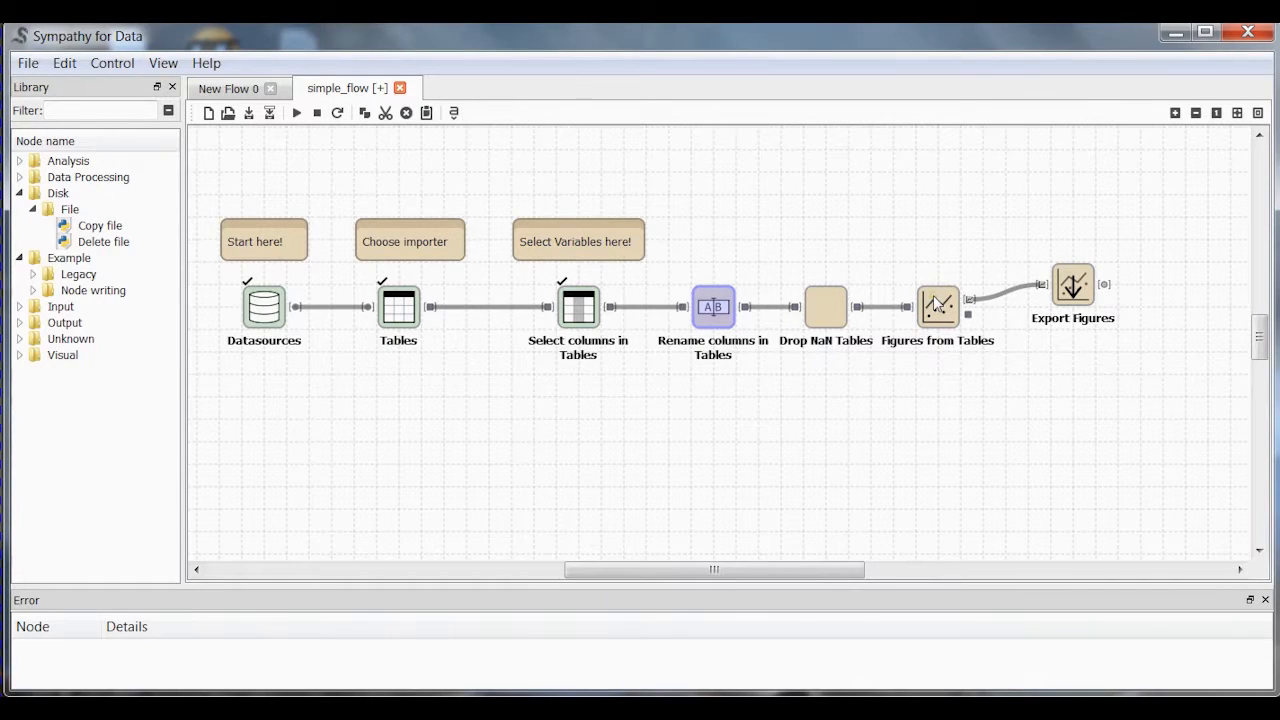
mouse_move(825, 307)
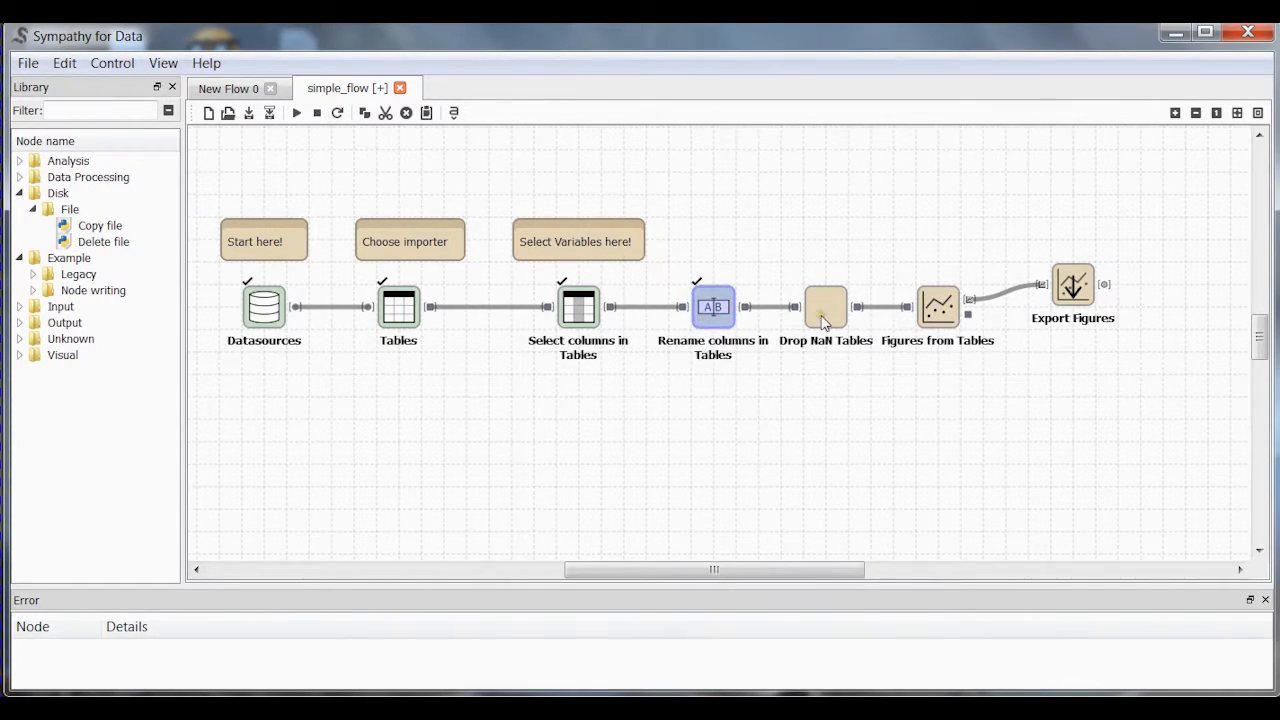
Set Drop NaN Tables to drop 'Rows with NaN' and confirm.
double_click(825, 307)
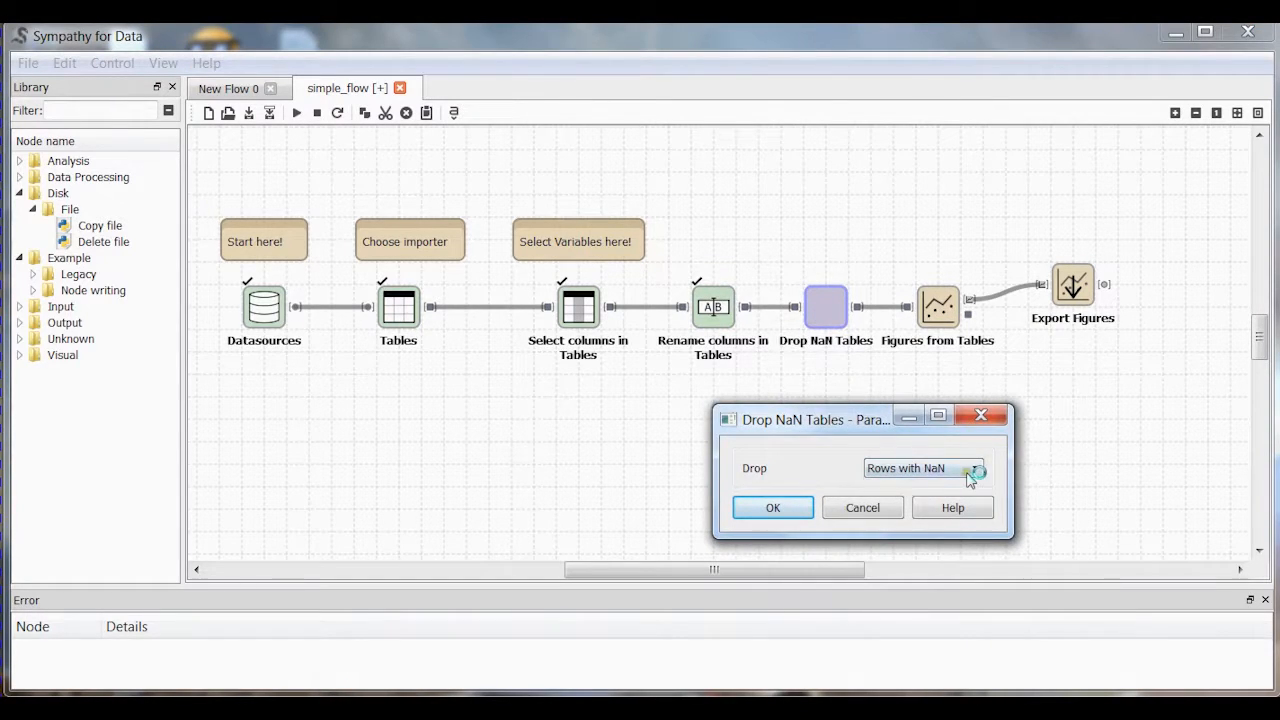
left_click(975, 468)
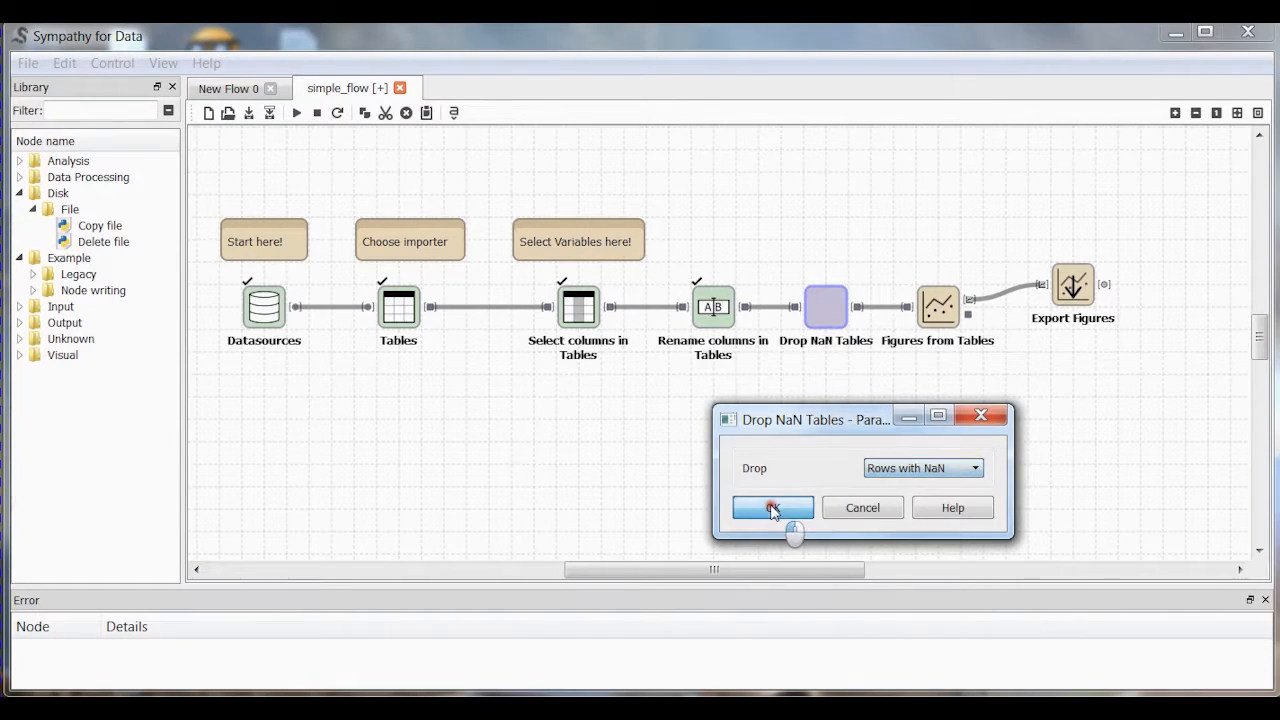
left_click(771, 507)
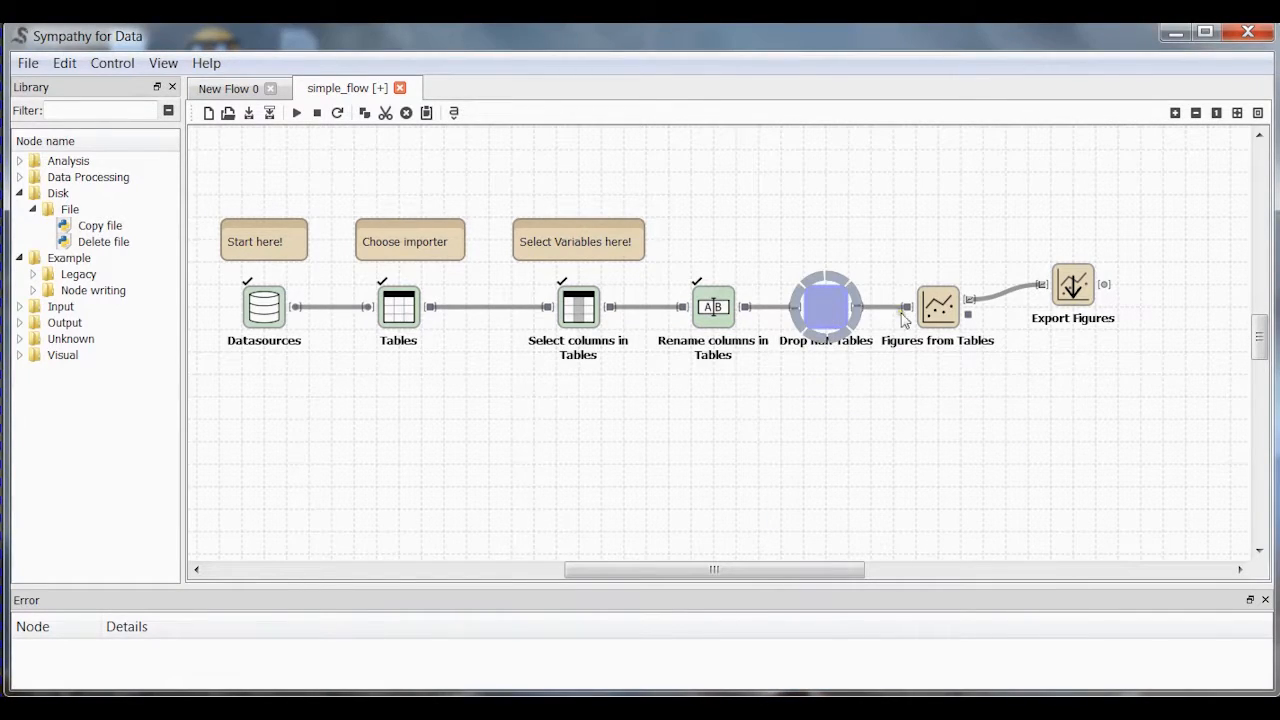
Open the Figures from Tables settings maximized, expanding histogram line_1 and scatter line_0.
right_click(938, 305)
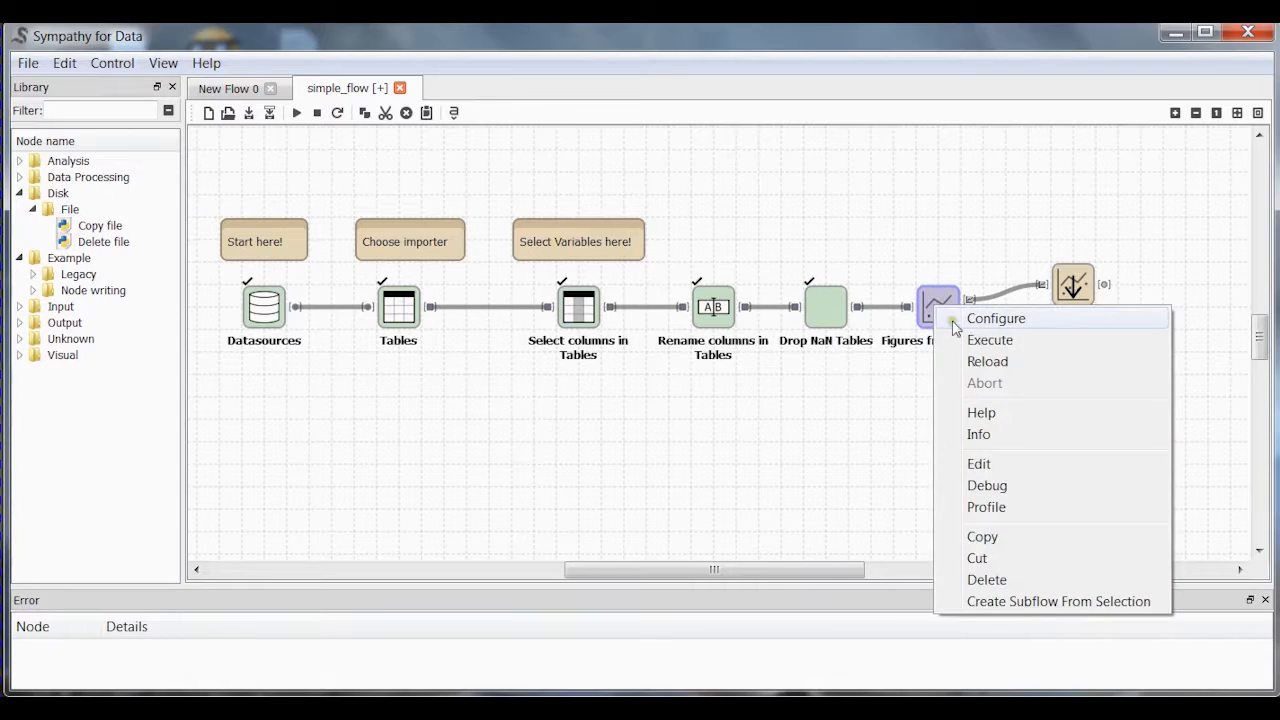
left_click(995, 318)
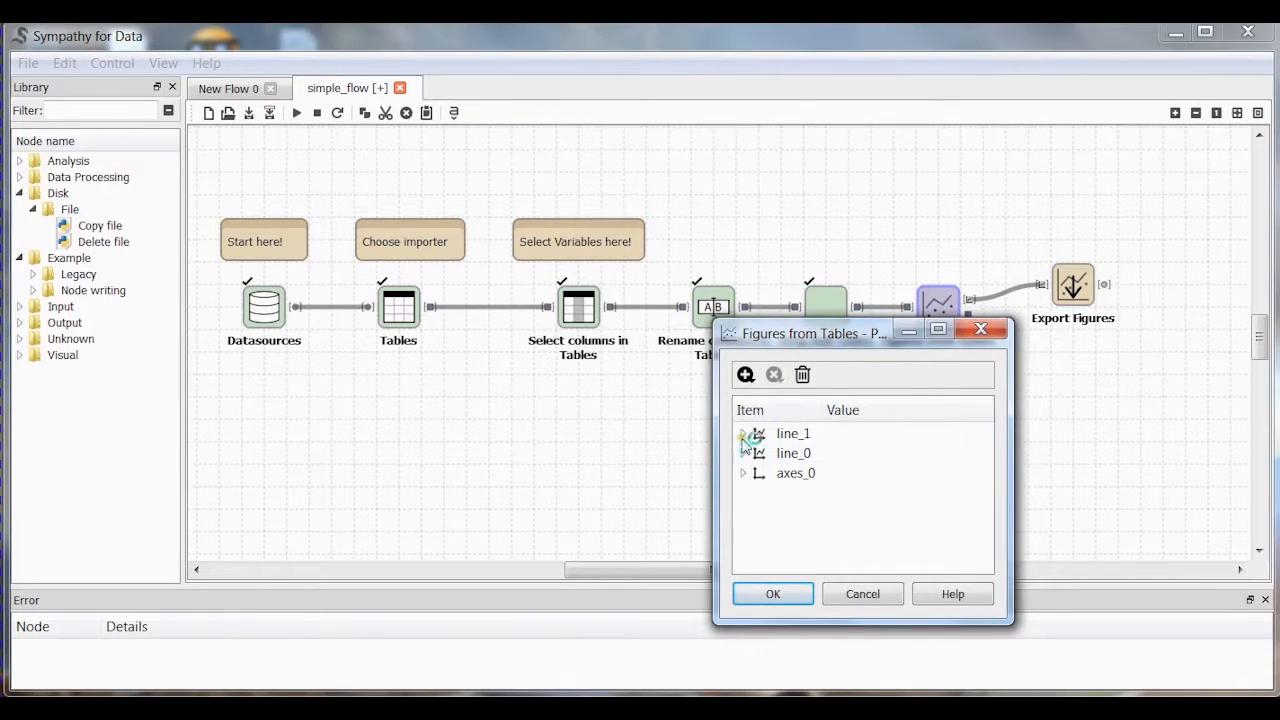
left_click(938, 330)
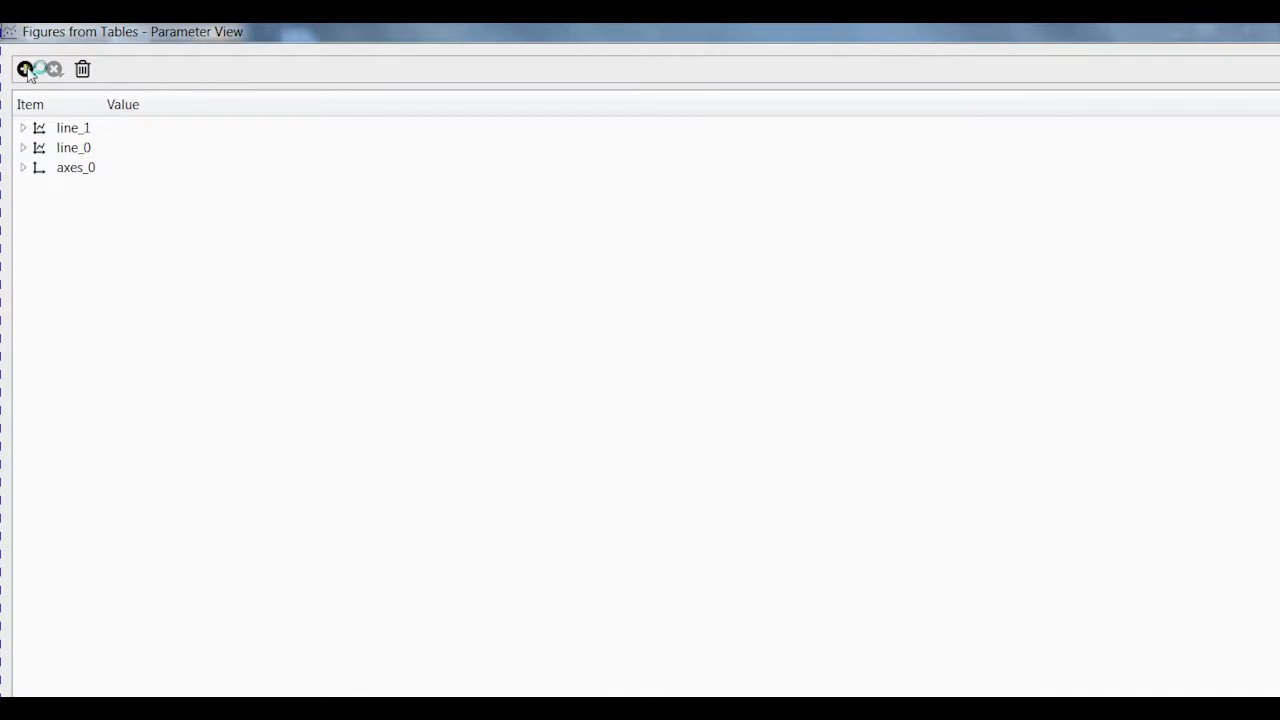
left_click(23, 128)
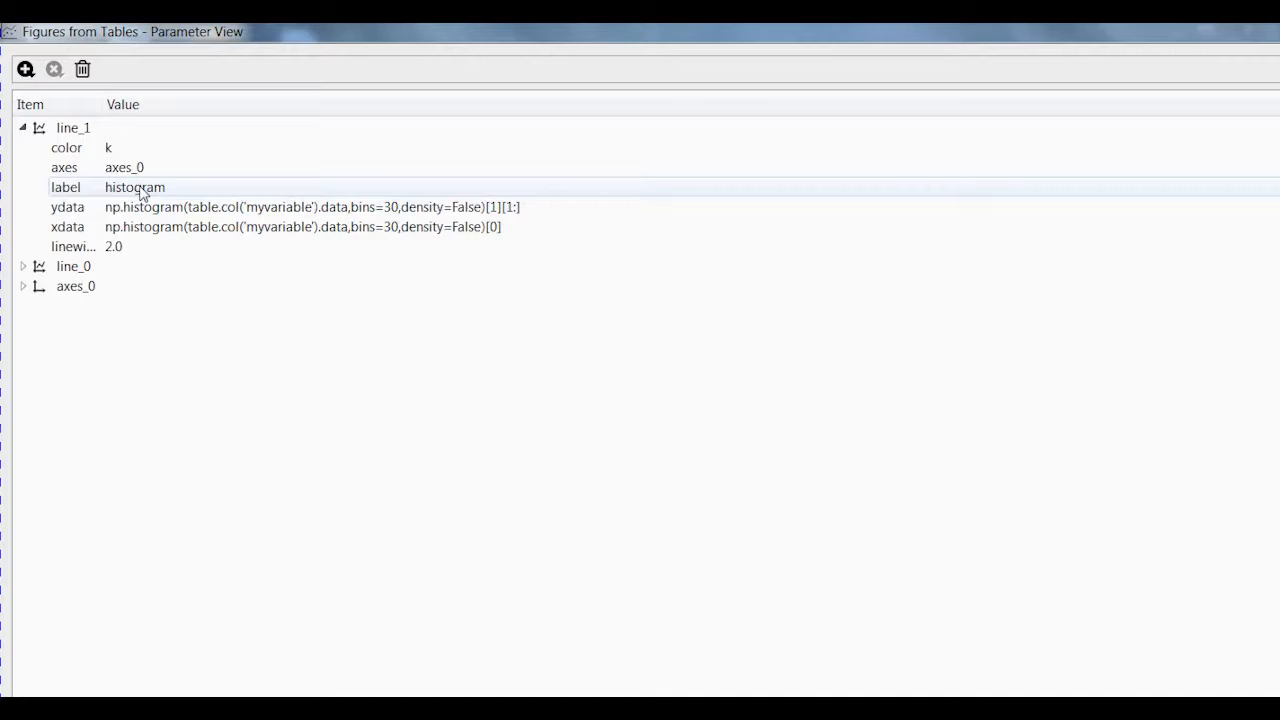
mouse_move(270, 207)
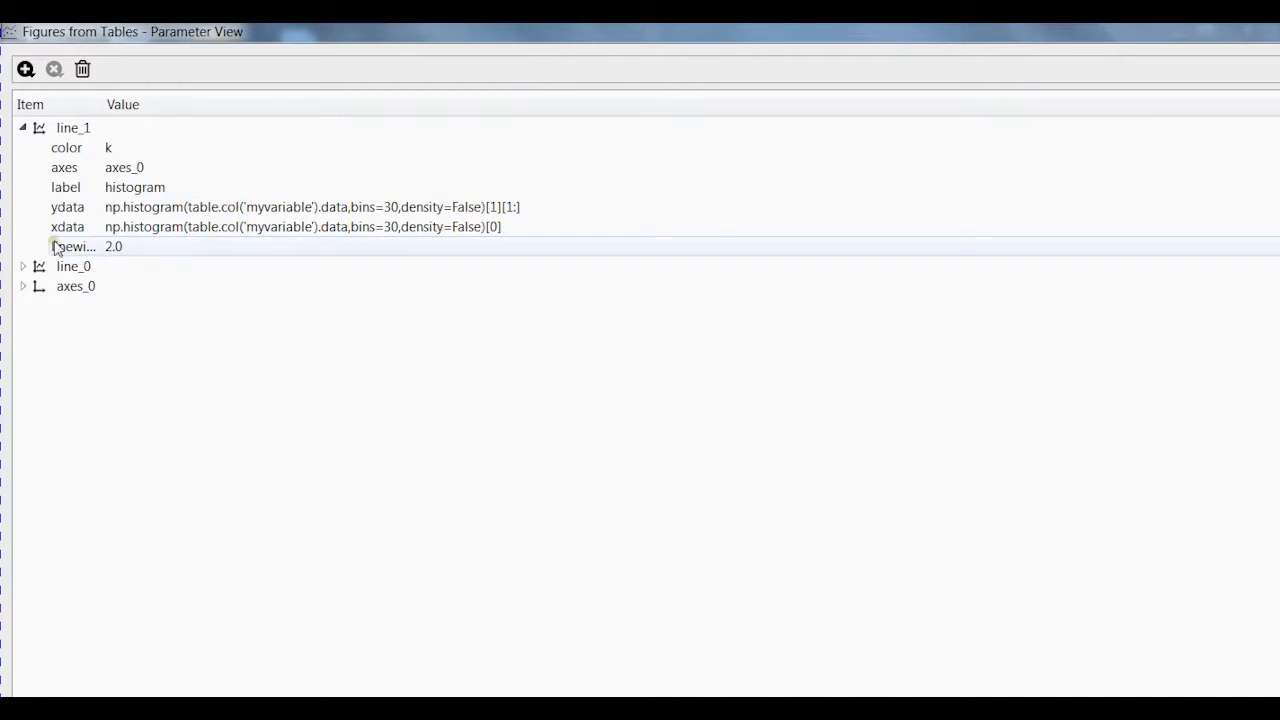
left_click(22, 266)
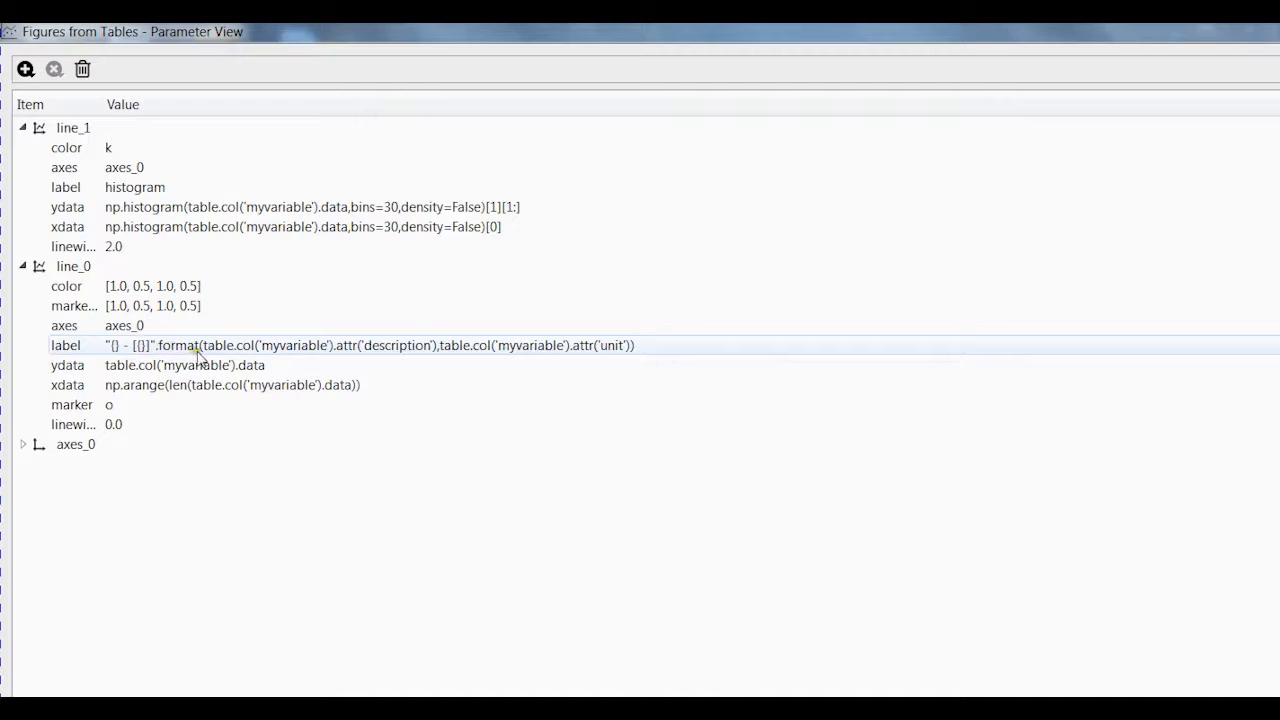
mouse_move(118, 318)
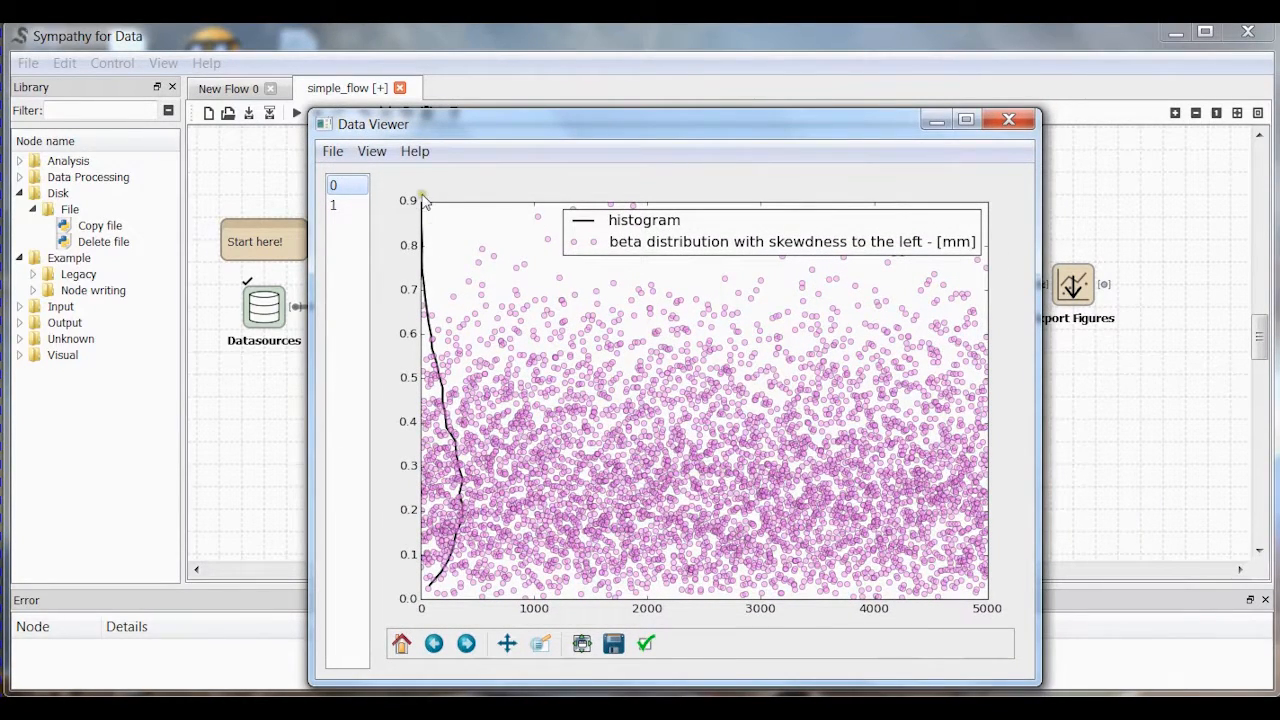
mouse_move(455, 420)
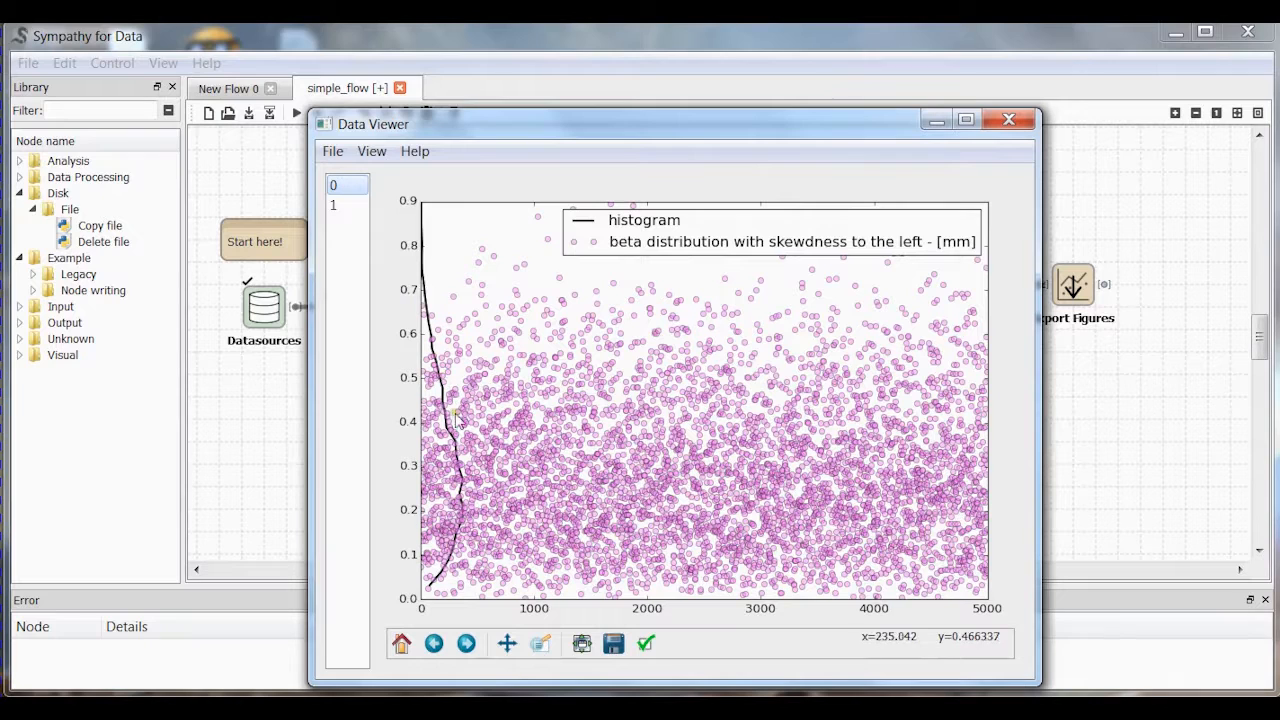
mouse_move(683, 550)
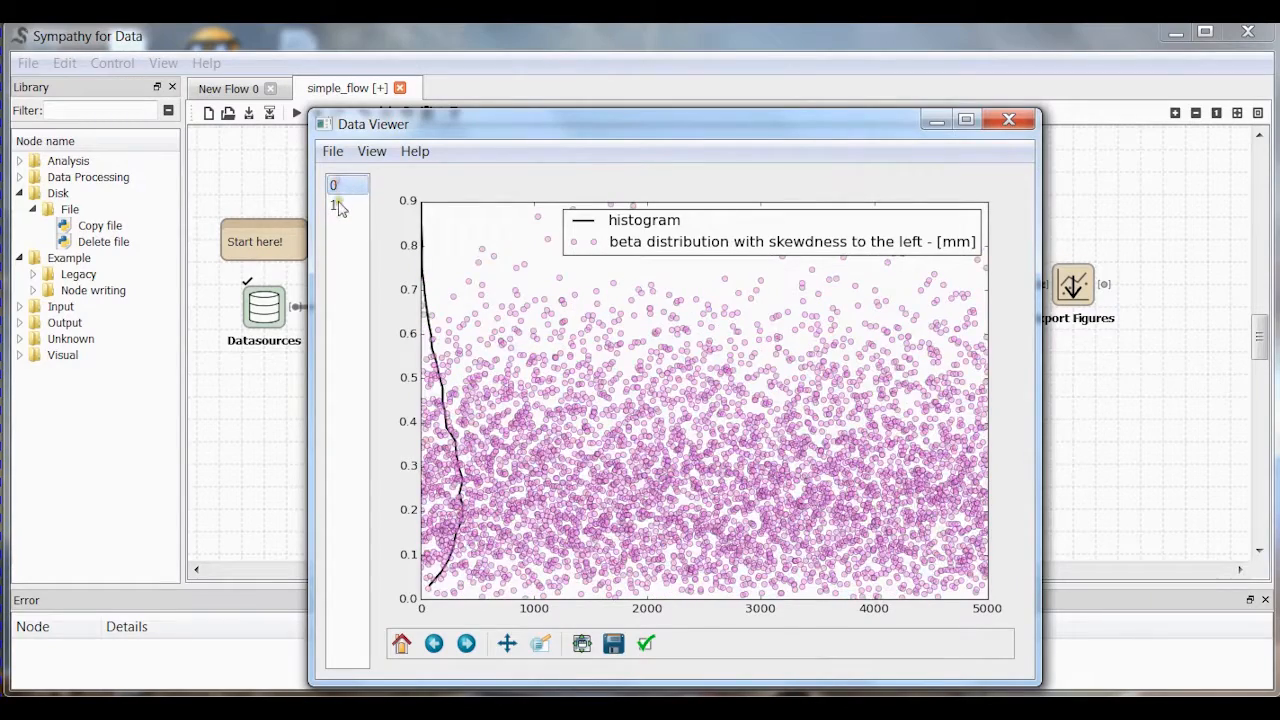
Close the viewer showing the left-skewed beta histogram and scatter figures.
left_click(1008, 120)
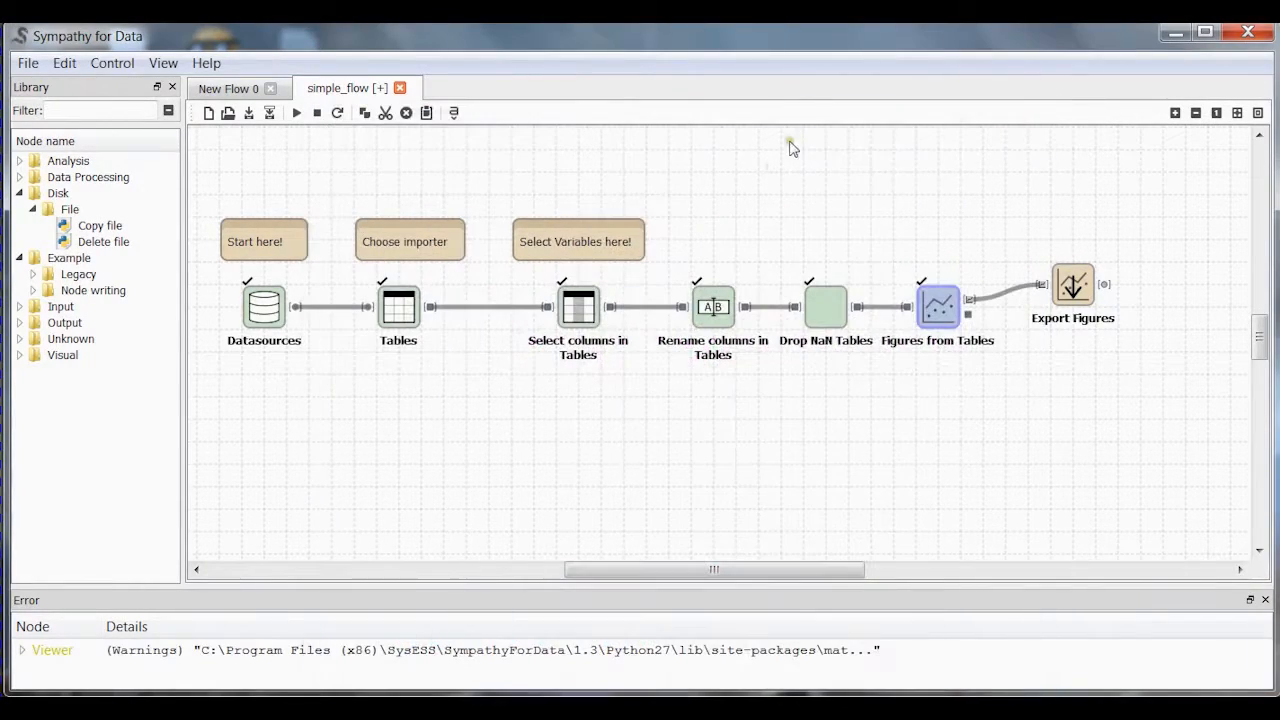
Switch Select columns in Tables from beta_leftSkewed to beta_flttop and view the resulting figures.
left_click(578, 307)
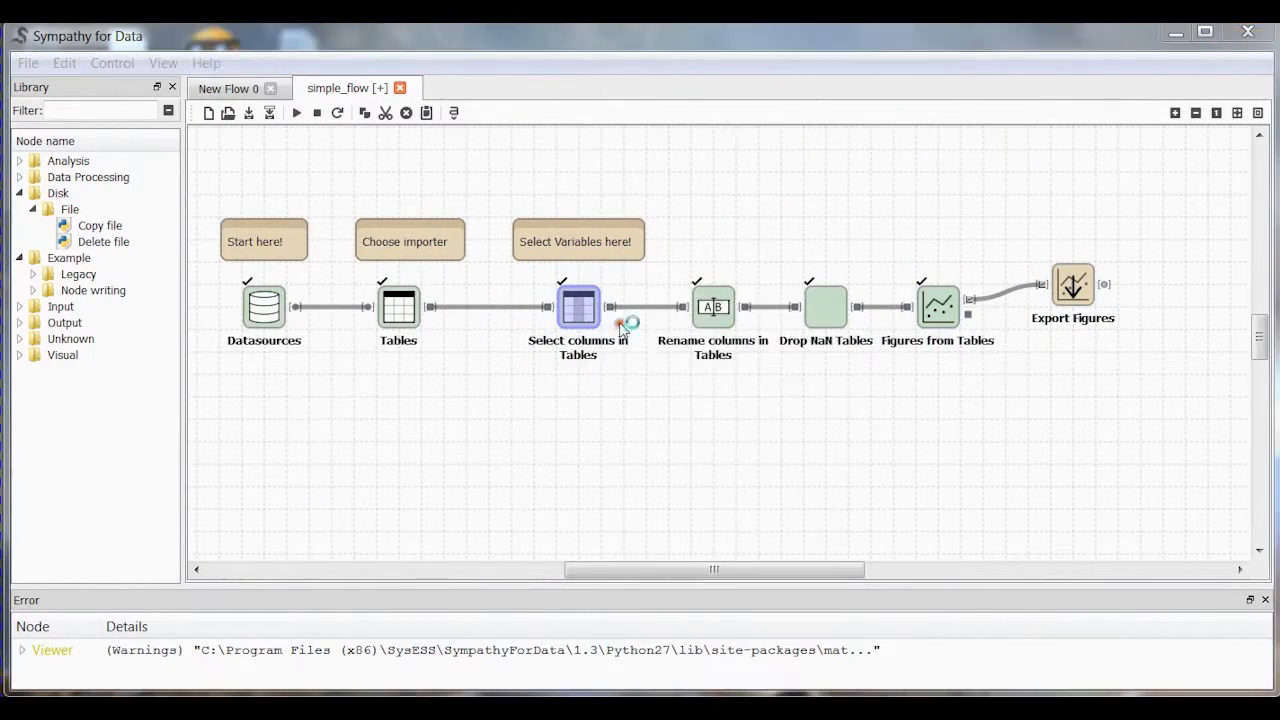
double_click(578, 307)
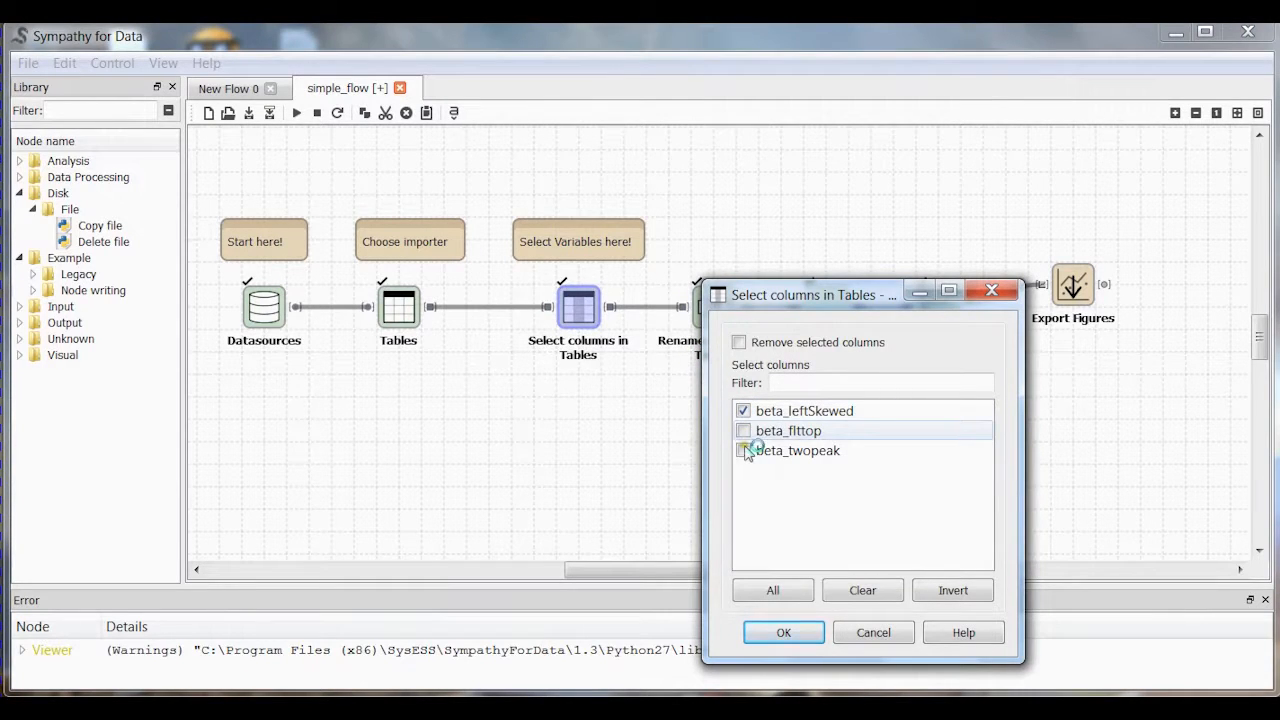
left_click(743, 430)
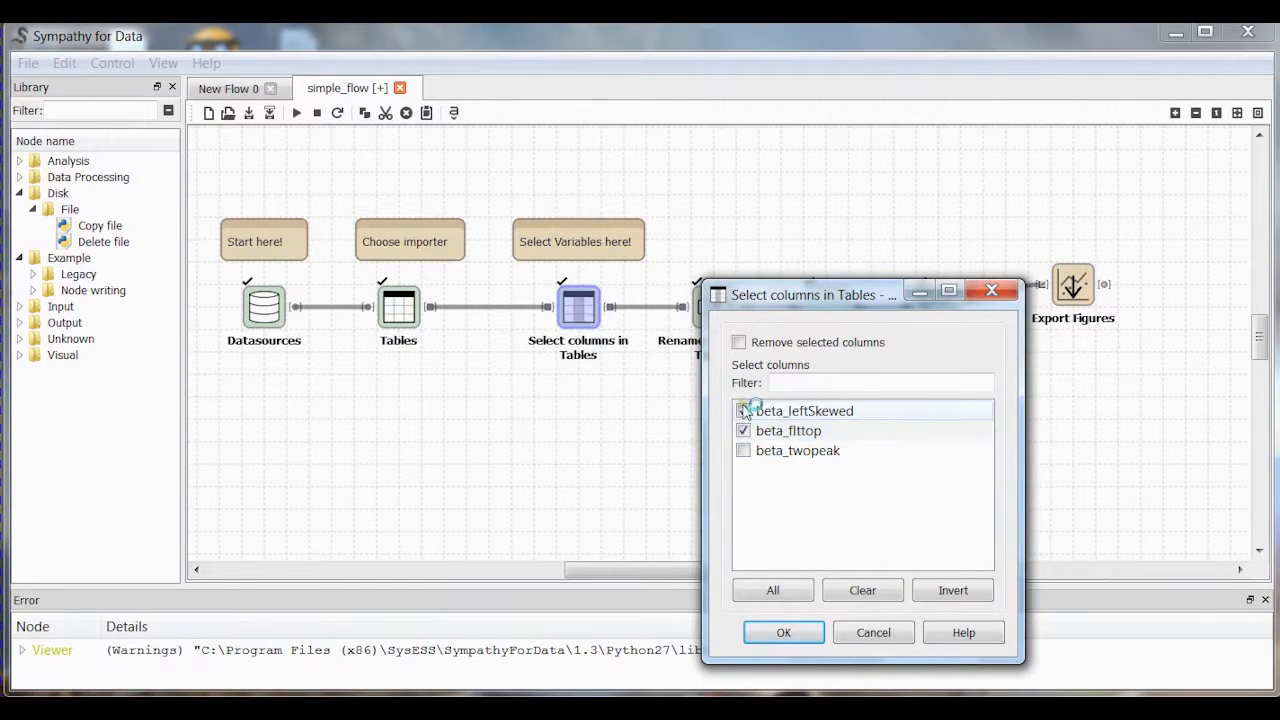
left_click(744, 410)
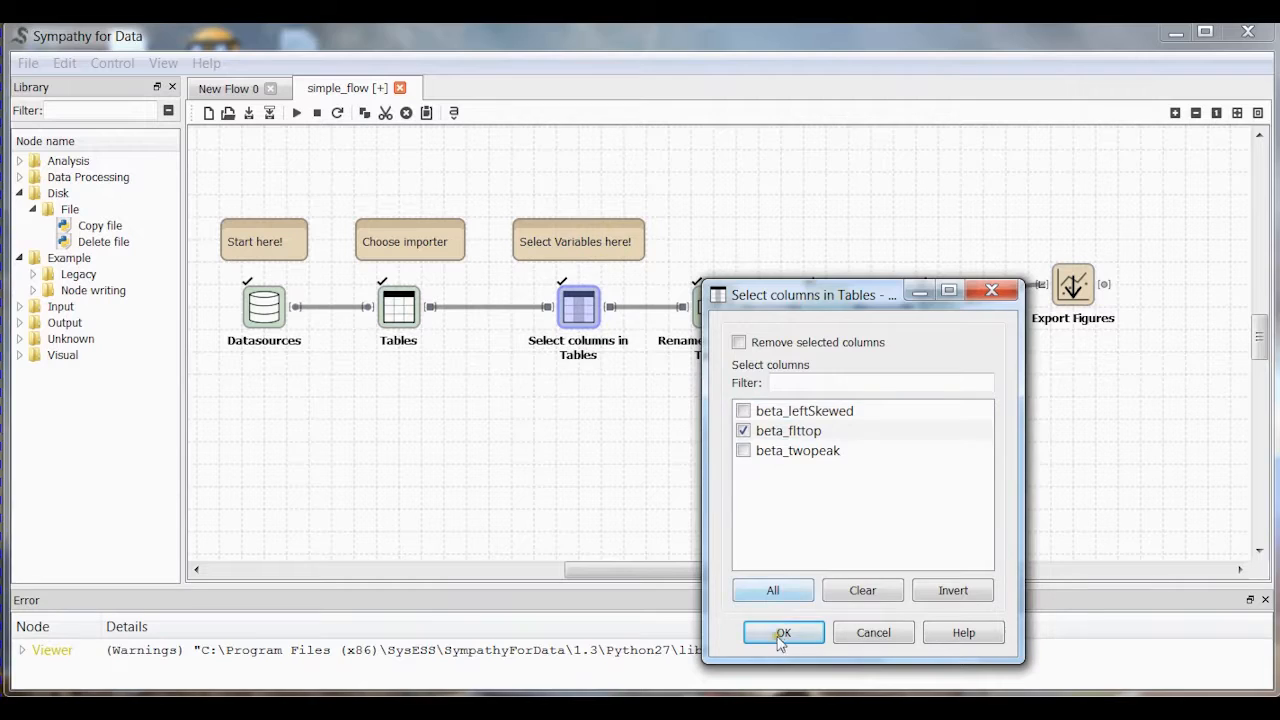
left_click(782, 632)
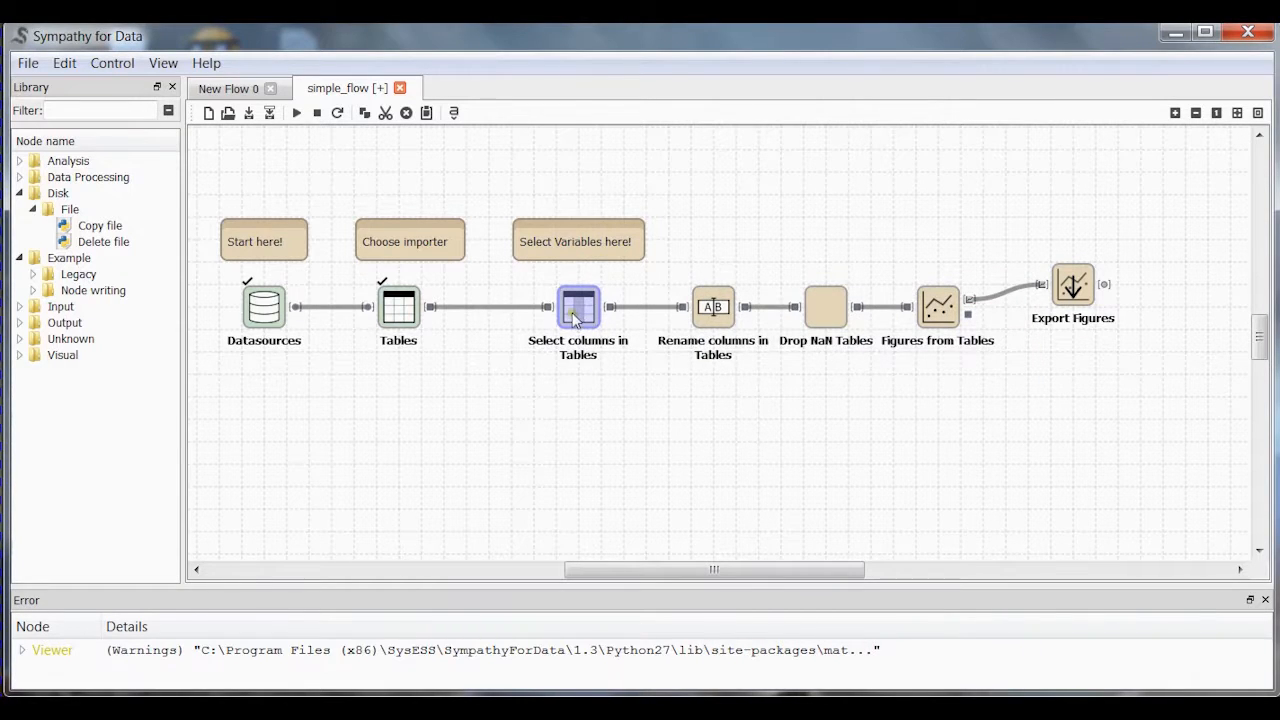
mouse_move(707, 316)
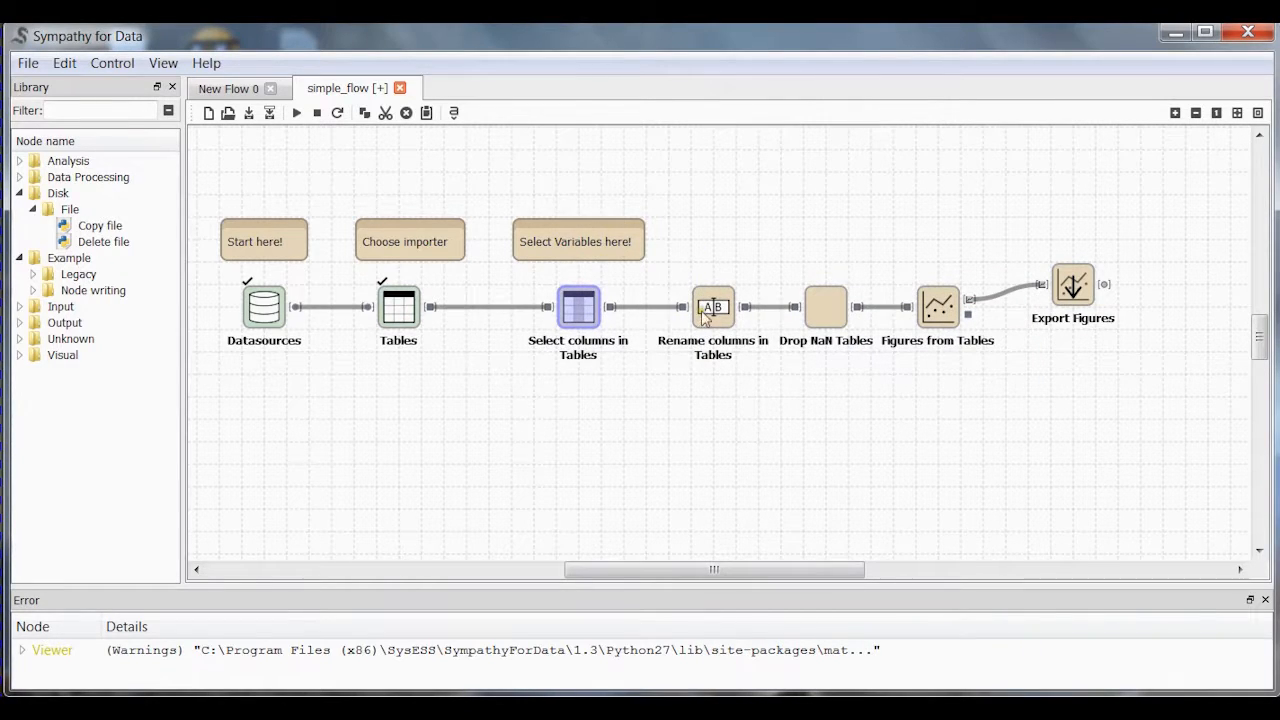
mouse_move(945, 290)
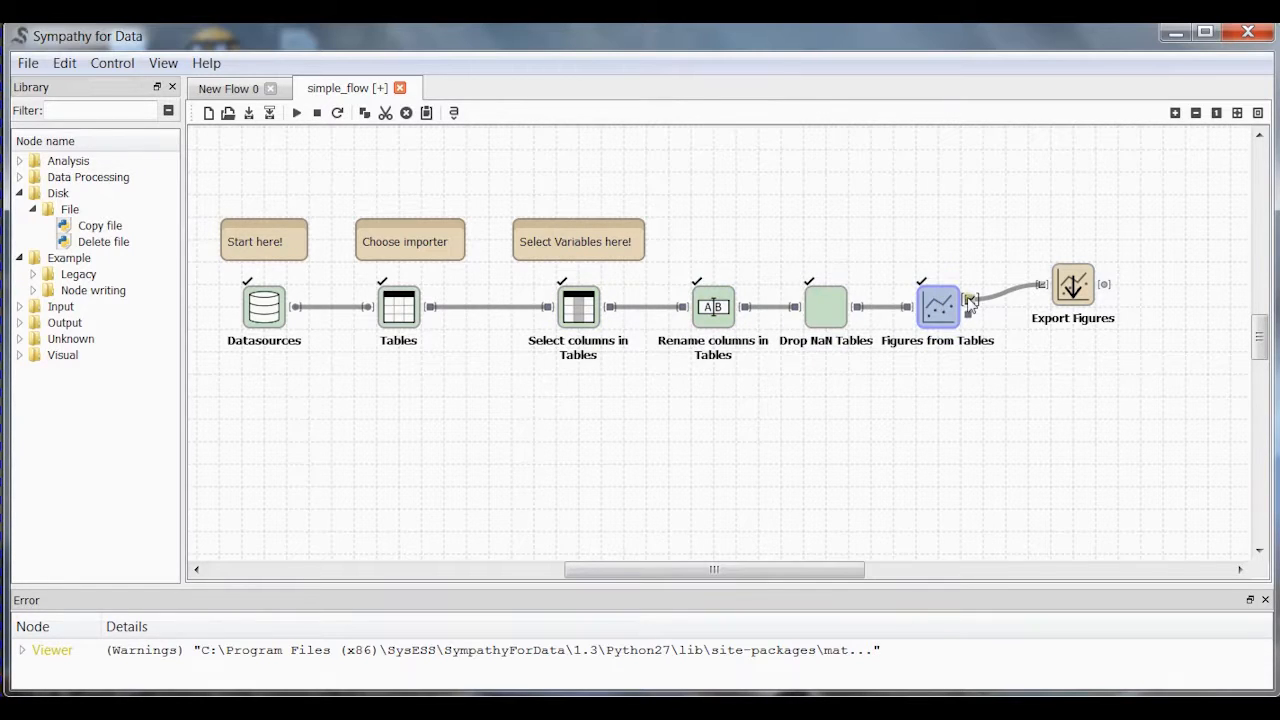
double_click(938, 307)
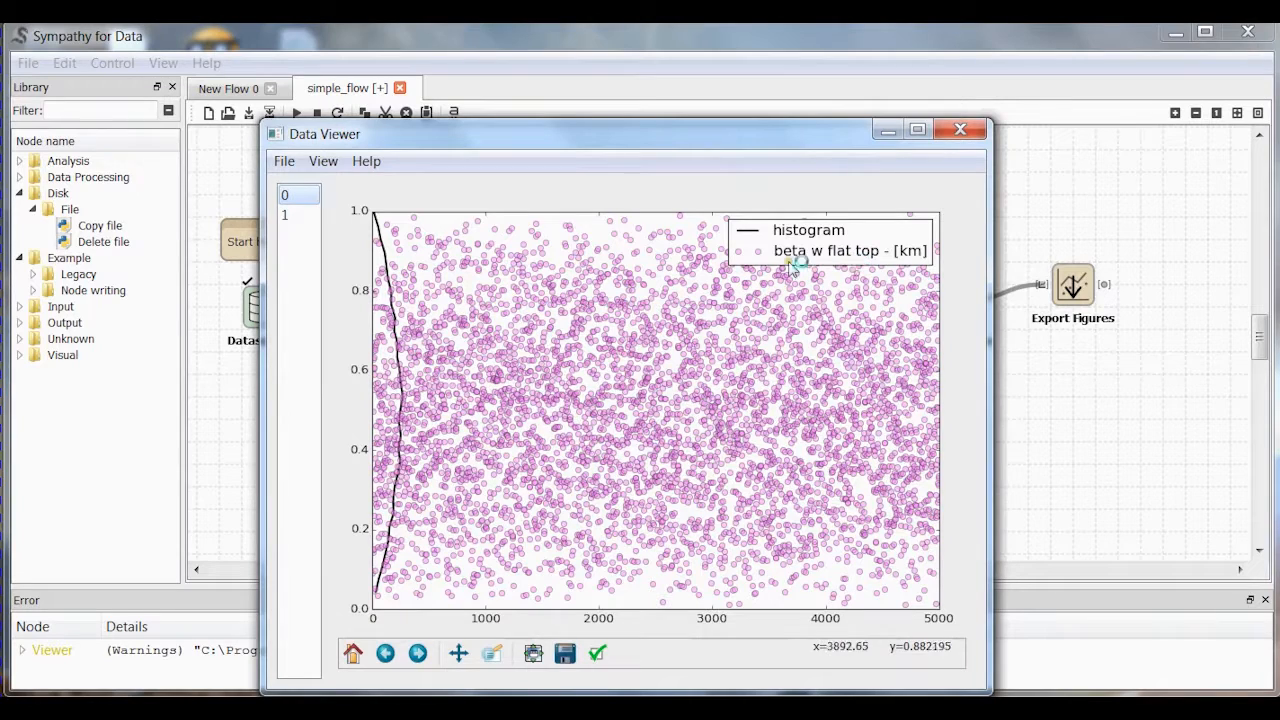
mouse_move(900, 255)
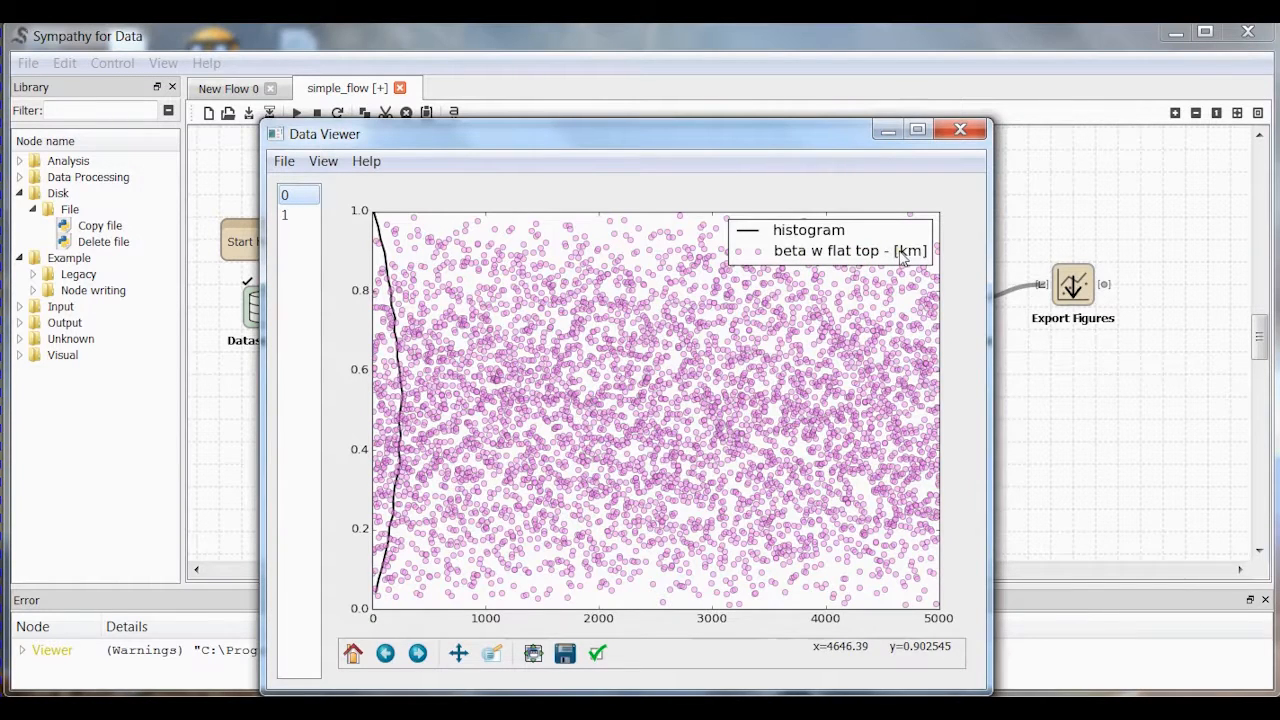
mouse_move(905, 262)
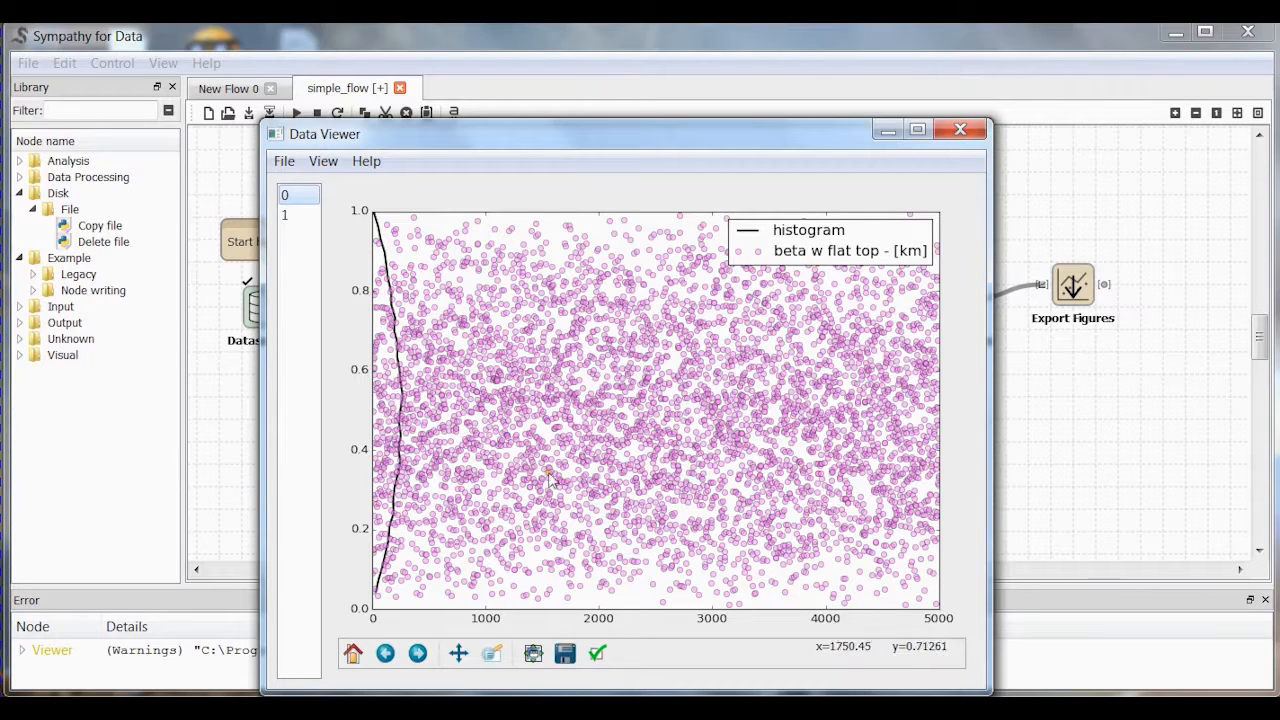
mouse_move(355, 530)
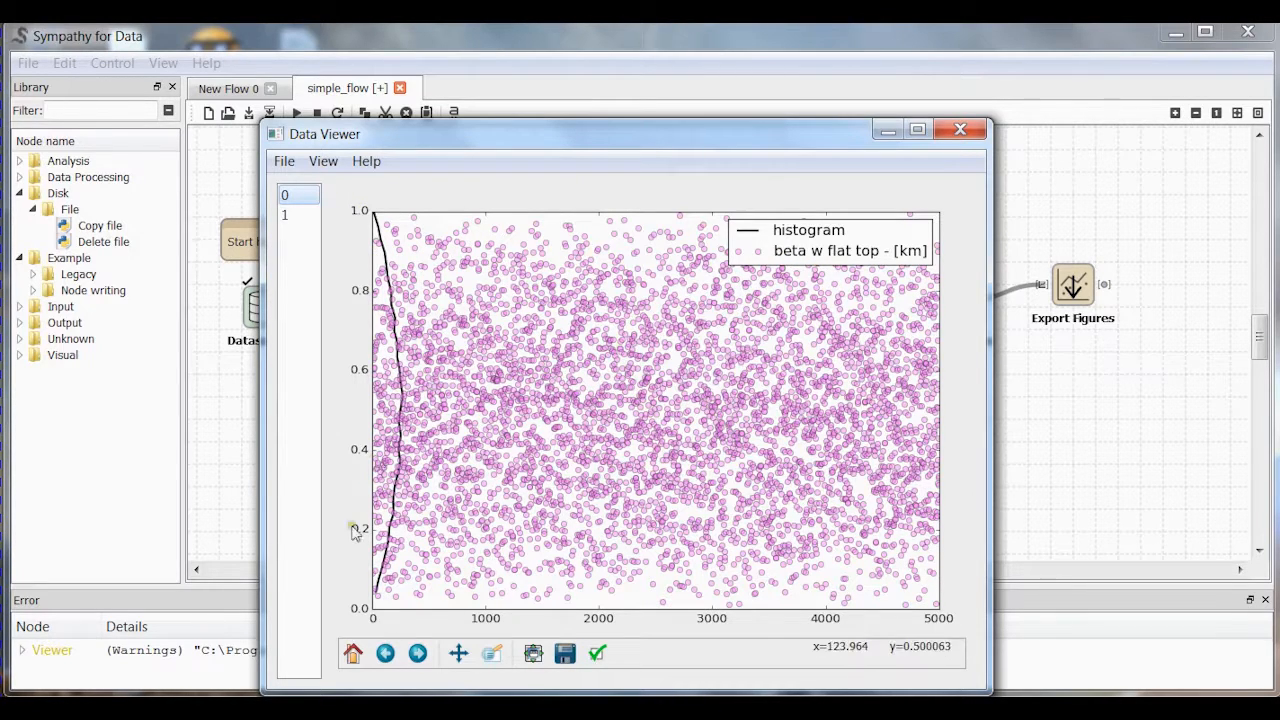
left_click(285, 214)
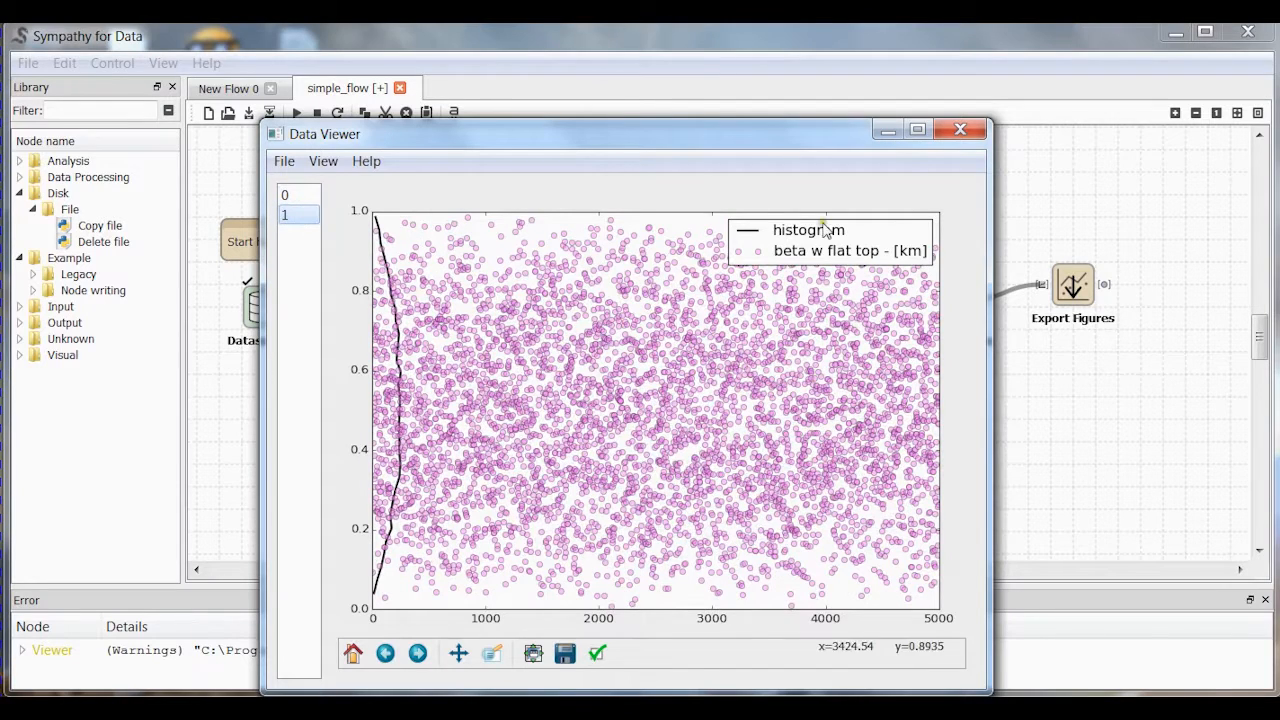
left_click(959, 129)
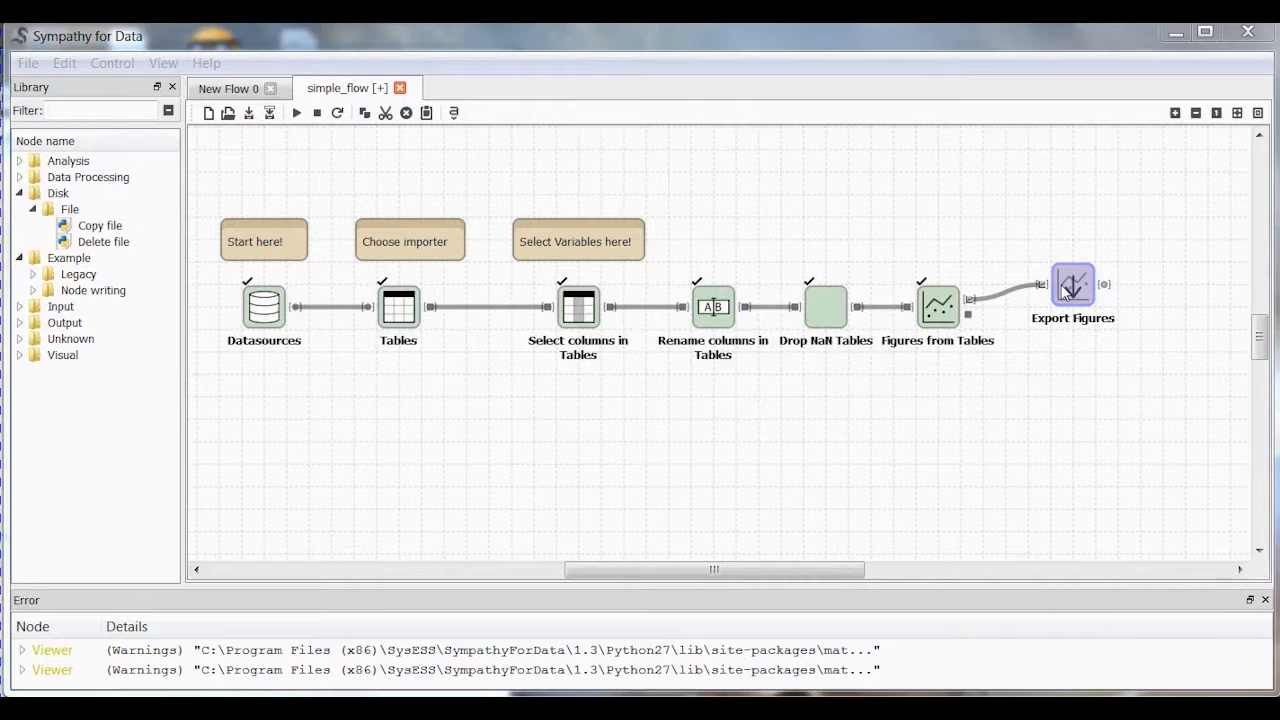
Configure Export Figures for png 'figures' at 800x600 in directory '.' and run it.
right_click(1072, 285)
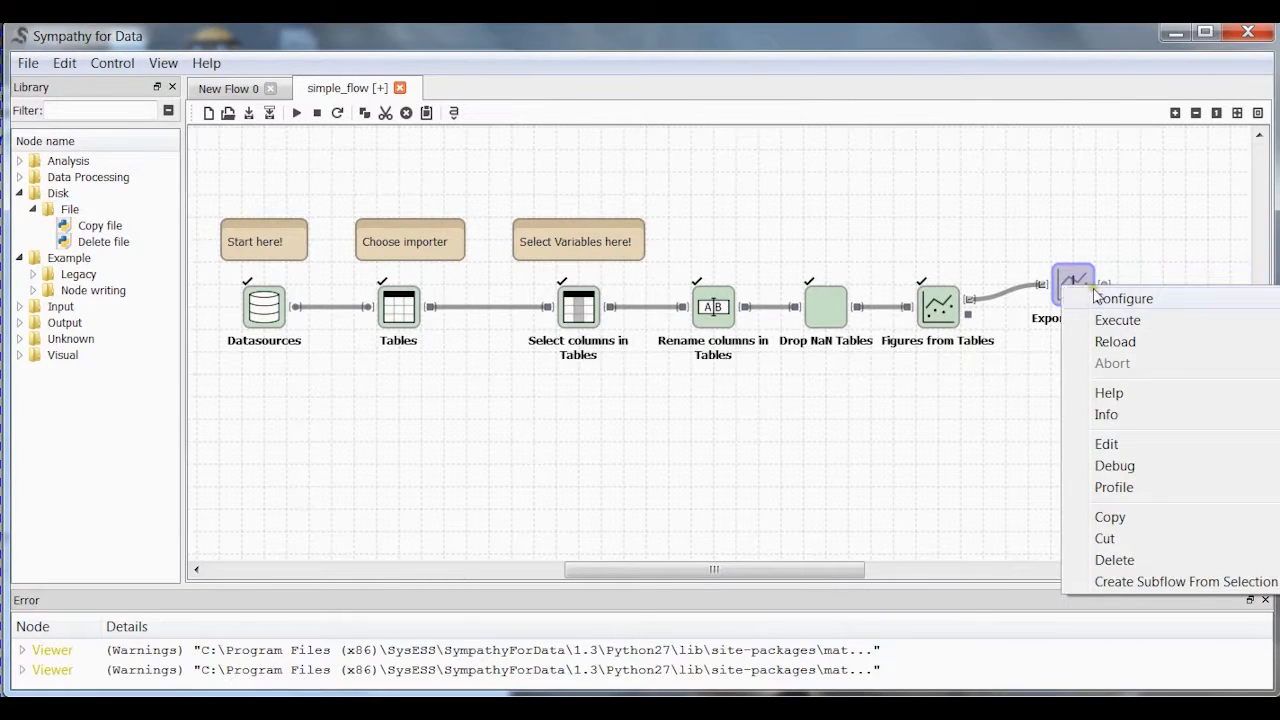
left_click(1124, 298)
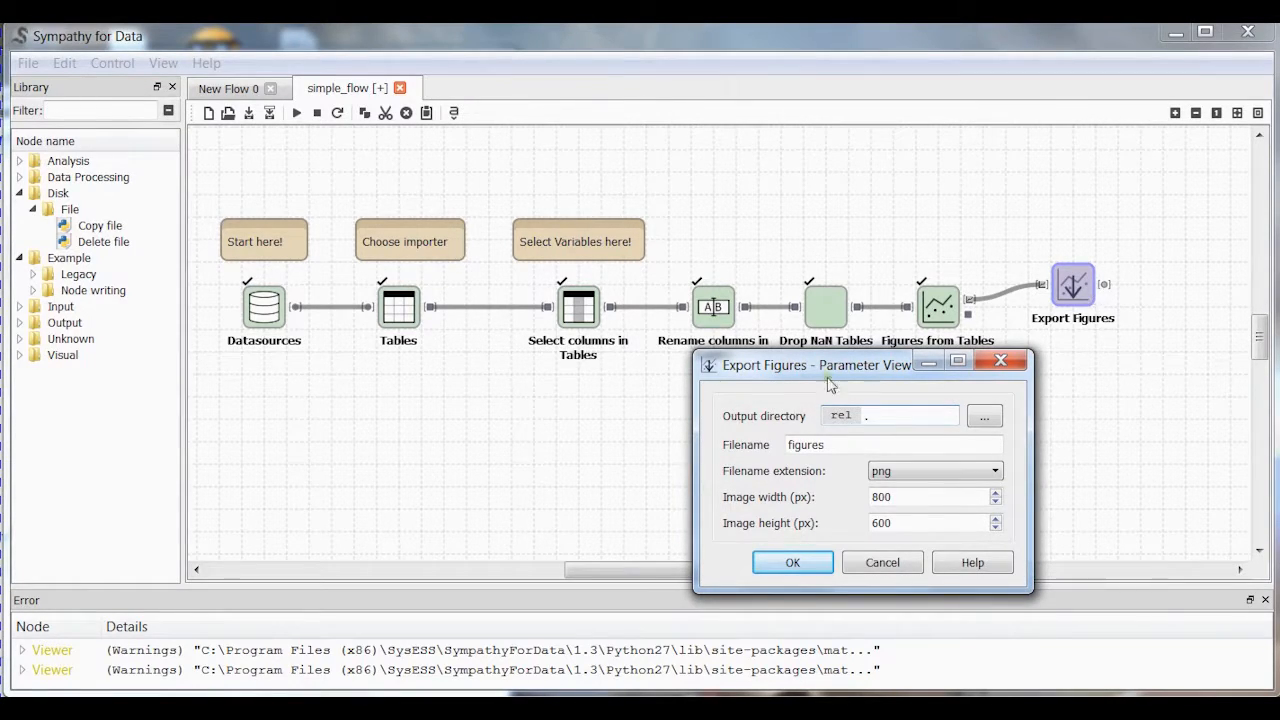
mouse_move(778, 507)
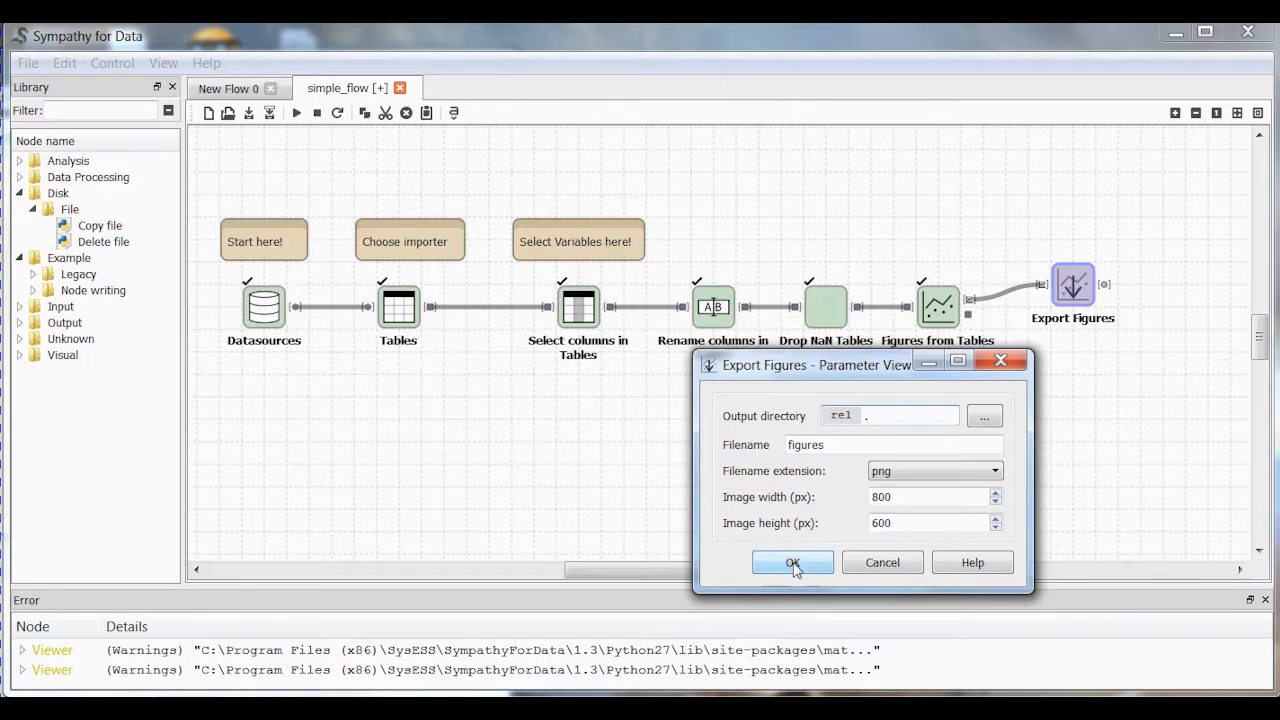
left_click(792, 562)
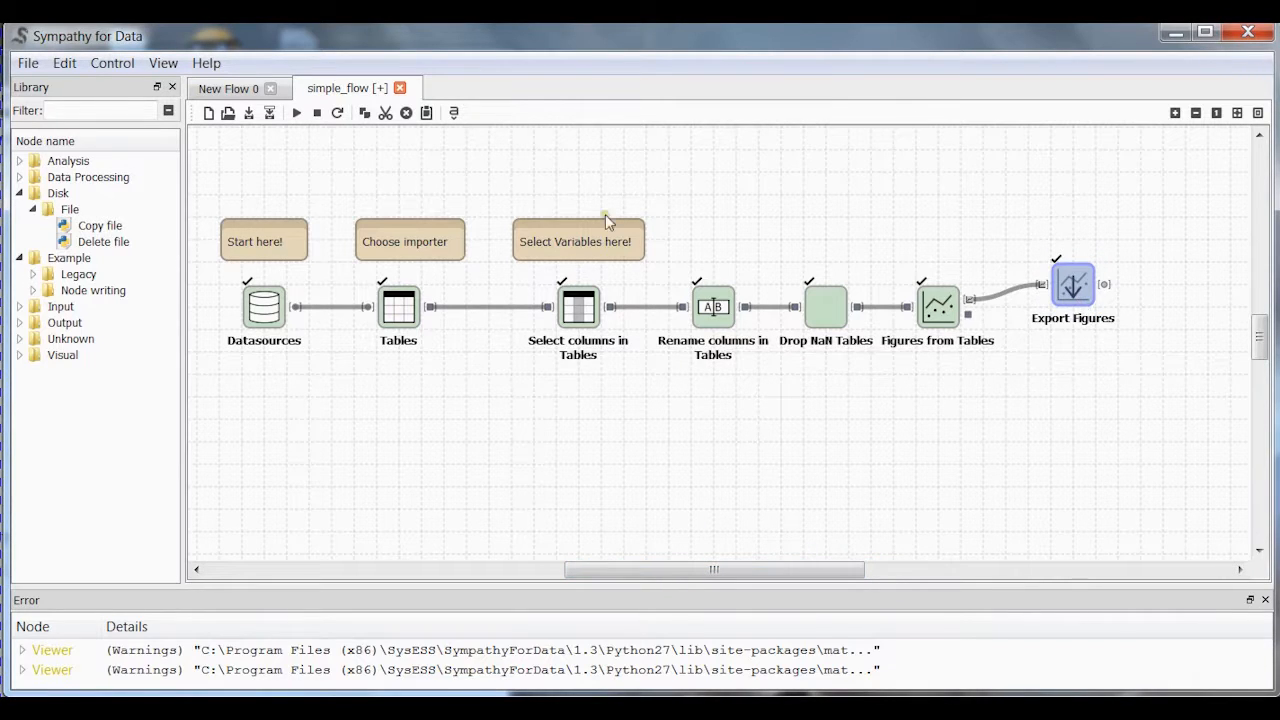
mouse_move(1175, 33)
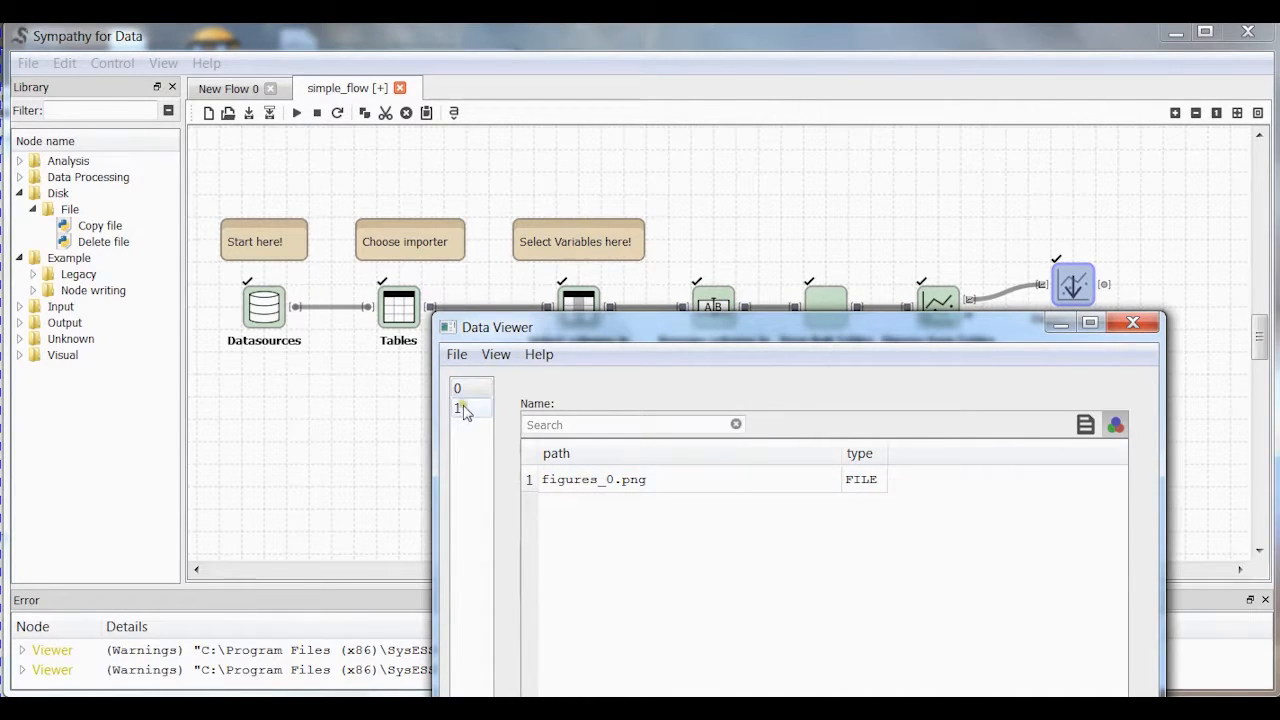
Select figures_1.png in the export listing and minimize the main Sympathy window.
left_click(457, 408)
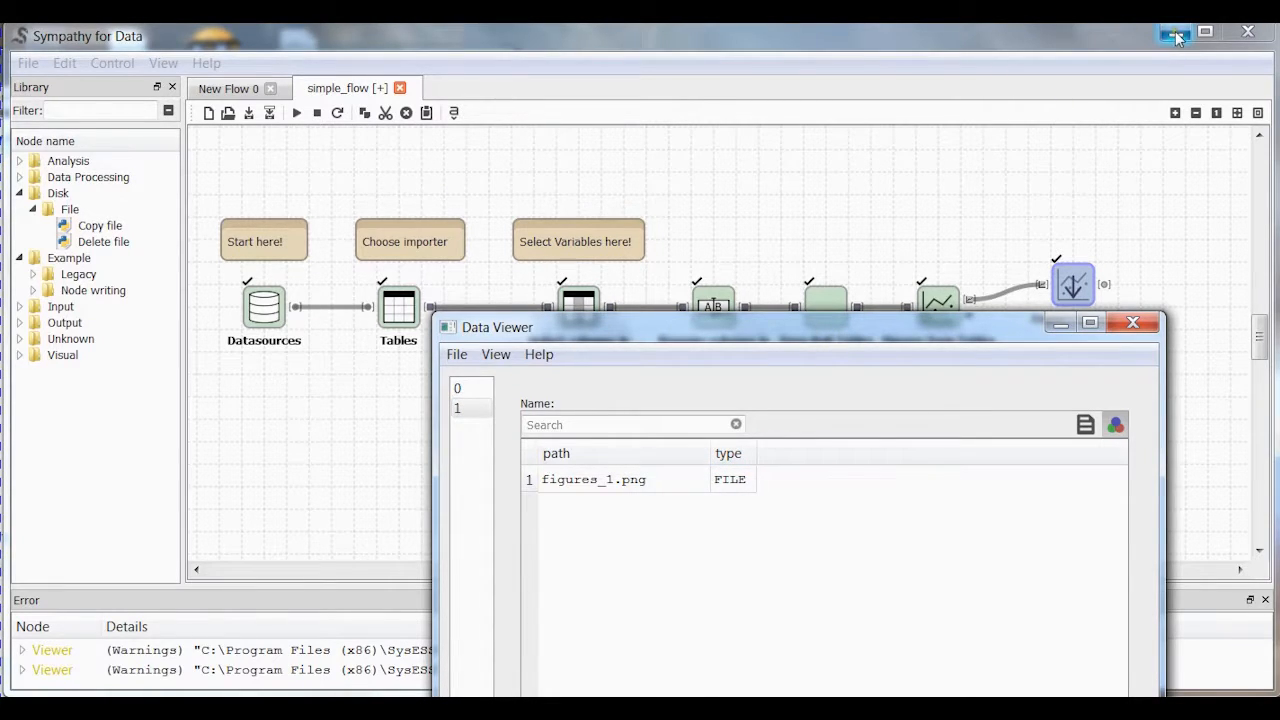
left_click(1175, 31)
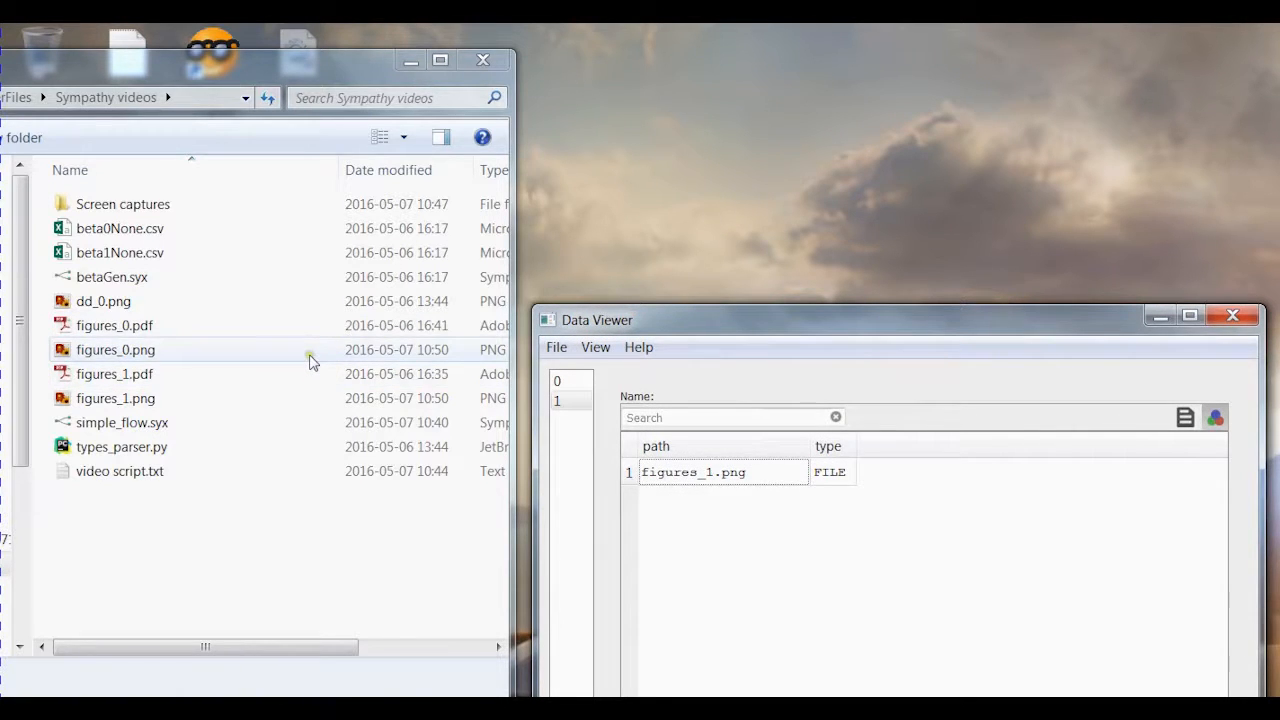
Open figures_0.png from the Sympathy videos folder in Photo Viewer.
left_click(115, 349)
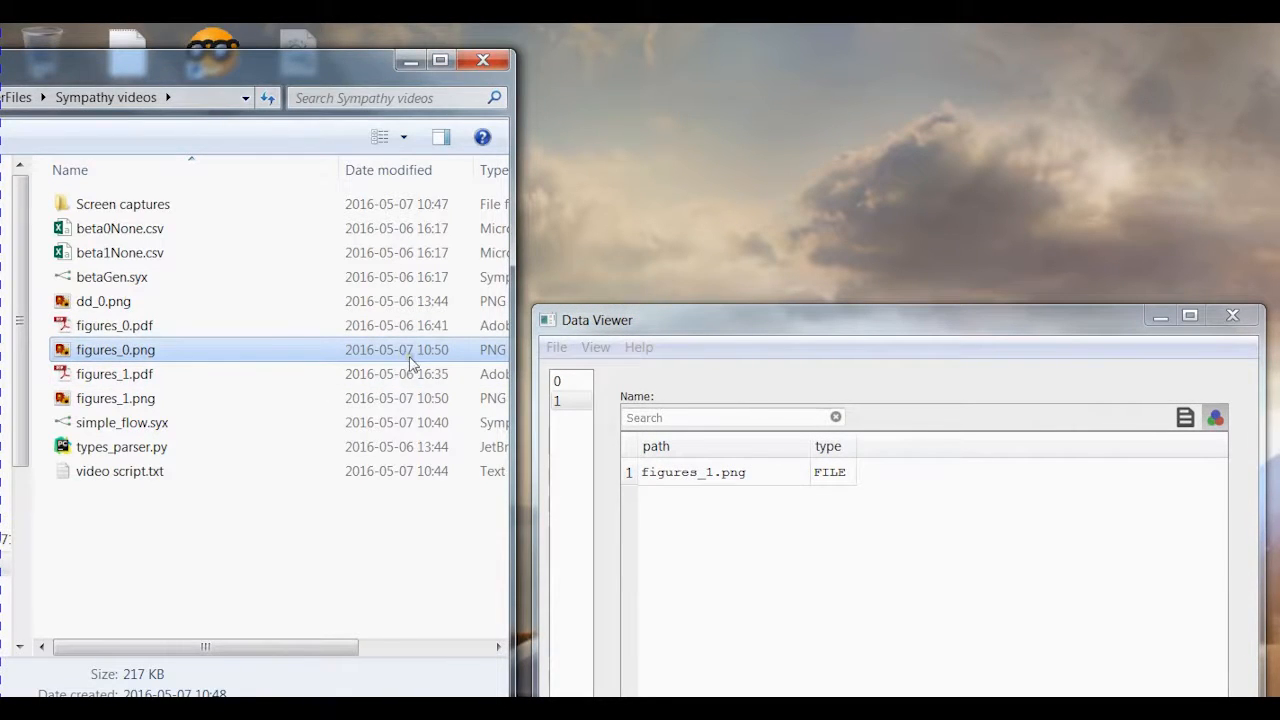
double_click(115, 349)
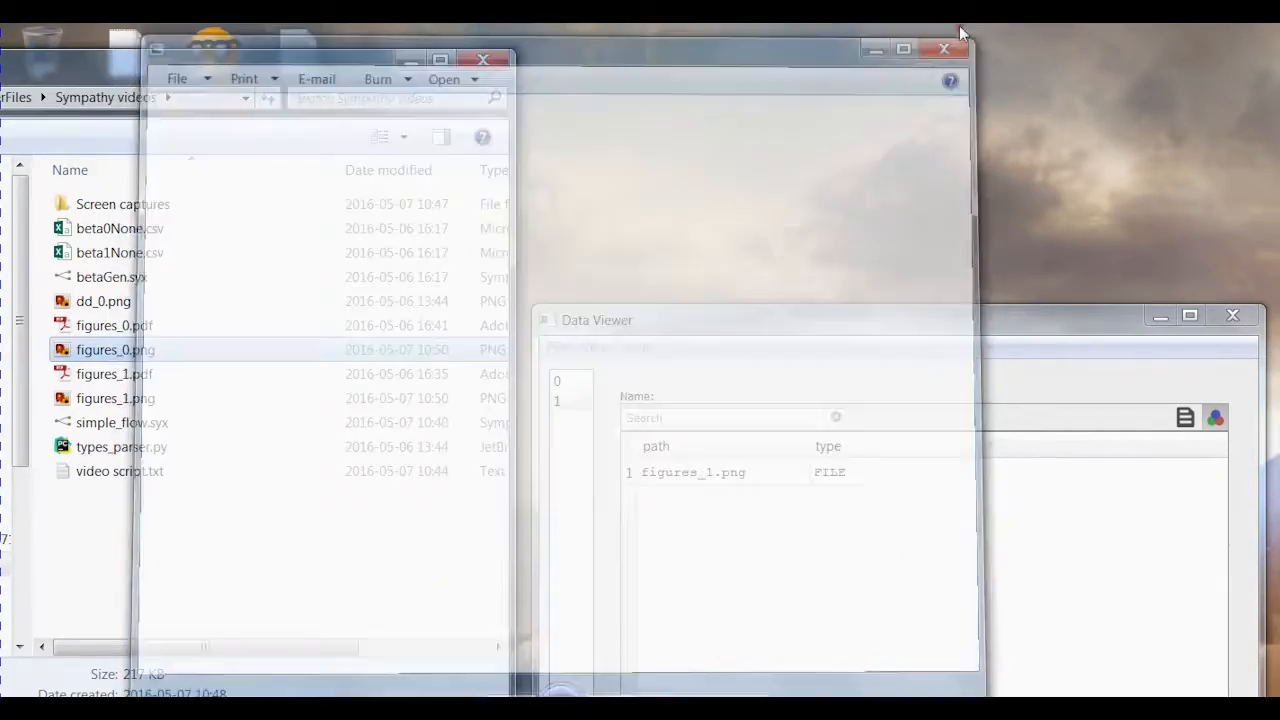
Open figures_1.png in Photo Viewer and drag its window into view.
double_click(100, 398)
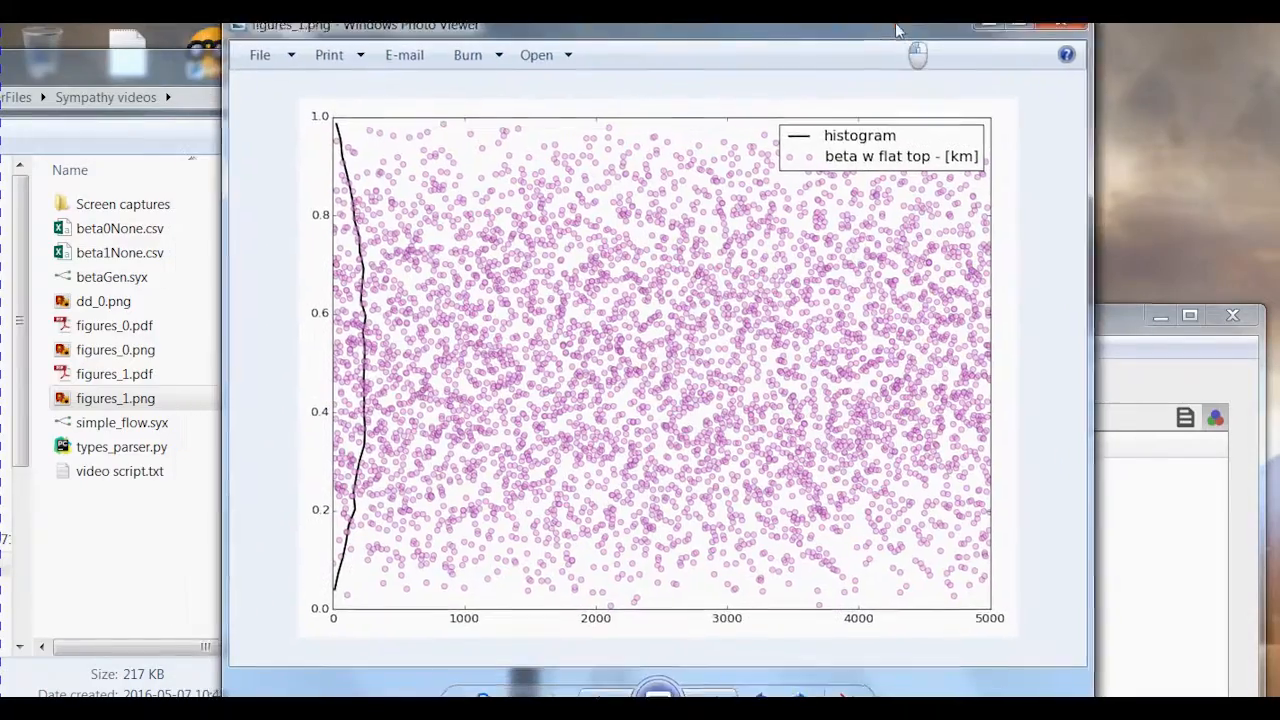
left_click_drag(640, 25, 625, 57)
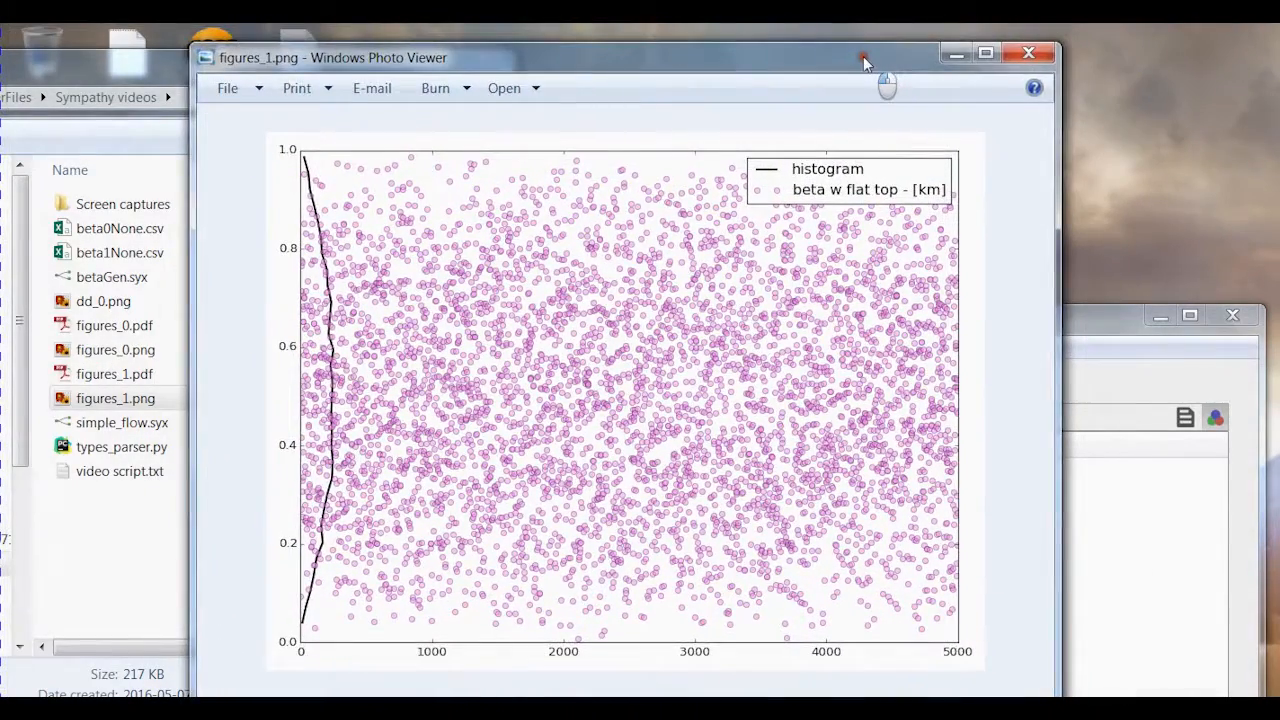